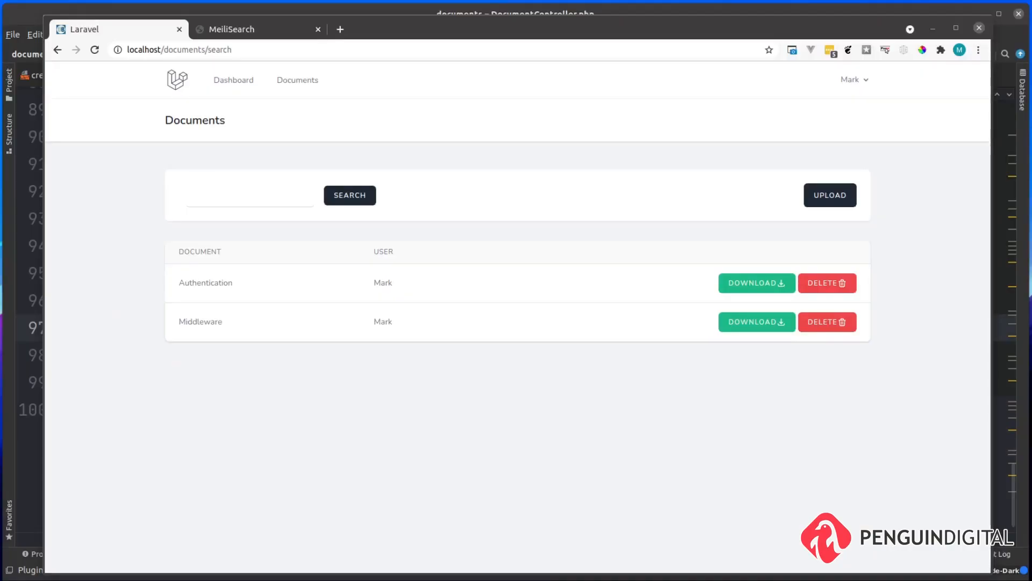
mouse_move(111, 326)
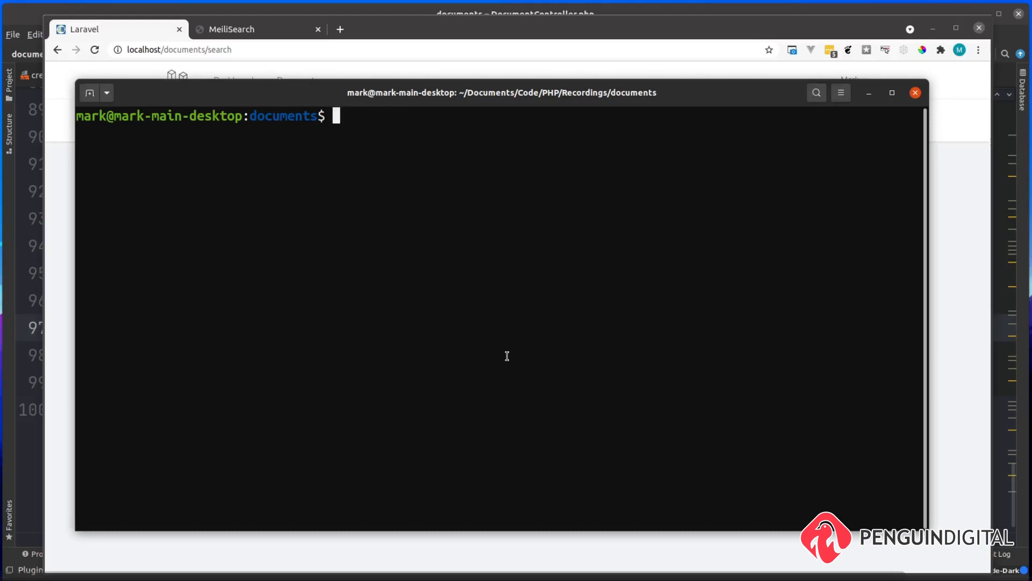
Step: Run php artisan make:component DocumentTable in the terminal
text(php artisan make:L)
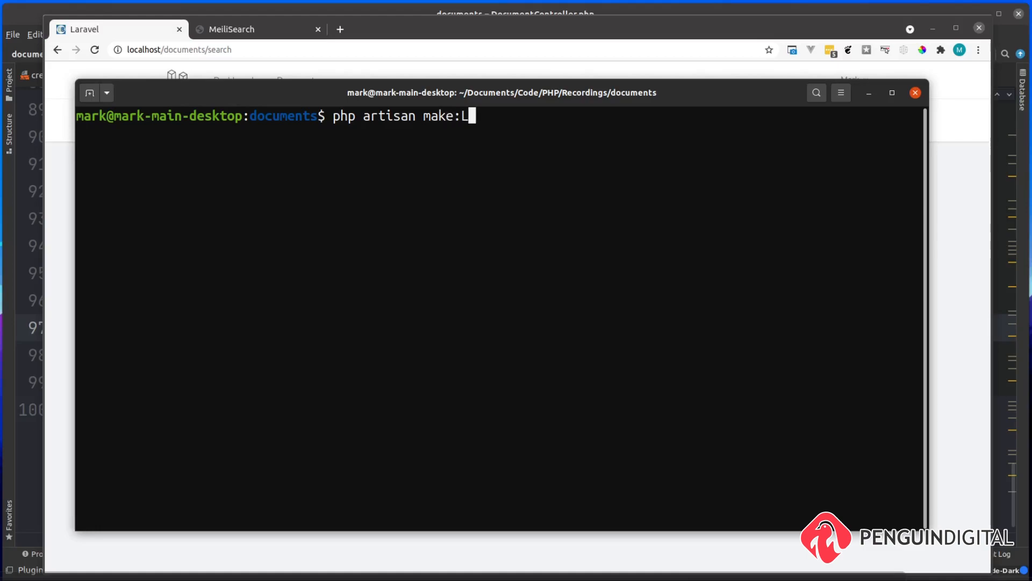
text(ompo)
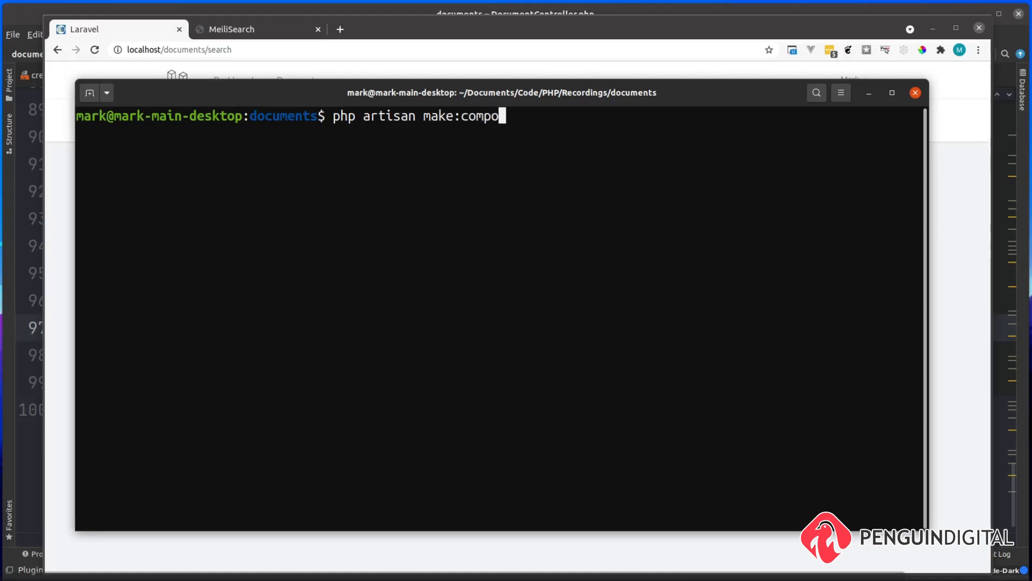
text(nent DocumentTabl)
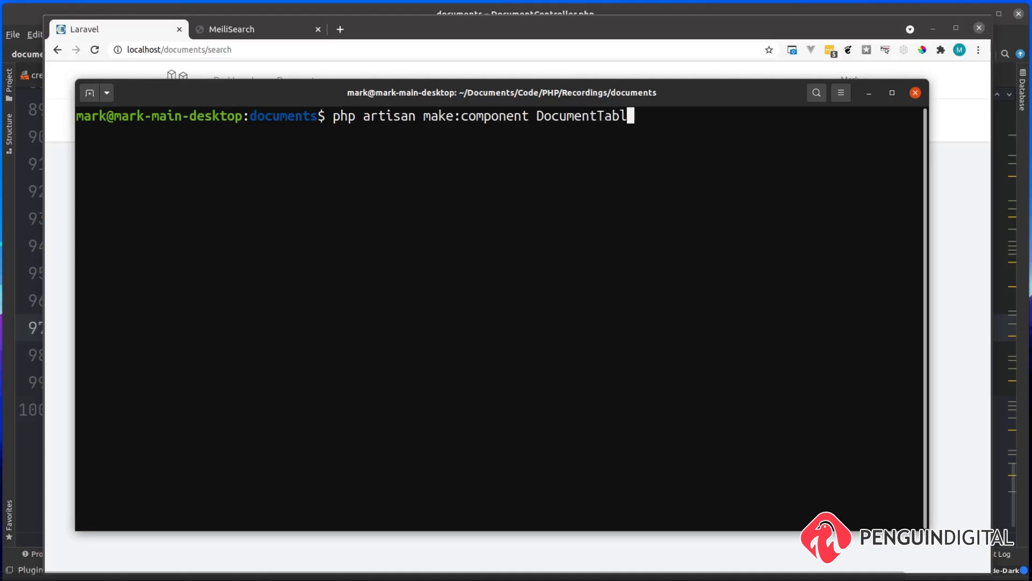
text(e)
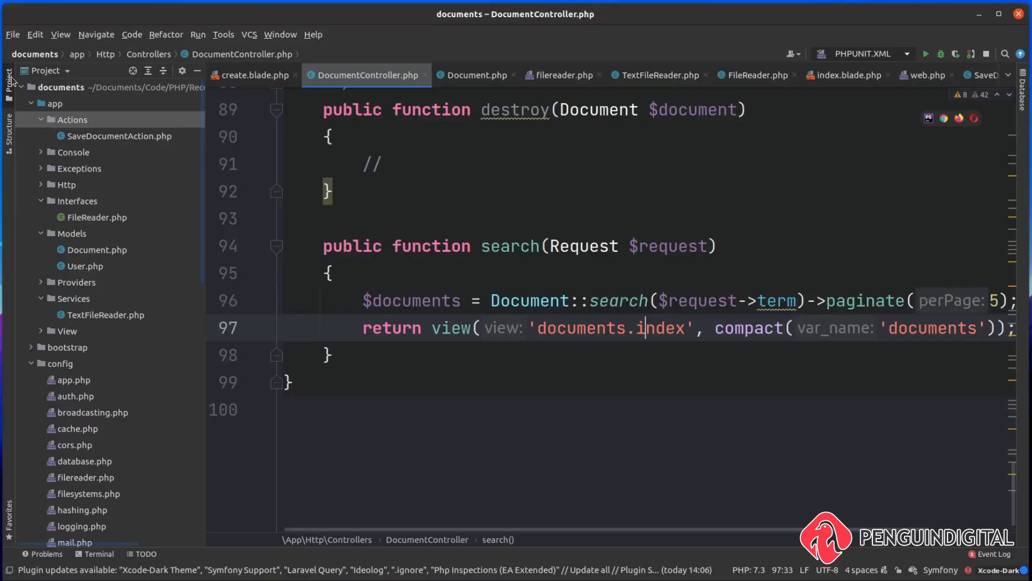
Step: Browse app > View > Components in the Project tree to reach DocumentTable.php
click(72, 119)
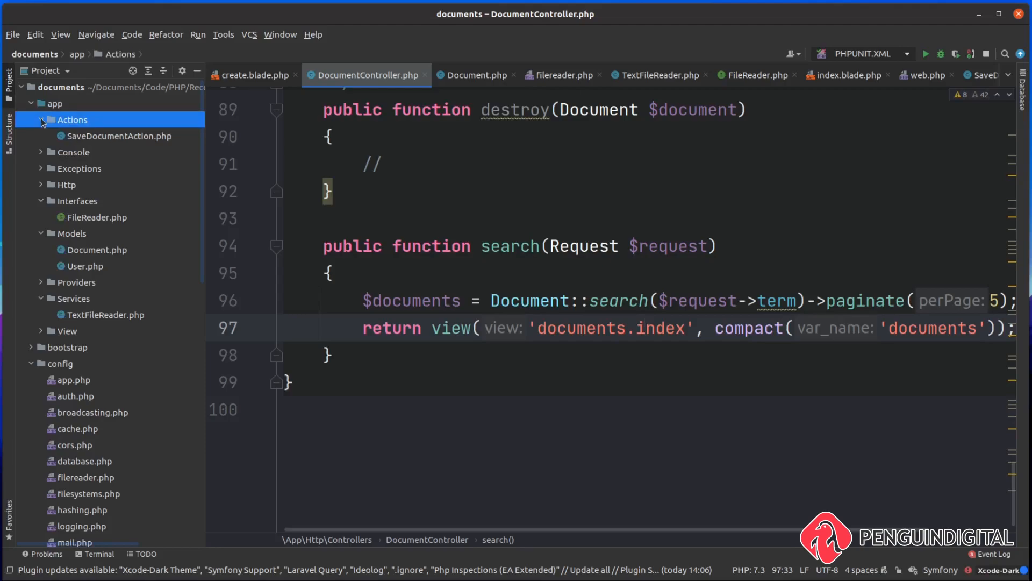
click(42, 330)
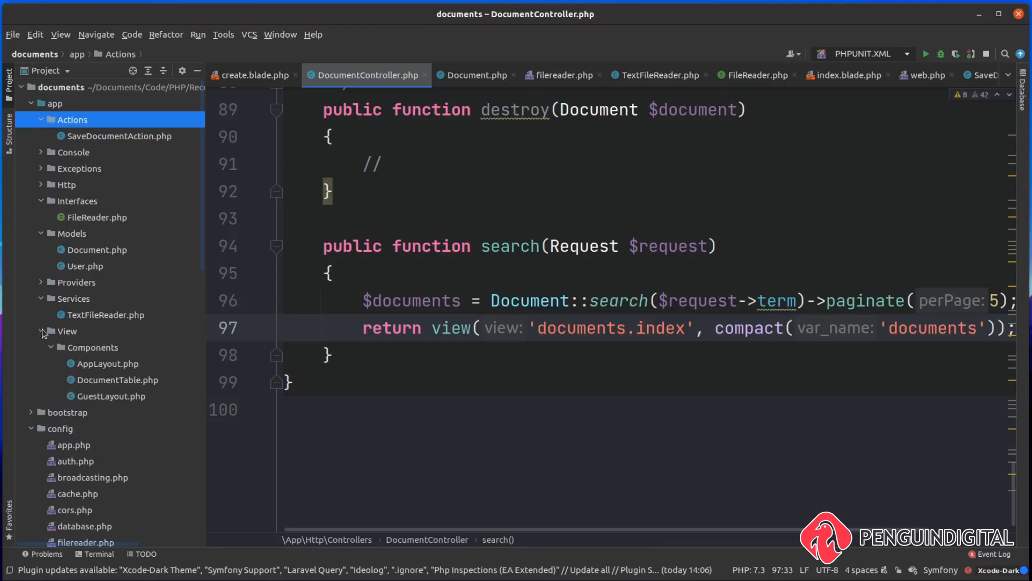
mouse_move(118, 388)
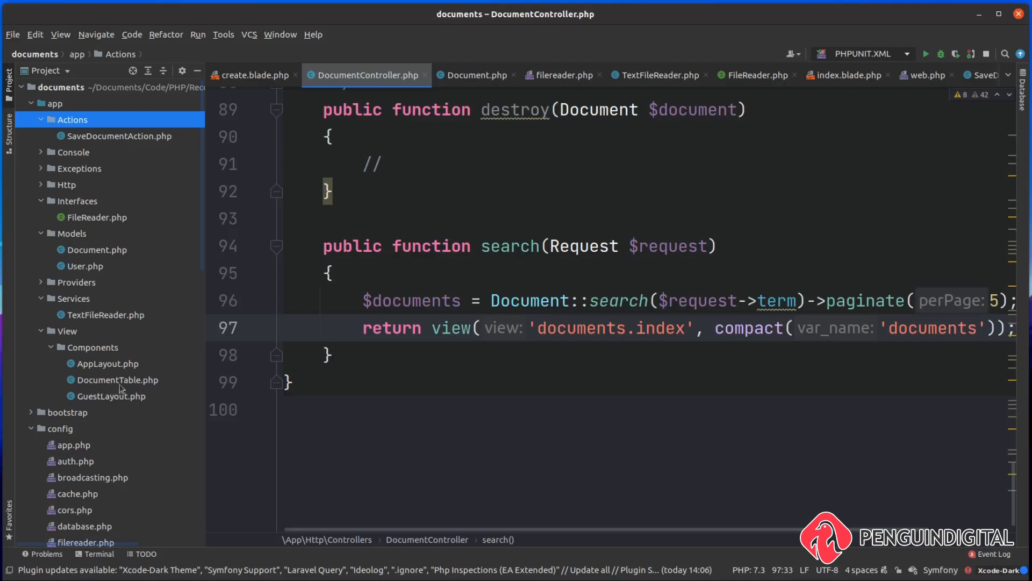
mouse_move(130, 386)
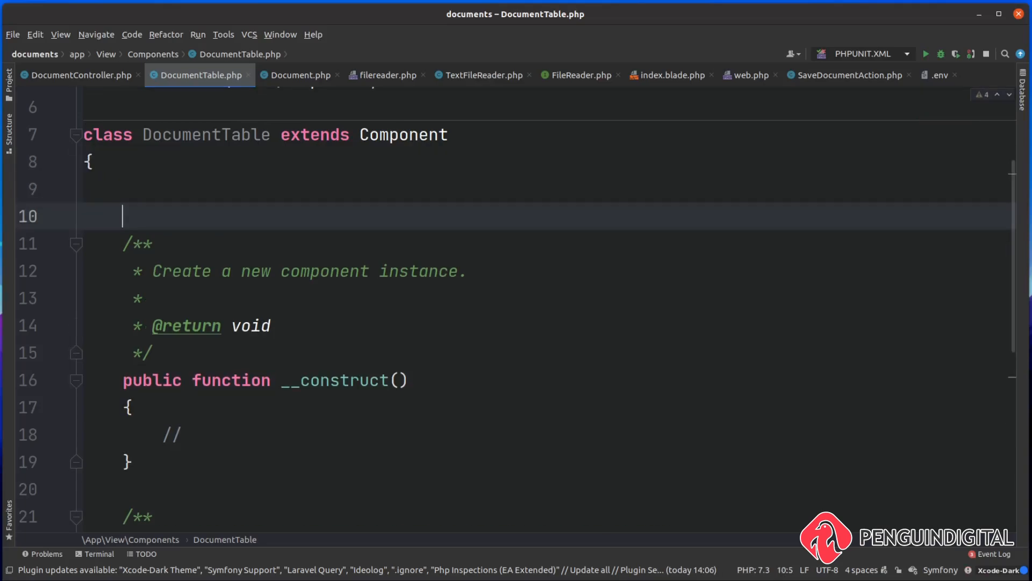
Step: Add public $documents and a constructor assigning $this->documents = $documents
text(public)
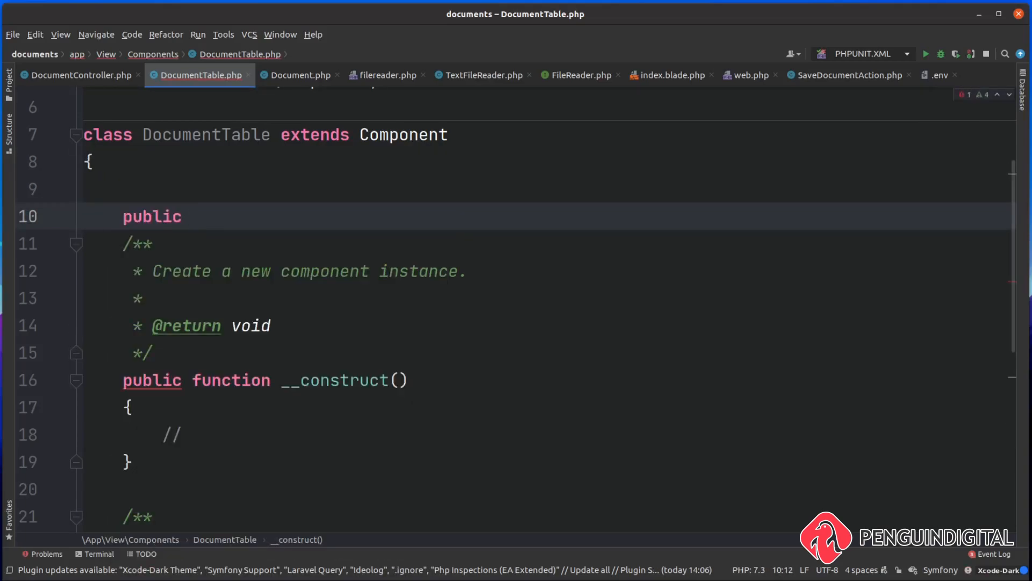
text($documents;)
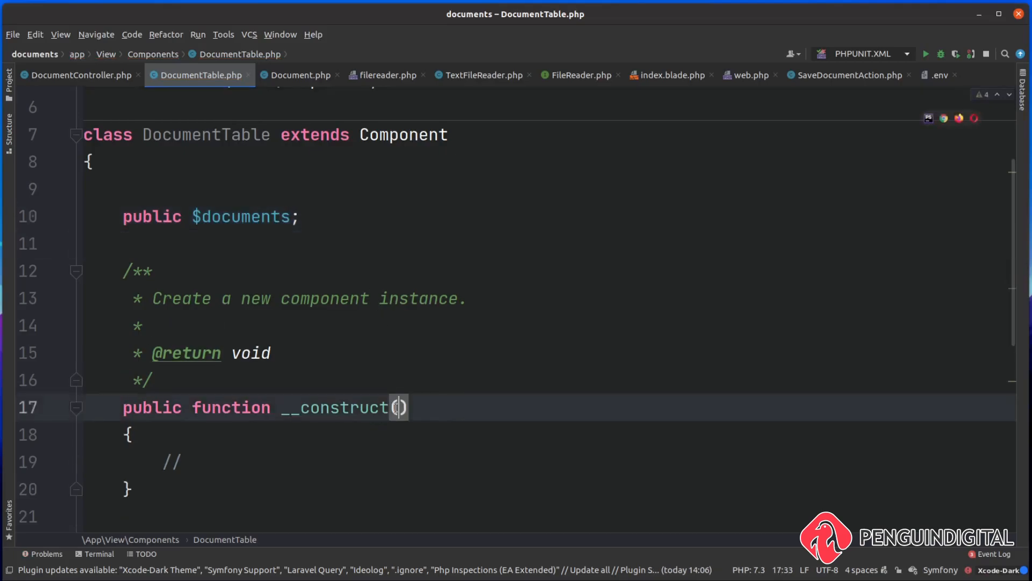
text($documents)
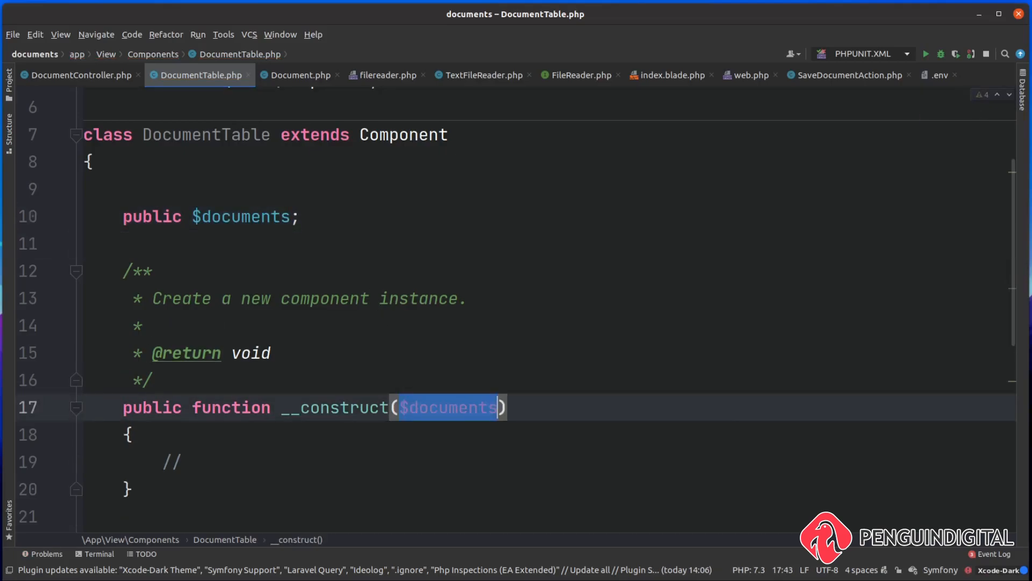
text($)
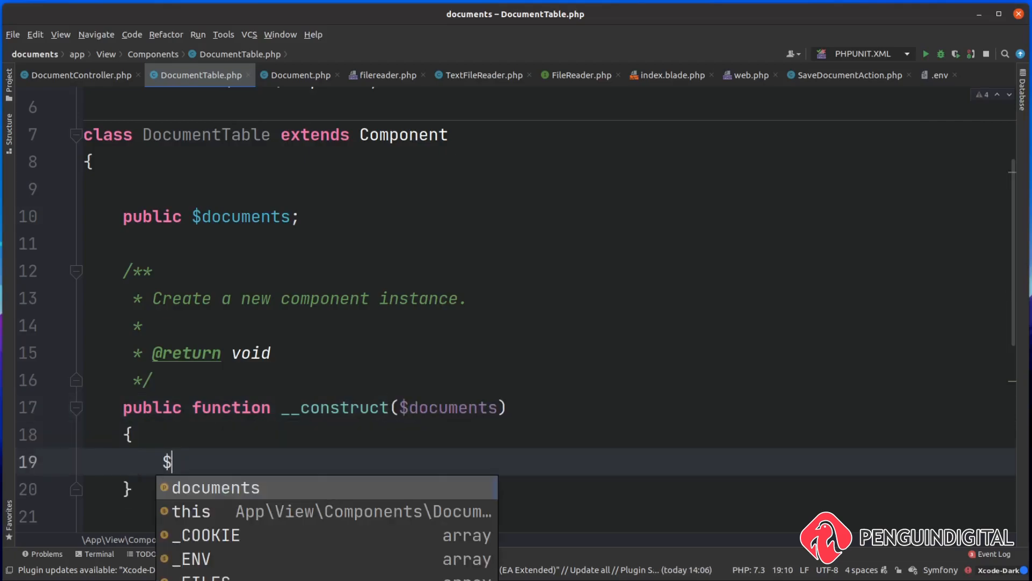
text(this->documents = $do)
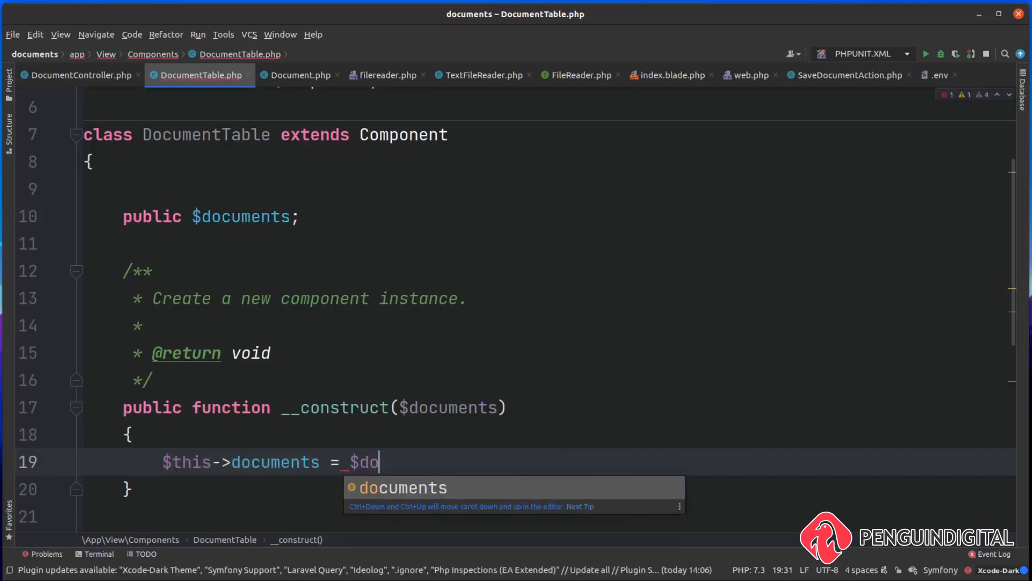
key(Tab)
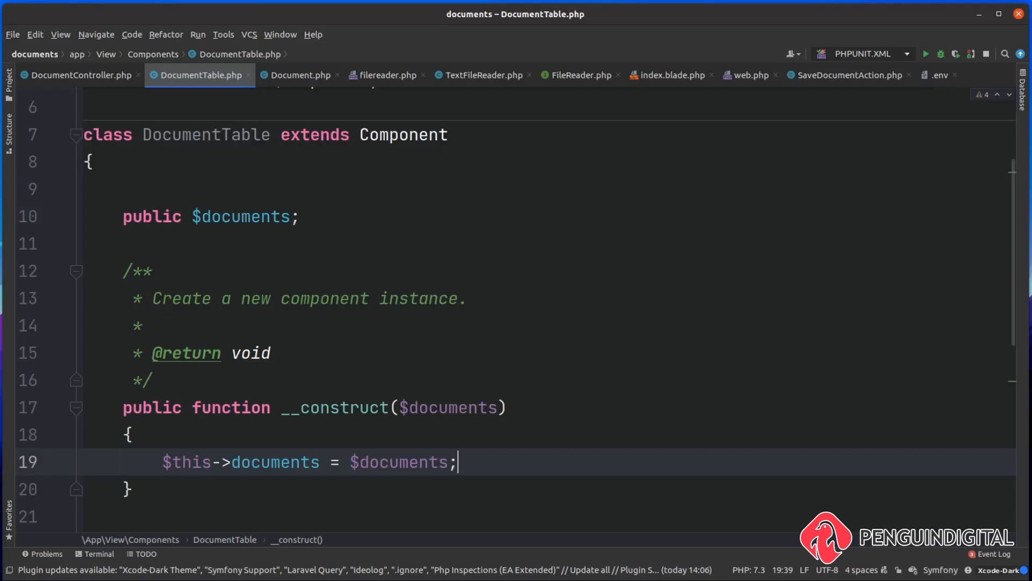
mouse_move(385, 422)
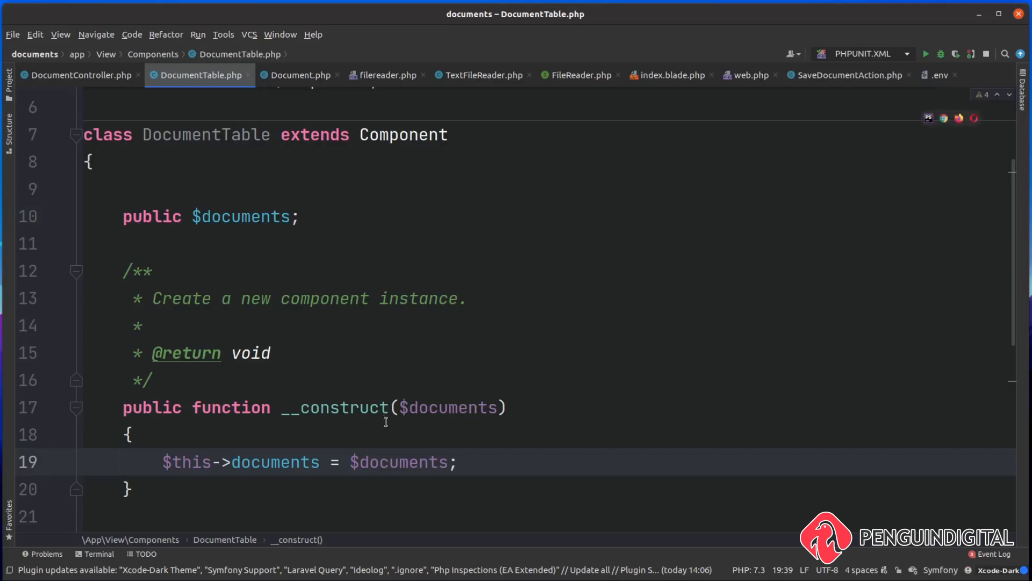
double_click(448, 406)
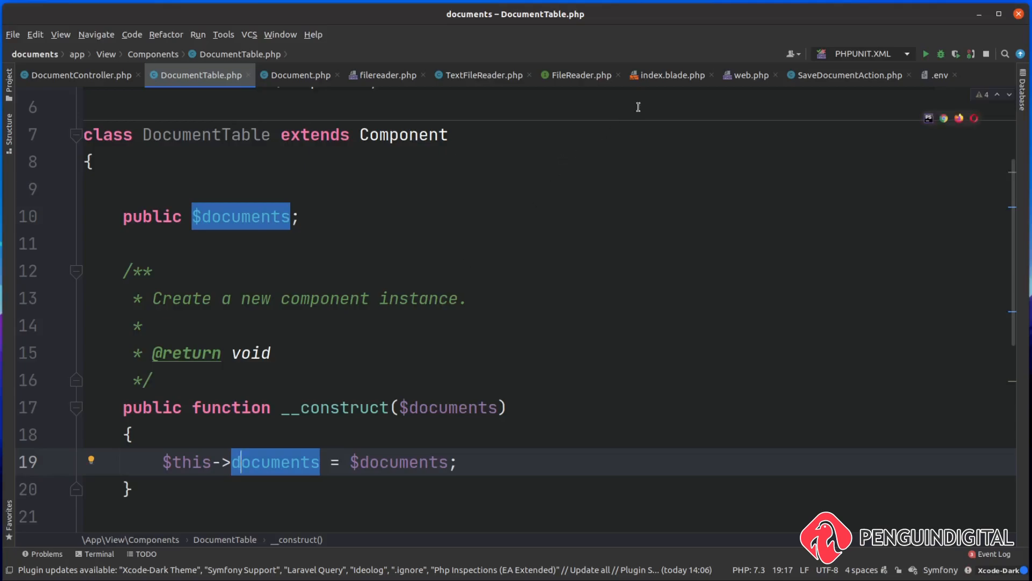
Step: Locate and cut the documents table div in index.blade.php
click(671, 74)
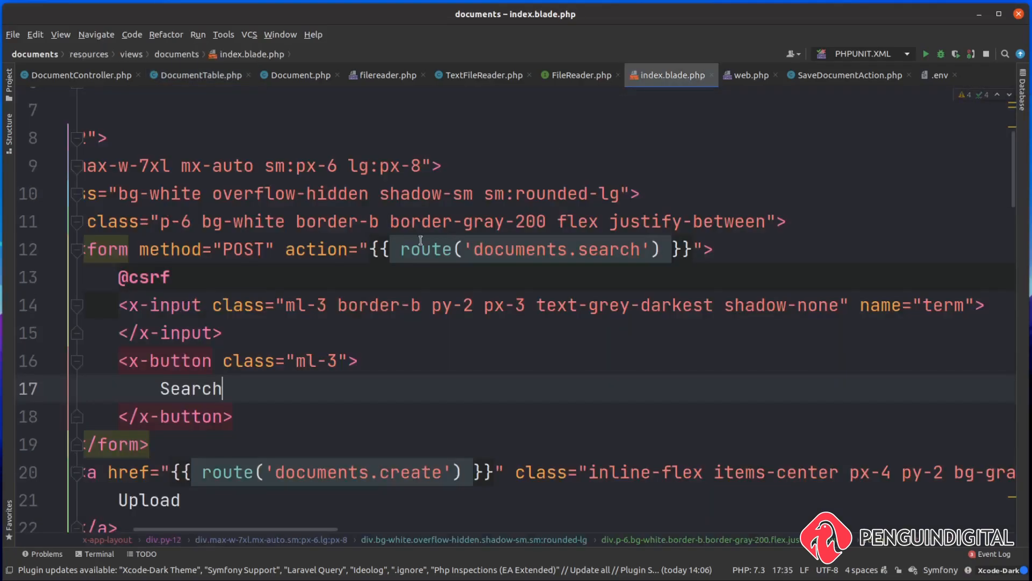
scroll(down, 3)
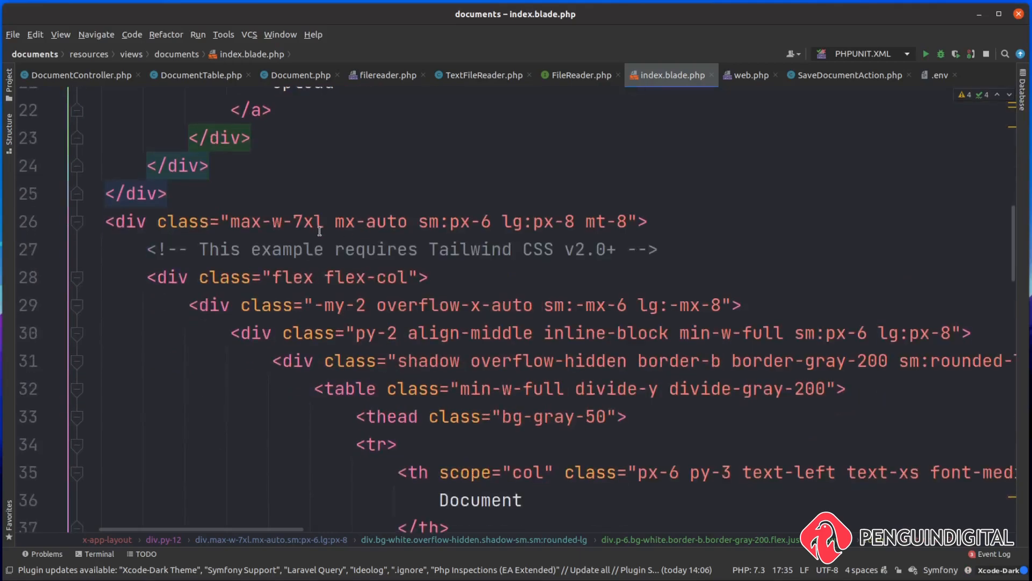
scroll(down, 3)
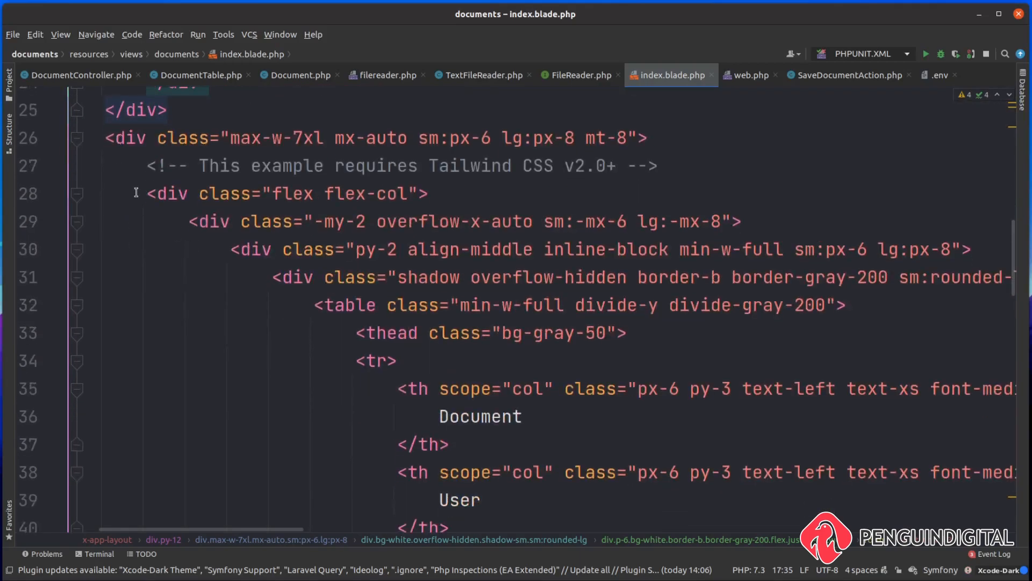
scroll(down, 3)
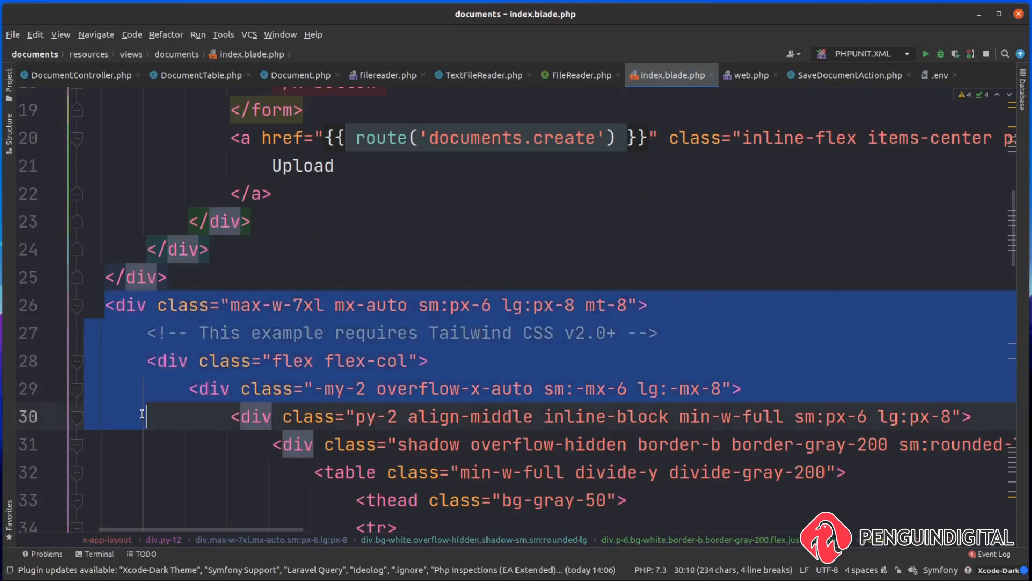
scroll(down, 3)
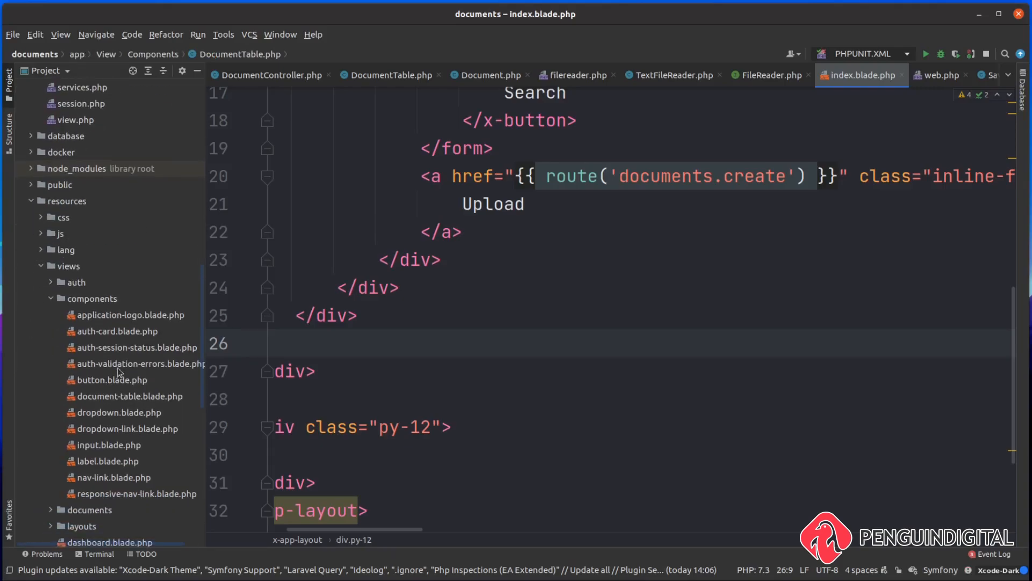
mouse_move(120, 400)
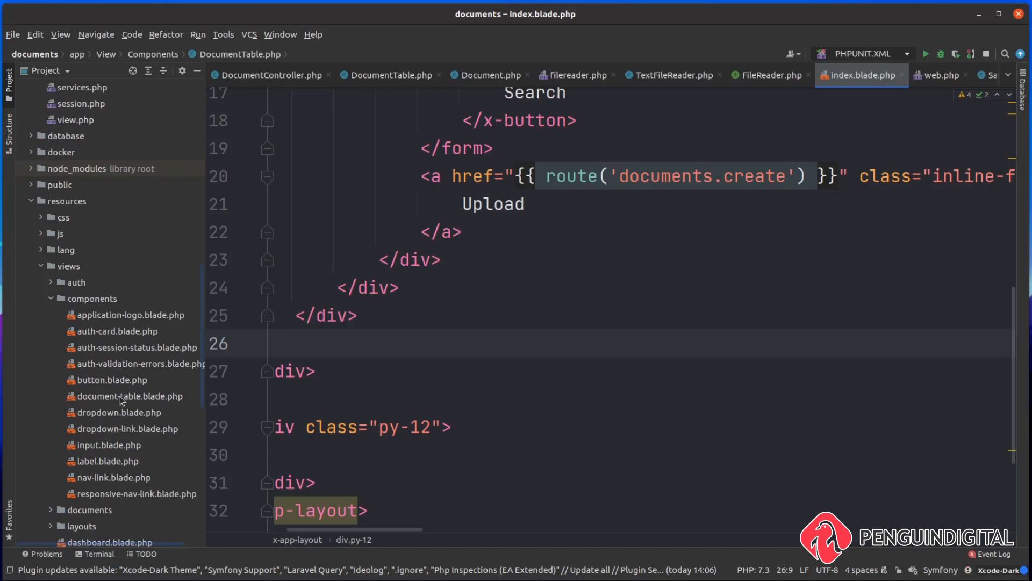
Step: Paste the table markup into document-table.blade.php over the placeholder comment
double_click(129, 396)
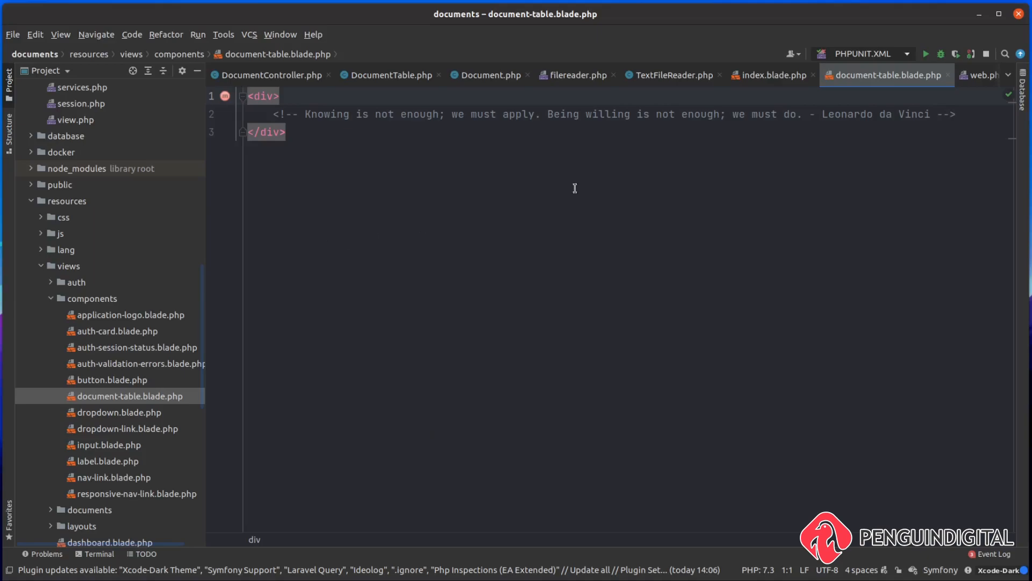
mouse_move(880, 87)
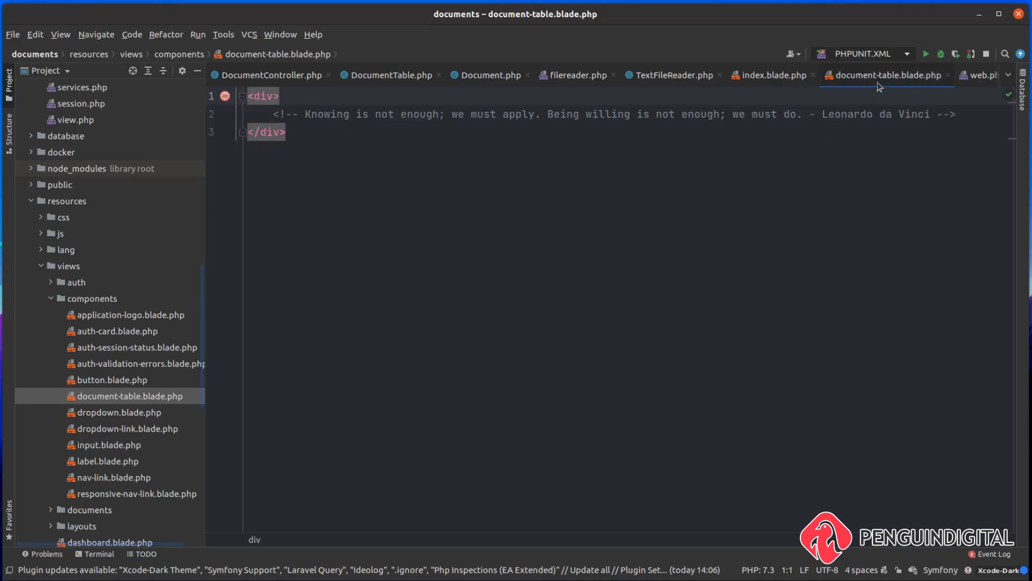
mouse_move(882, 74)
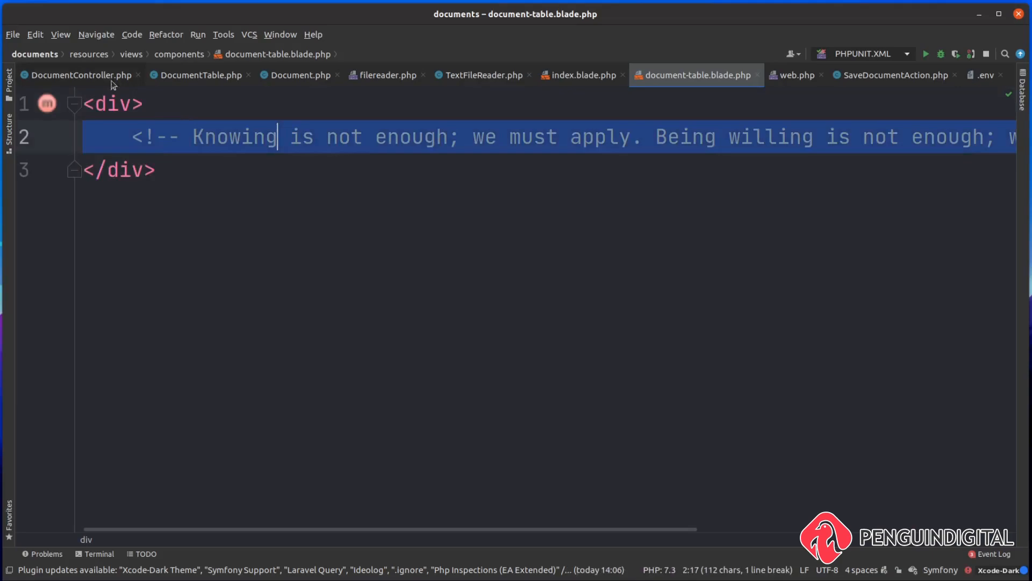
key(Delete)
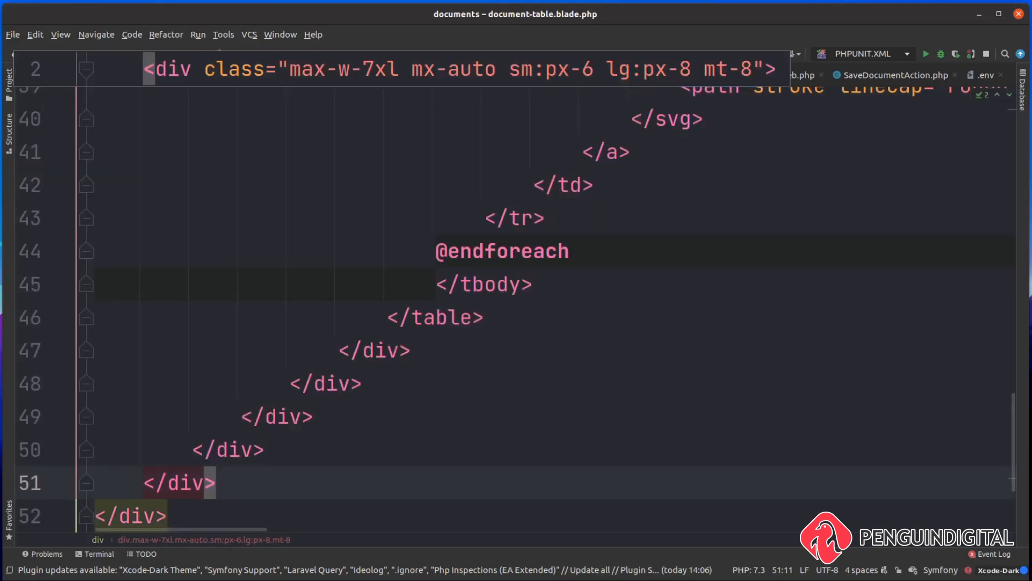
click(582, 74)
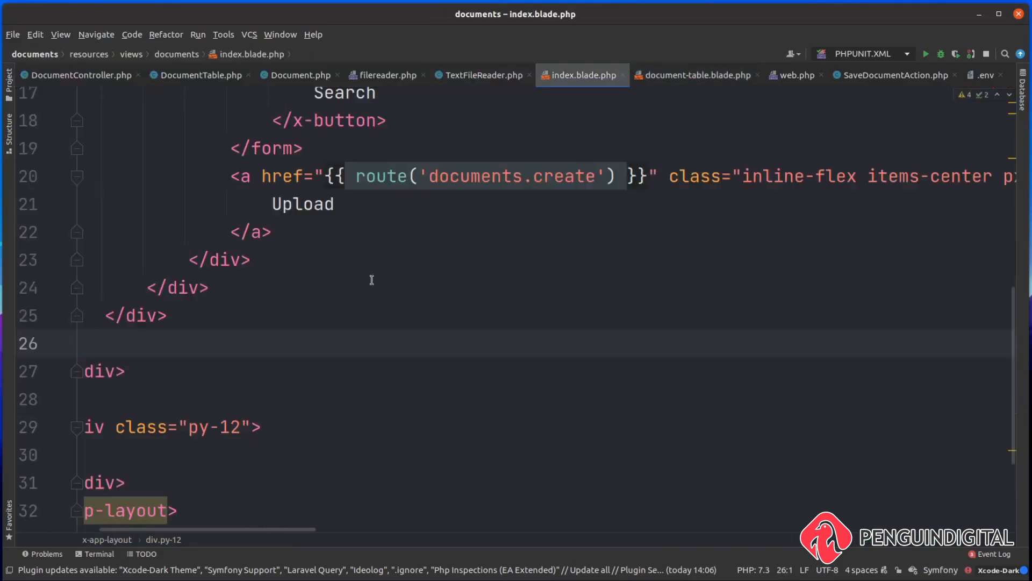
mouse_move(173, 339)
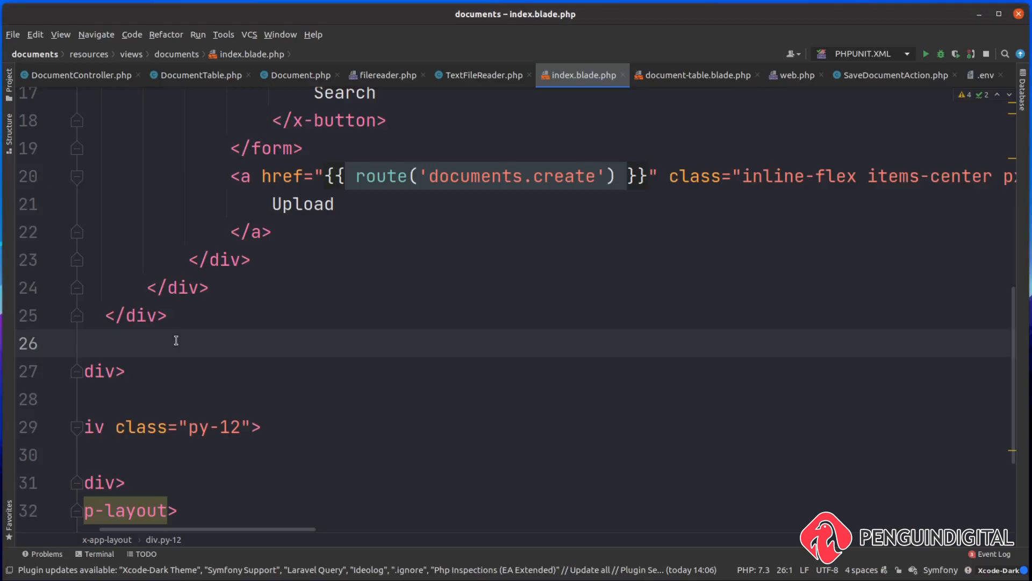
Step: Add <x-document-table :documents="$documents" /> below the search bar in index.blade.php
text(<)
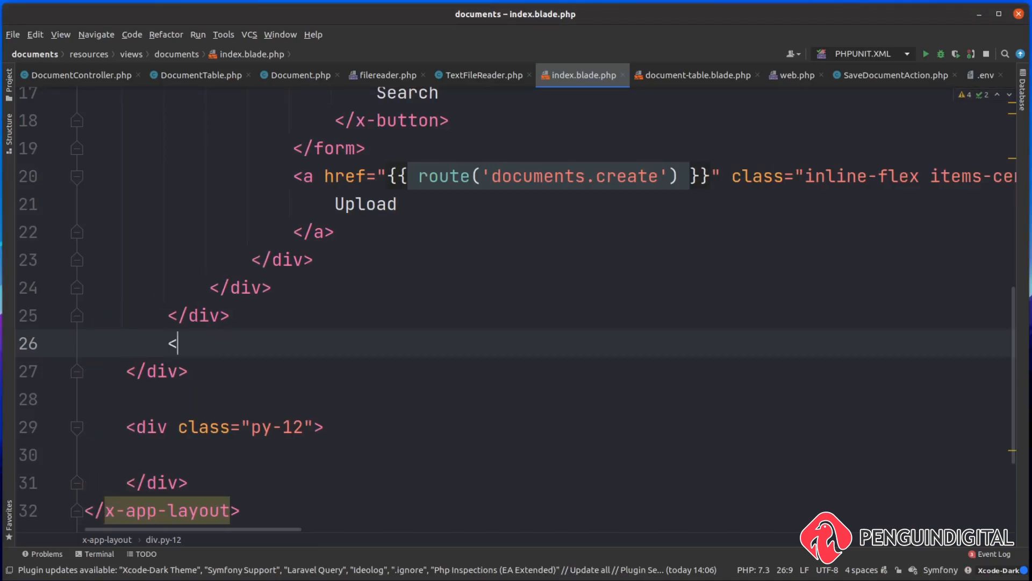
text(x-doc)
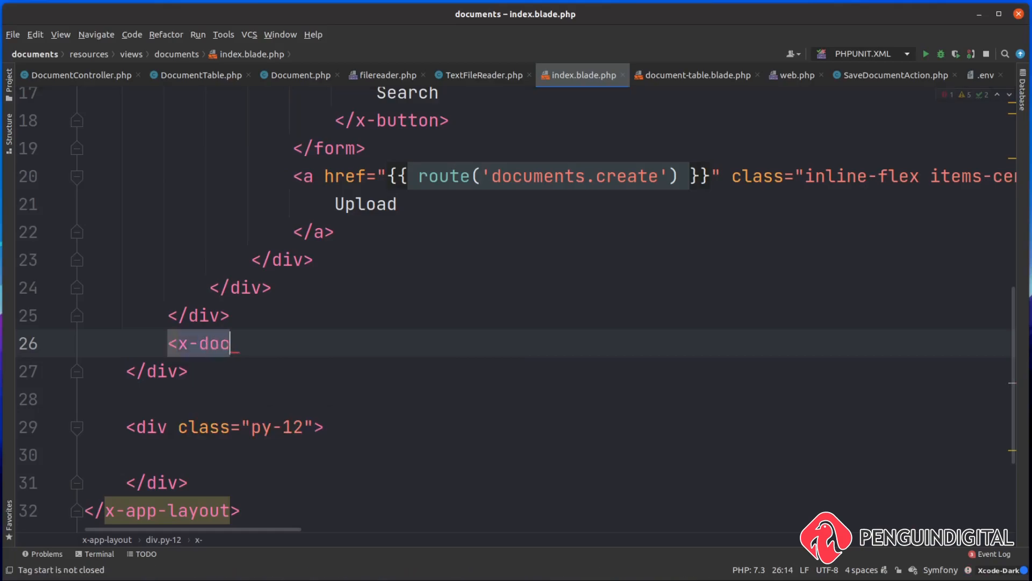
text(ument-)
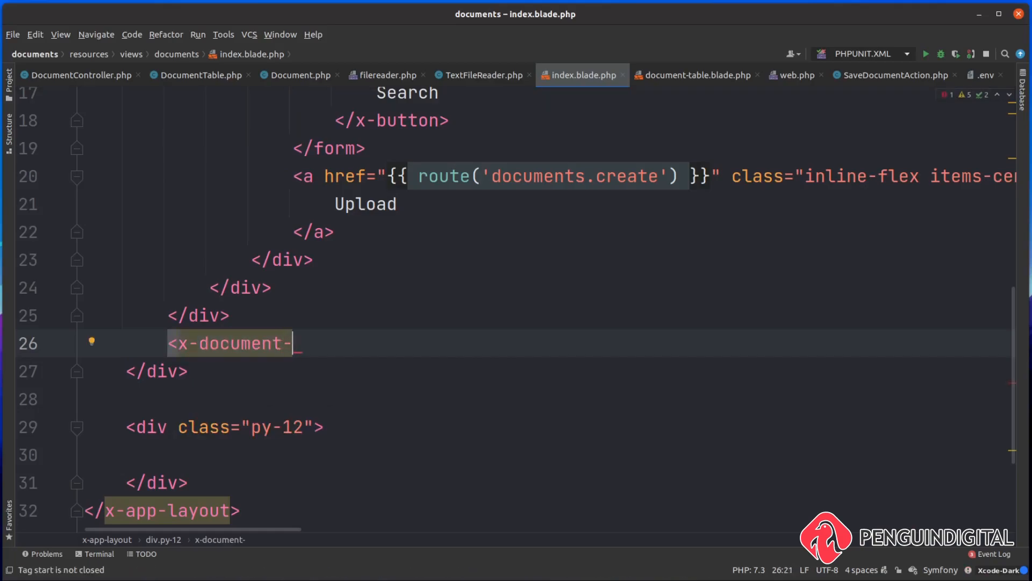
text(table)
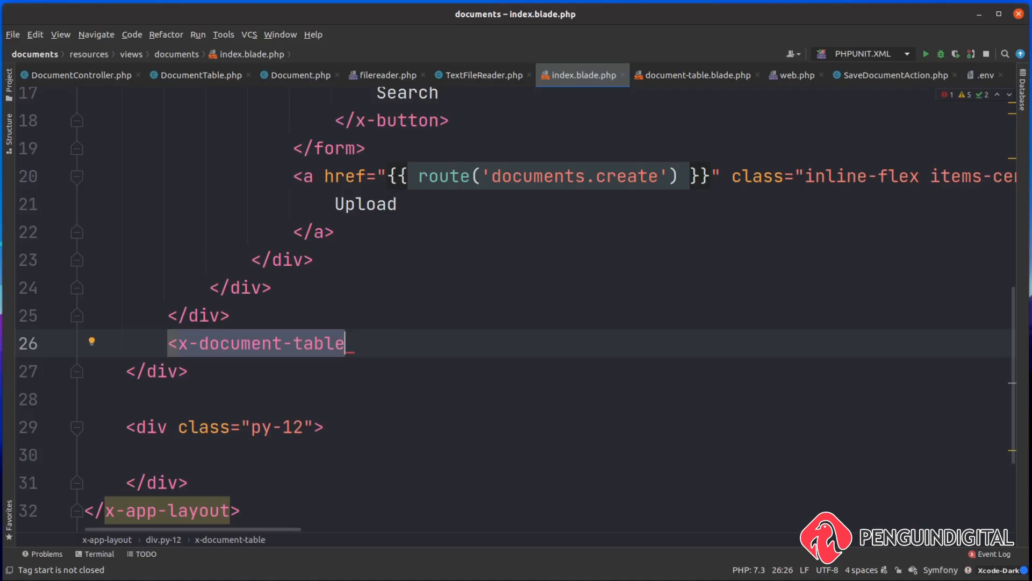
text(:)
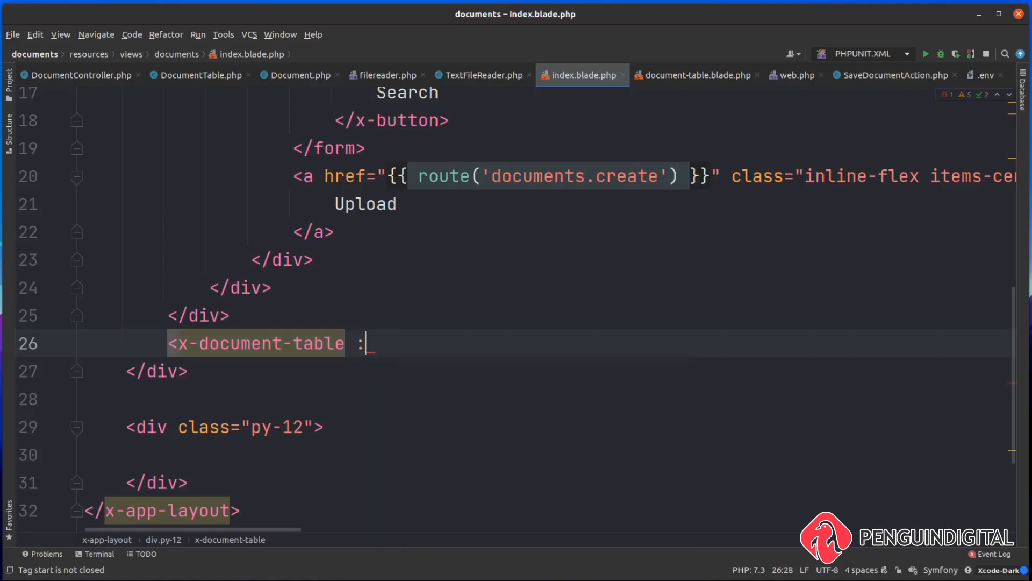
text(documents)
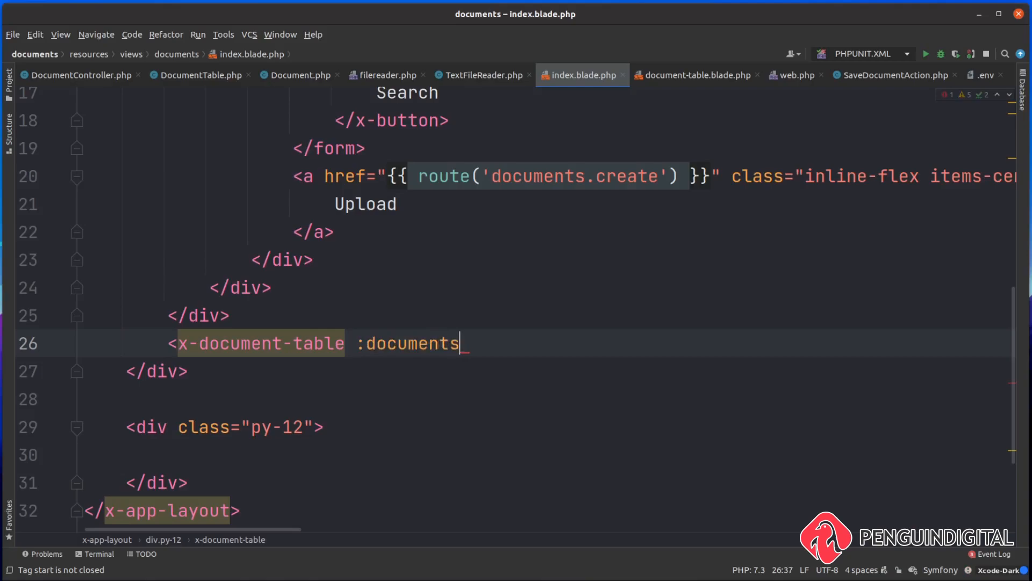
text(="")
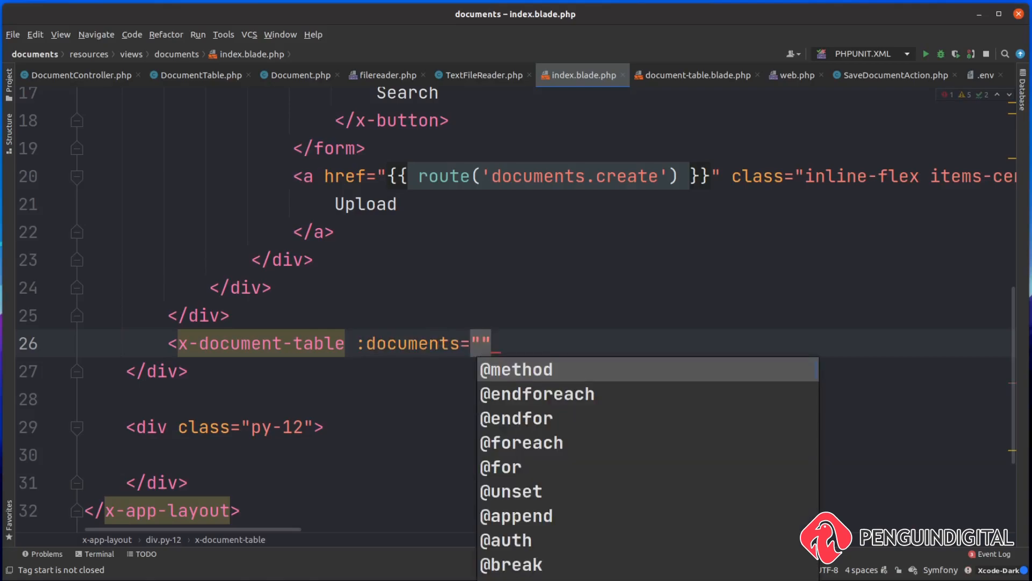
text($)
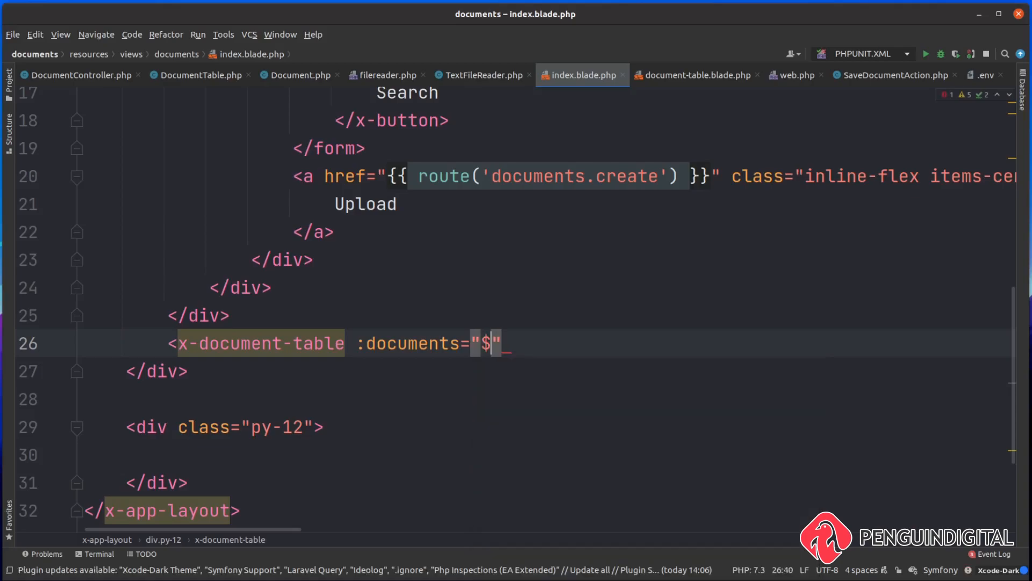
text(document)
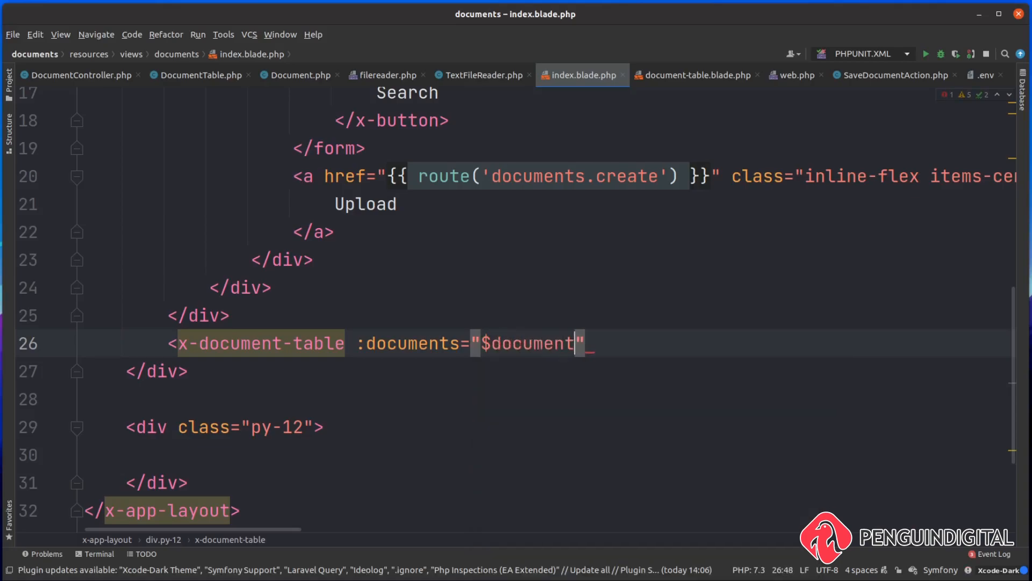
text(s />)
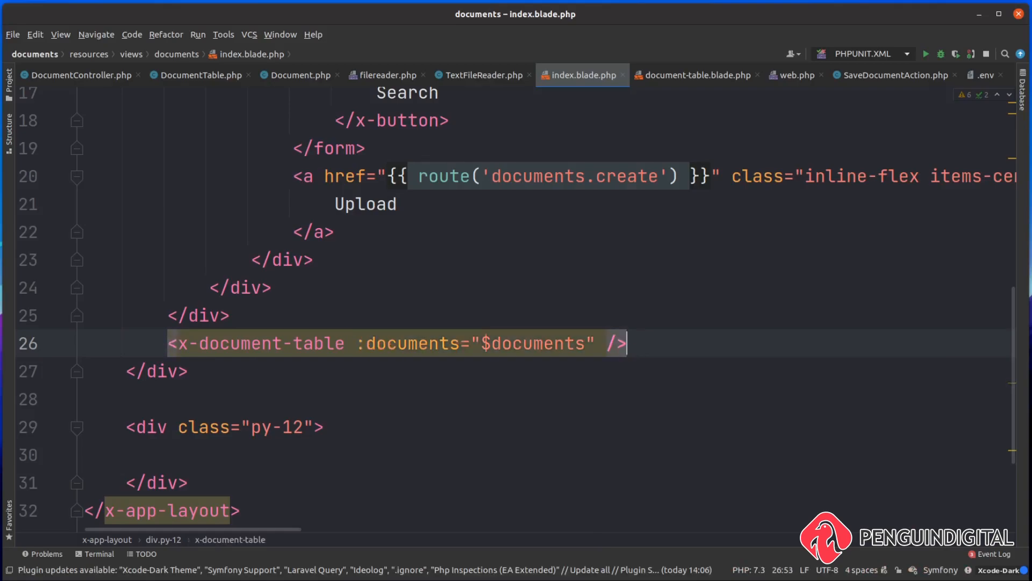
double_click(398, 343)
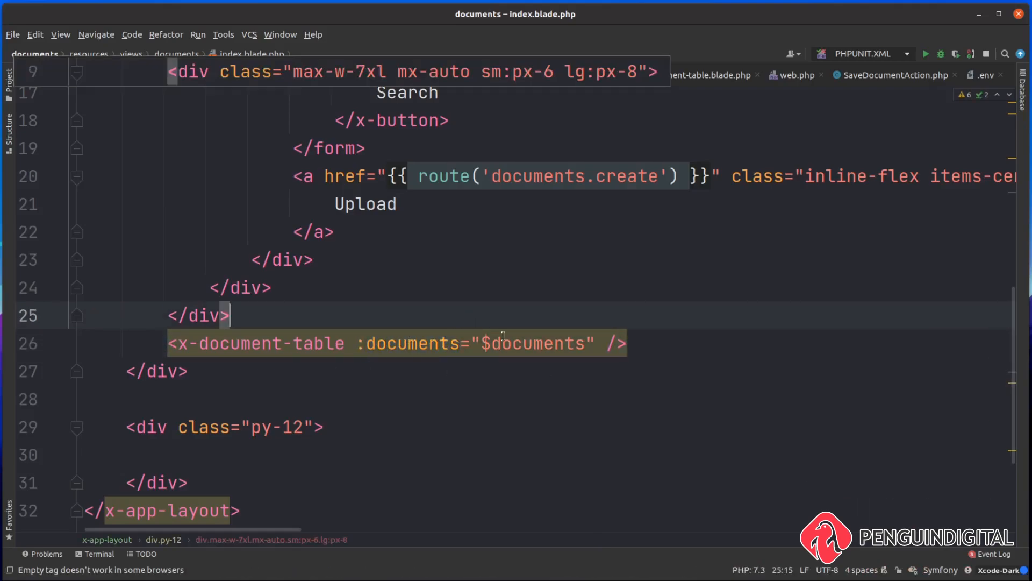
double_click(532, 343)
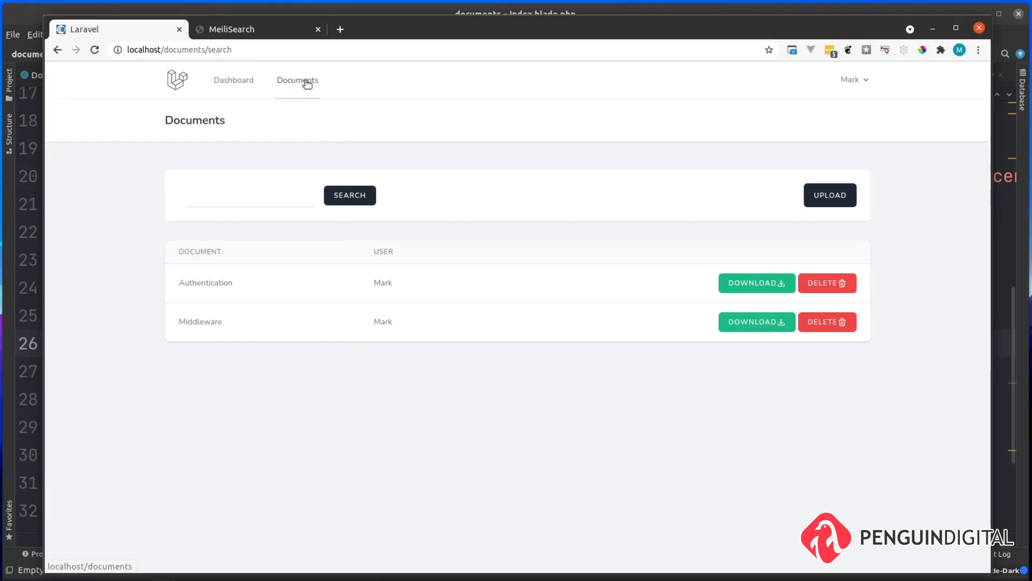
Step: Return to the Documents list and search for Logging
click(297, 80)
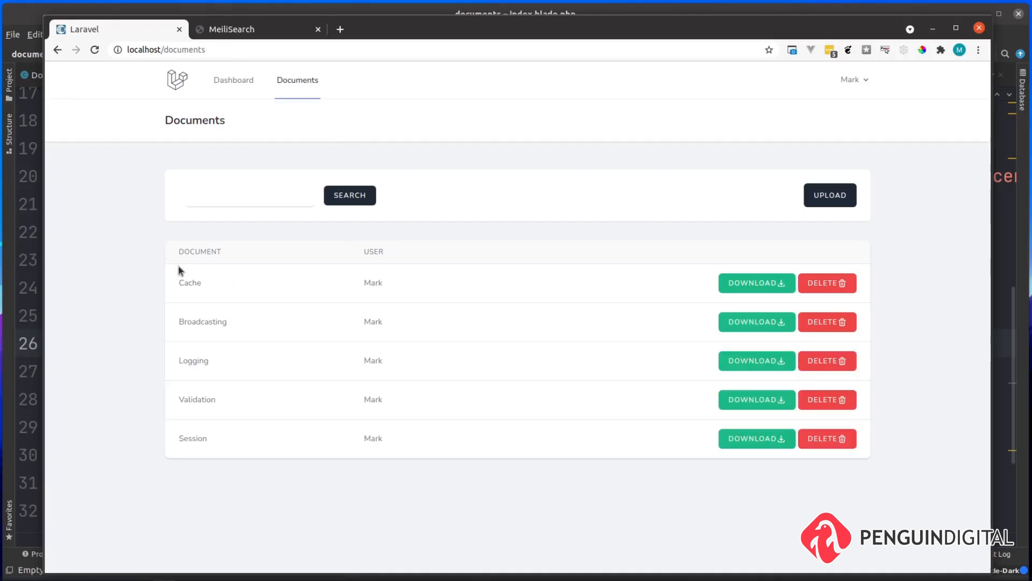
mouse_move(130, 344)
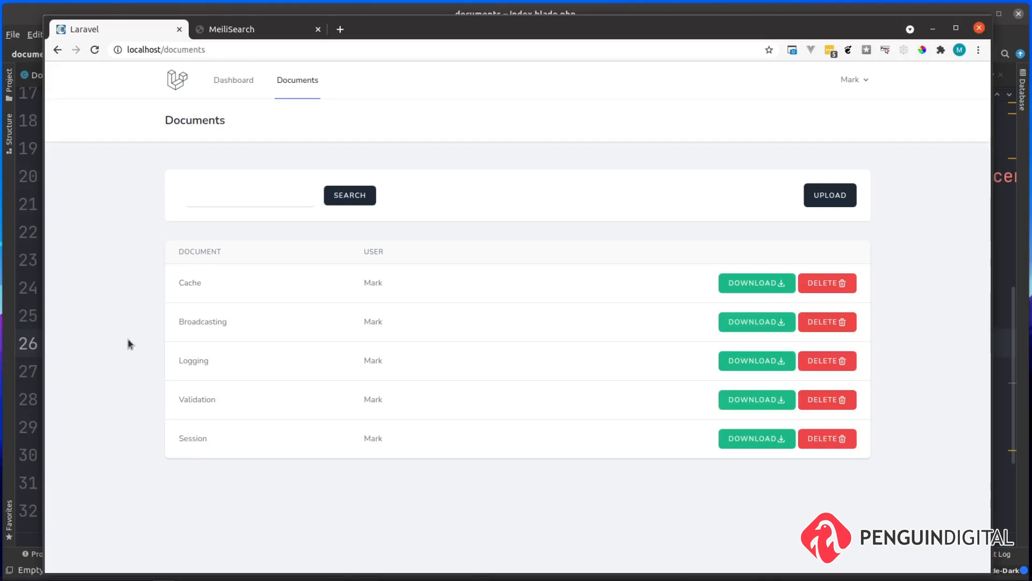
text(Logging)
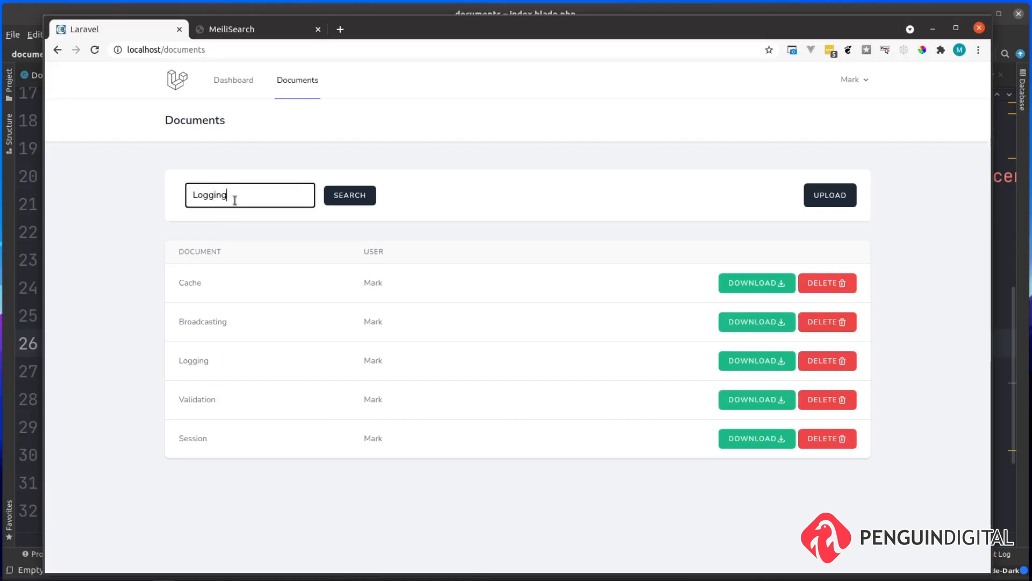
click(350, 195)
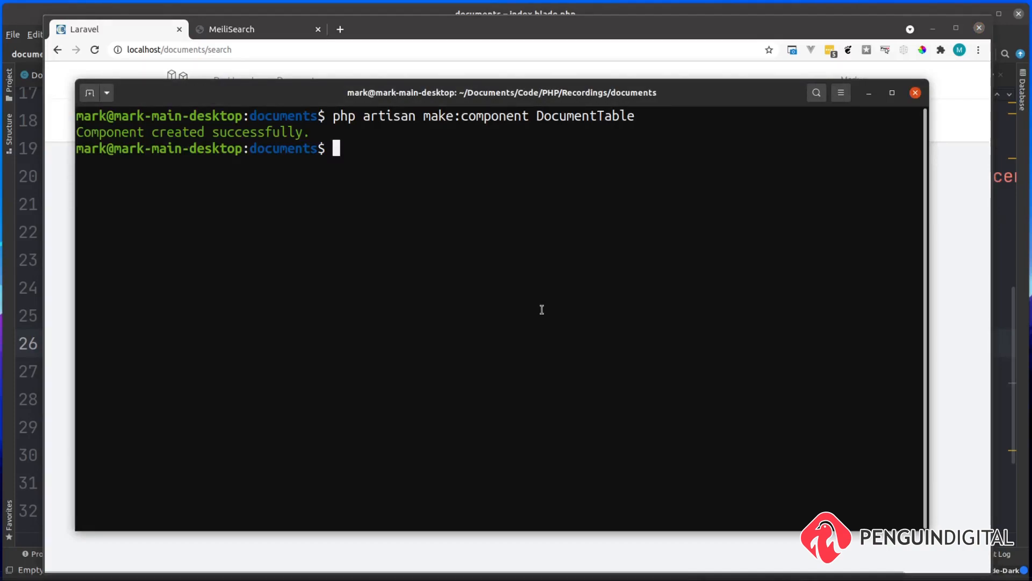
Step: Run sail artisan view:clear to clear the compiled view cache
text(sail)
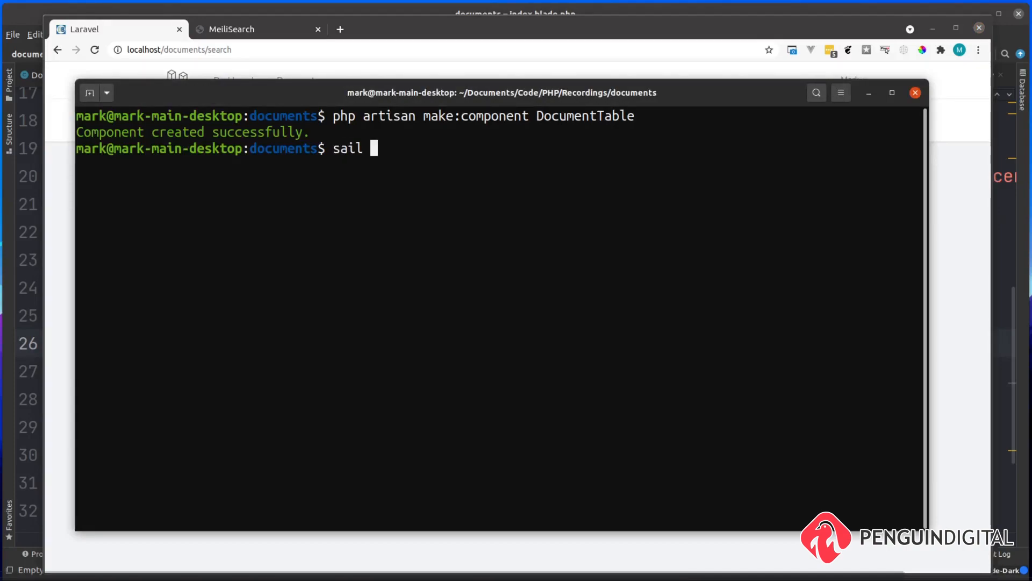
text(artisan)
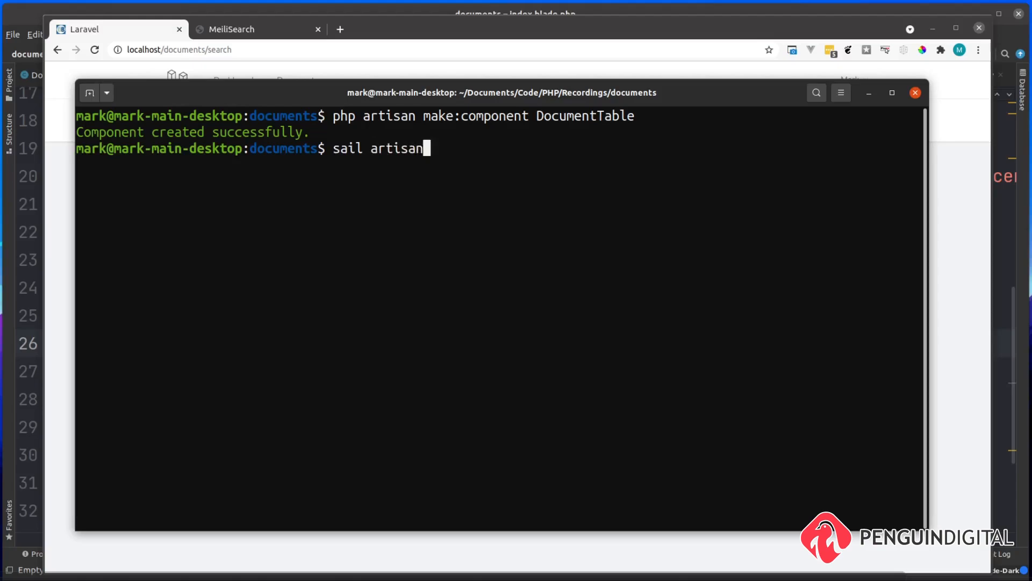
text(view:clear)
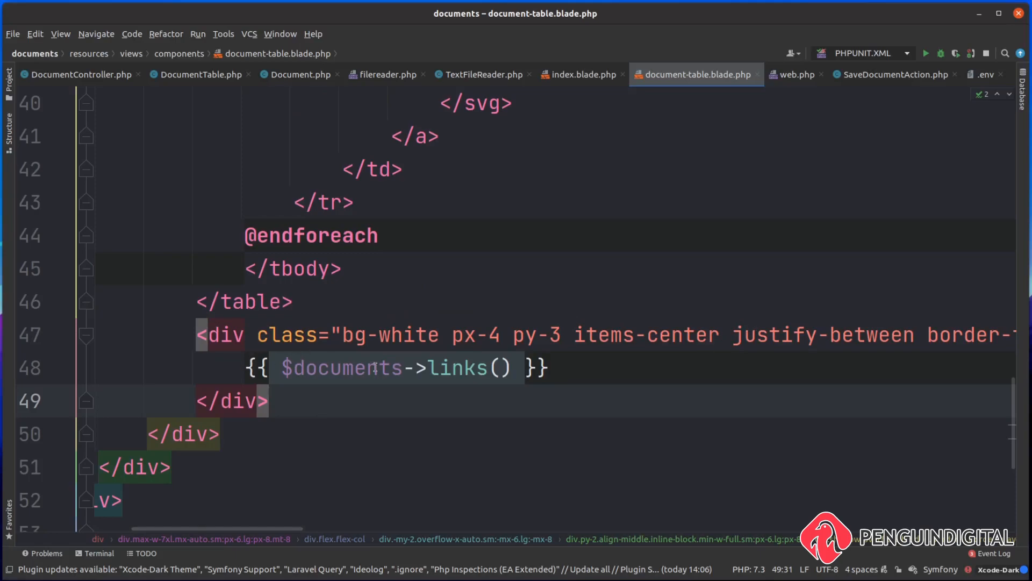
mouse_move(590, 349)
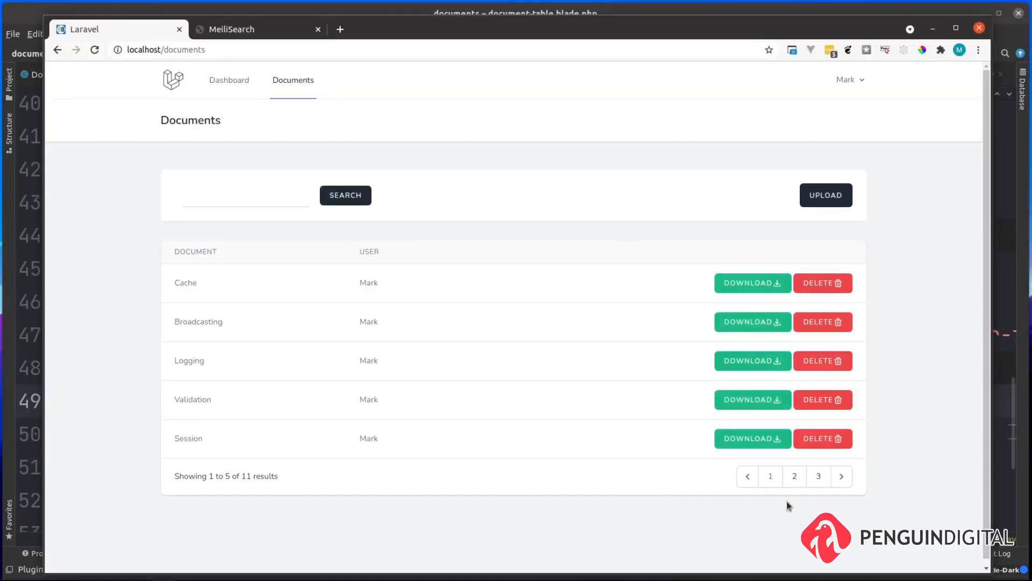
click(793, 476)
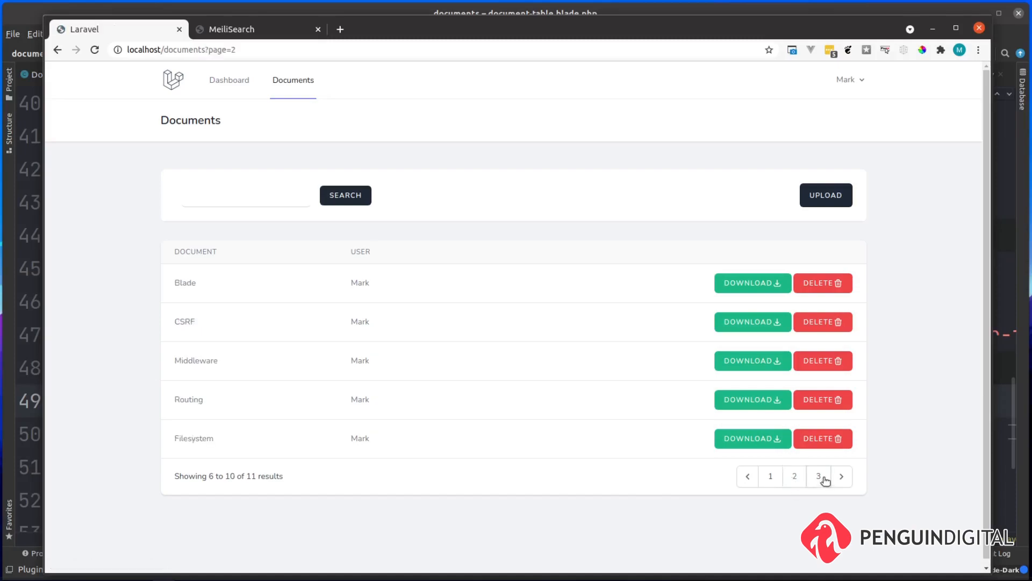
click(818, 475)
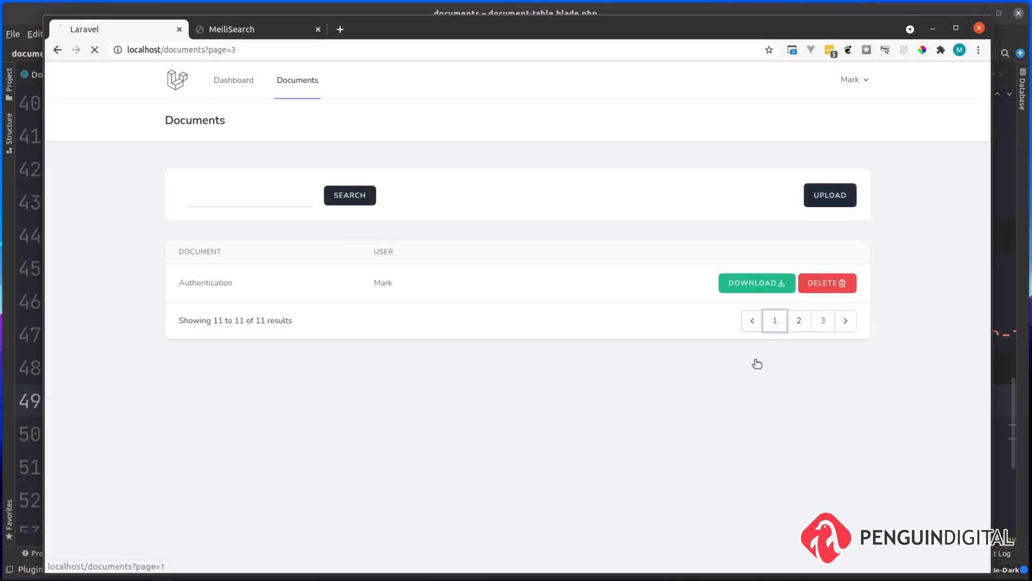
click(776, 320)
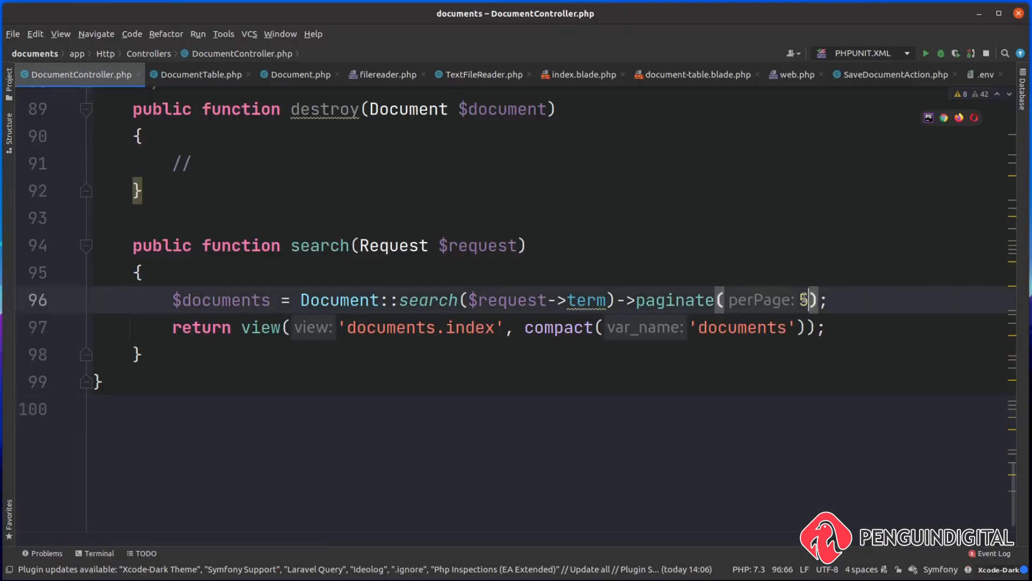
text(1)
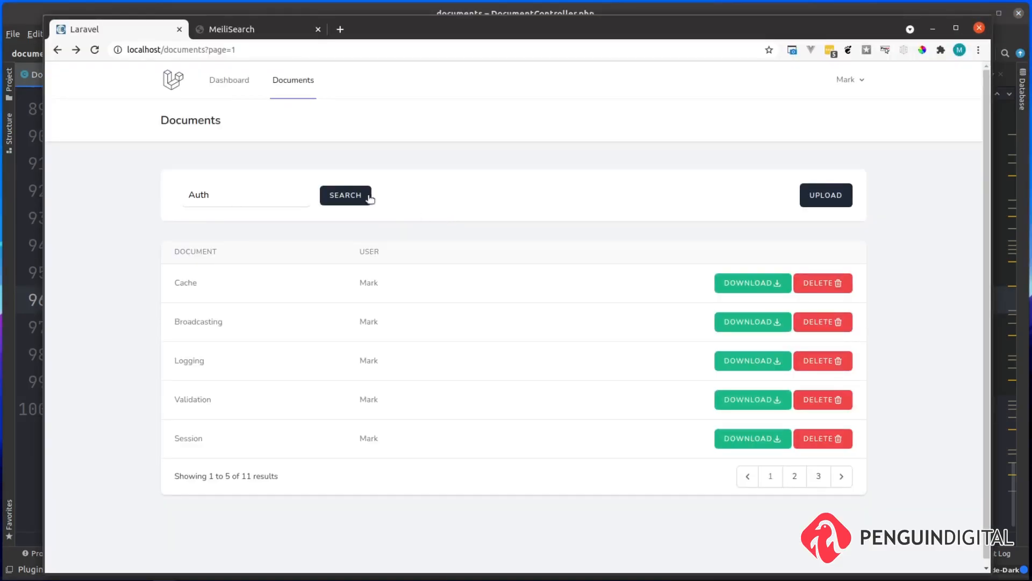
Step: Search for Auth, open results page 2 (404), and select the query=Auth&page=2 string
click(345, 195)
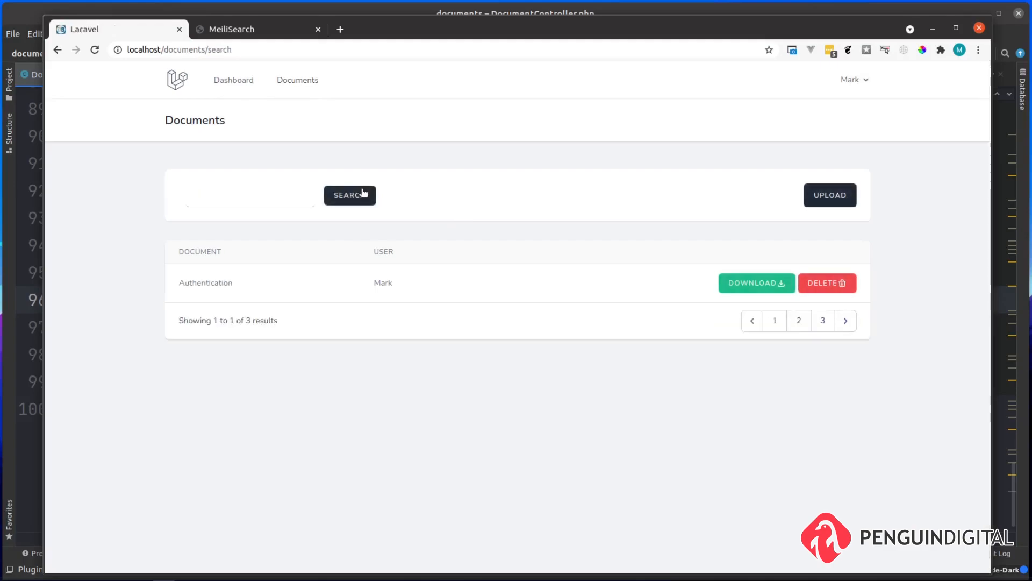
mouse_move(359, 301)
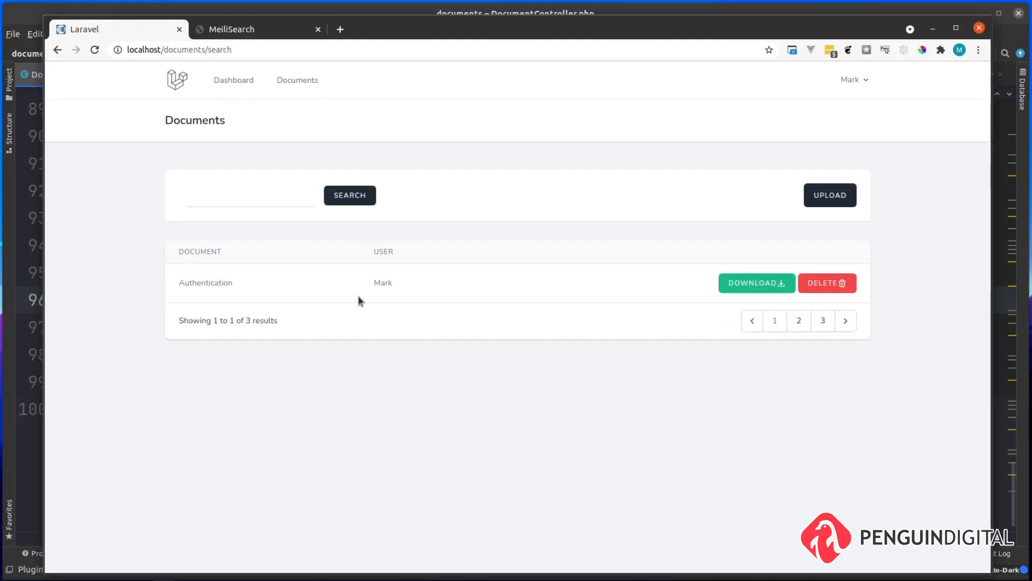
mouse_move(754, 353)
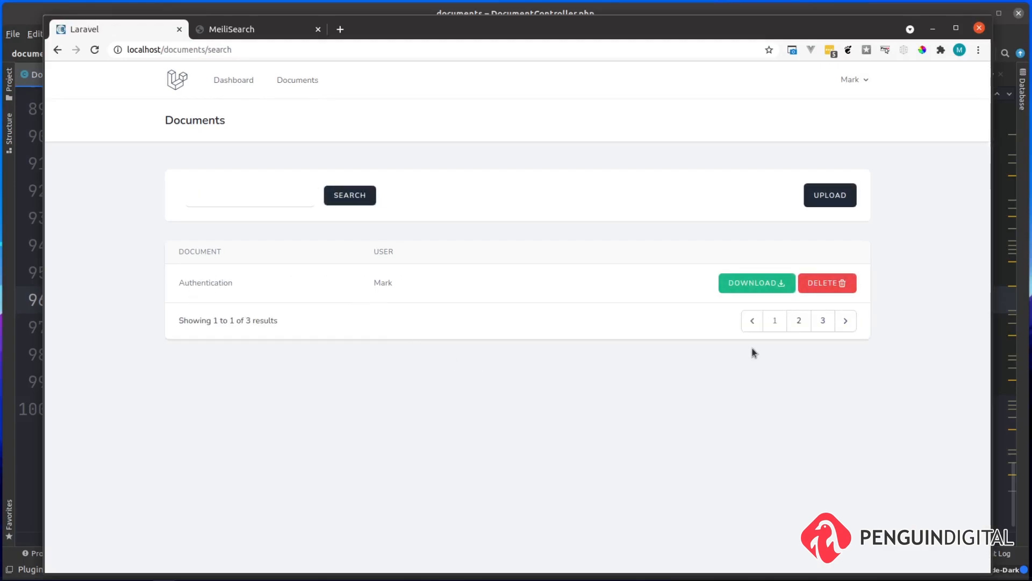
mouse_move(772, 364)
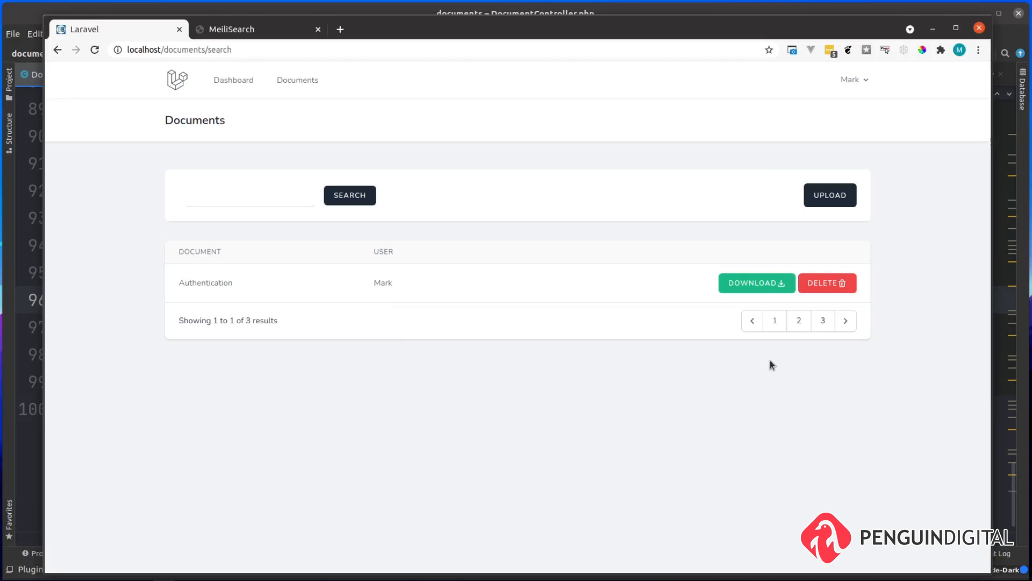
click(797, 321)
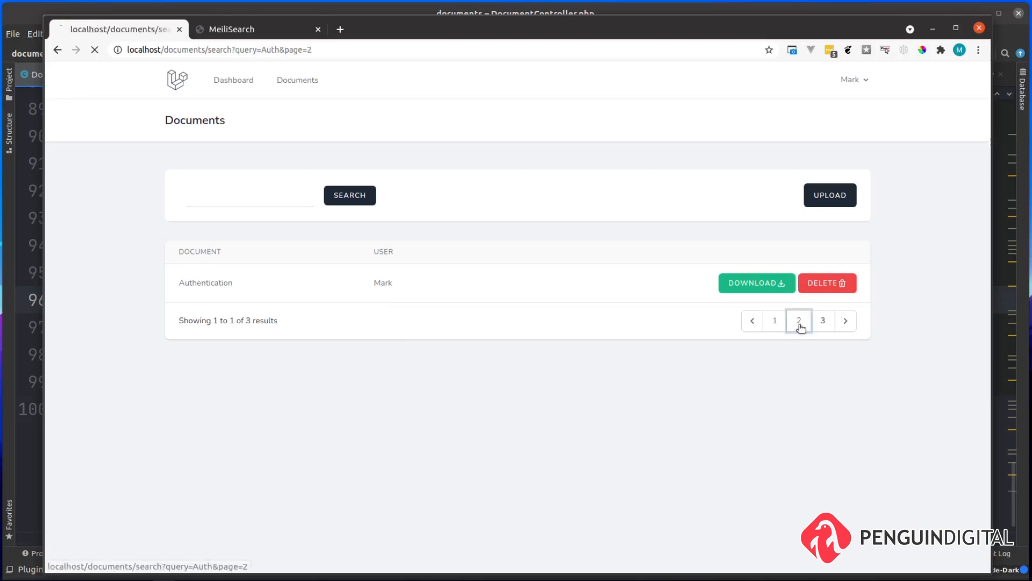
click(799, 320)
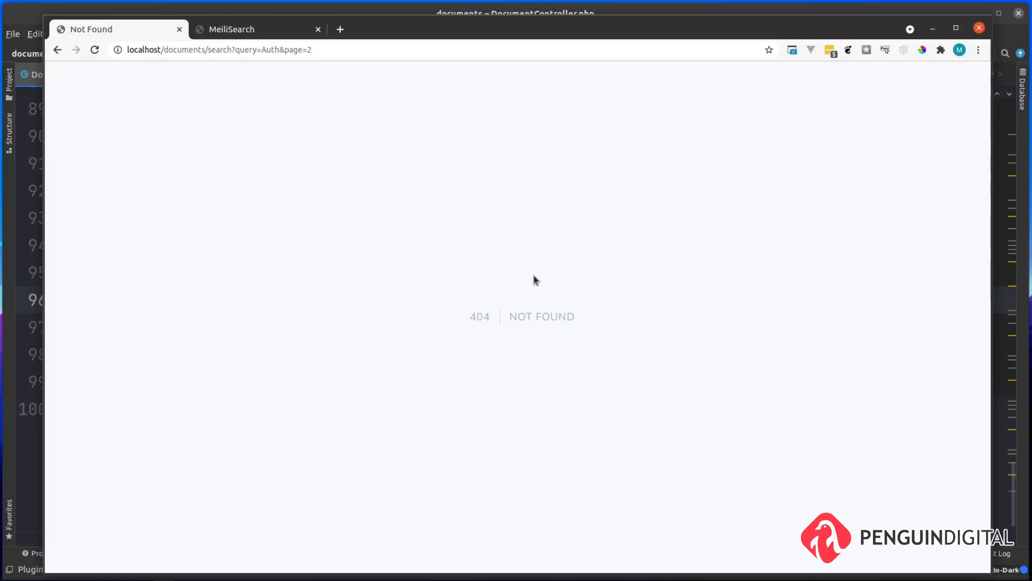
mouse_move(590, 333)
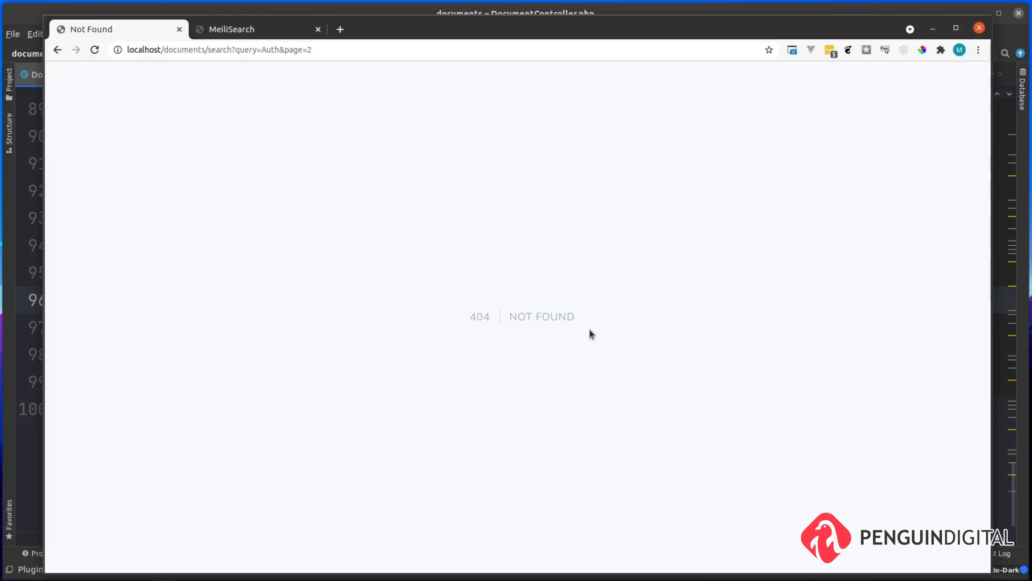
mouse_move(275, 84)
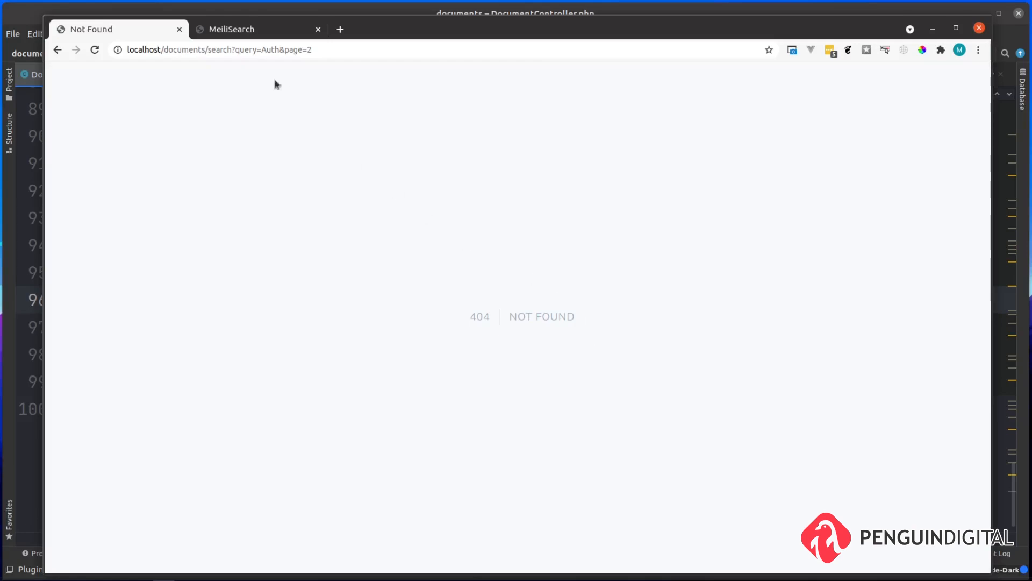
click(297, 50)
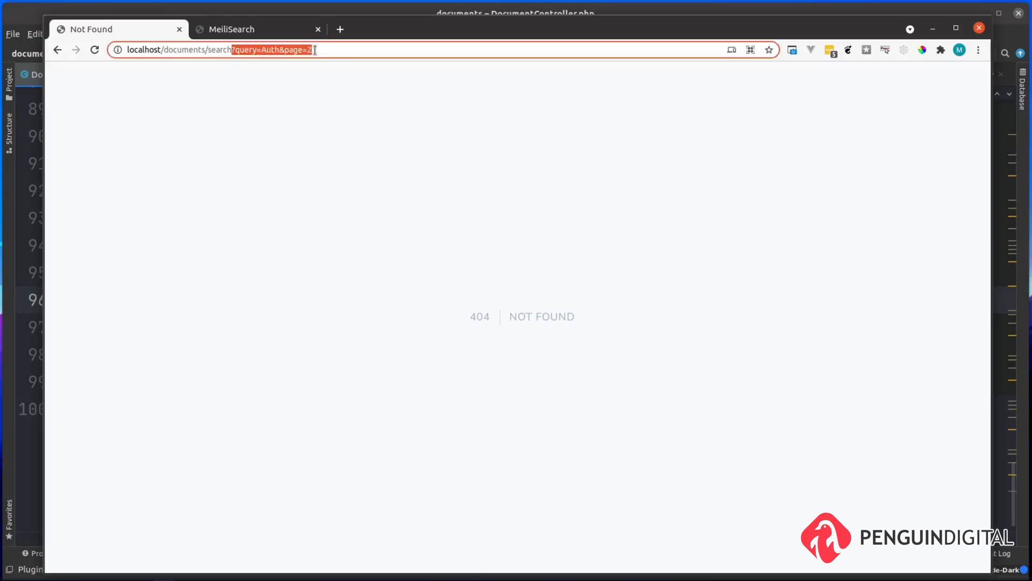
mouse_move(337, 124)
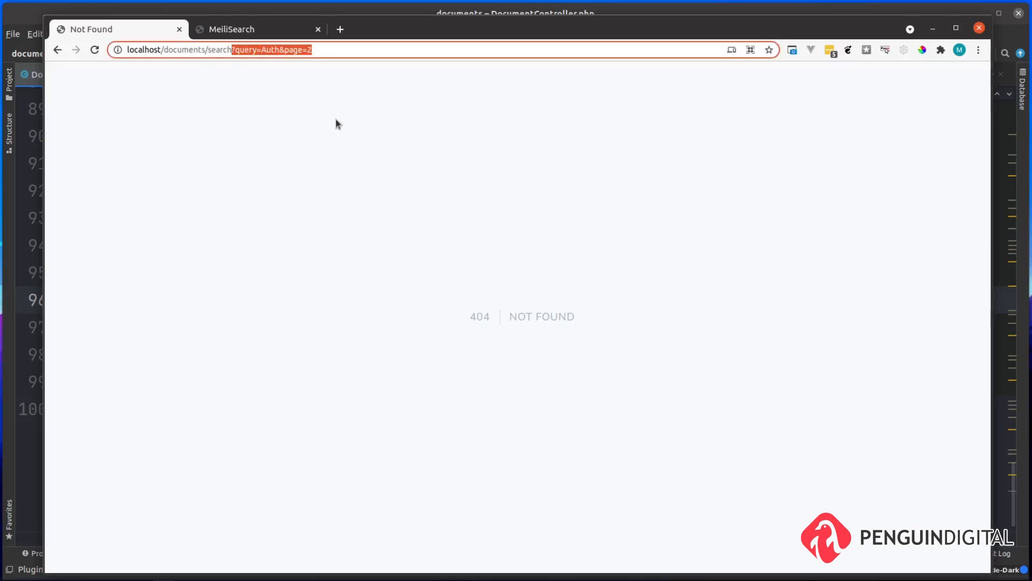
mouse_move(342, 127)
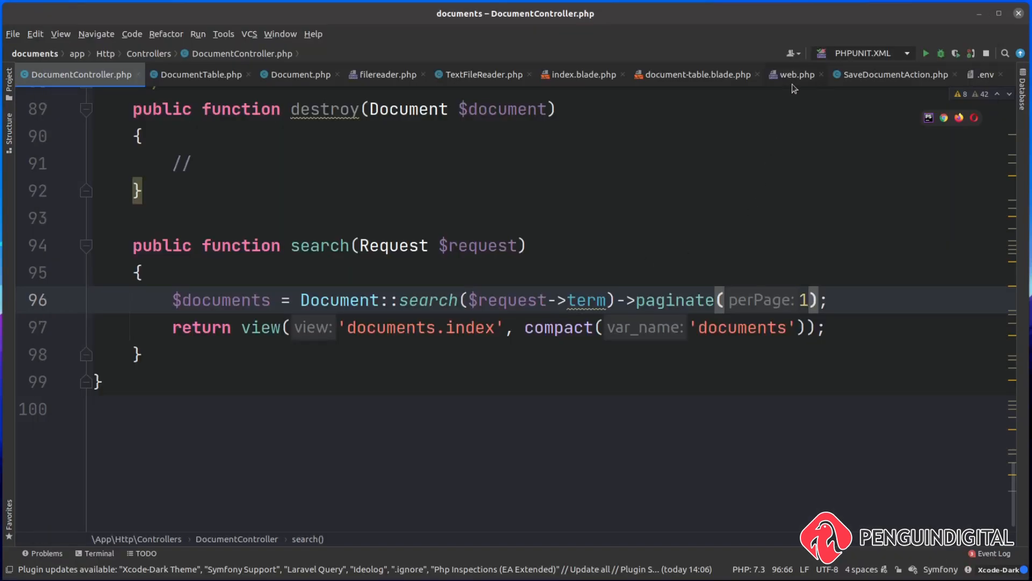
Step: Change the documents/search route to Route::get and the search form method to GET
click(795, 74)
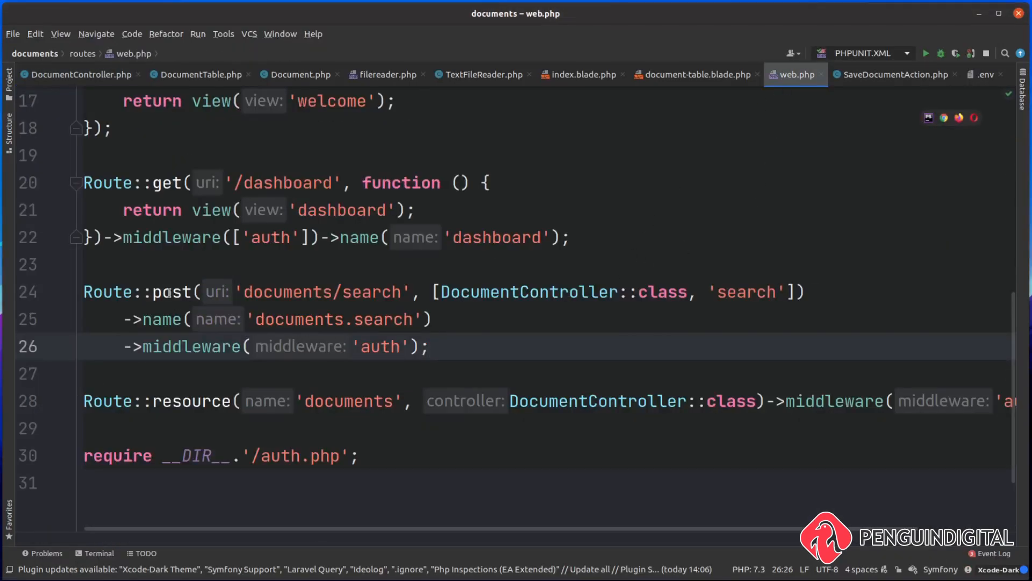
text(get)
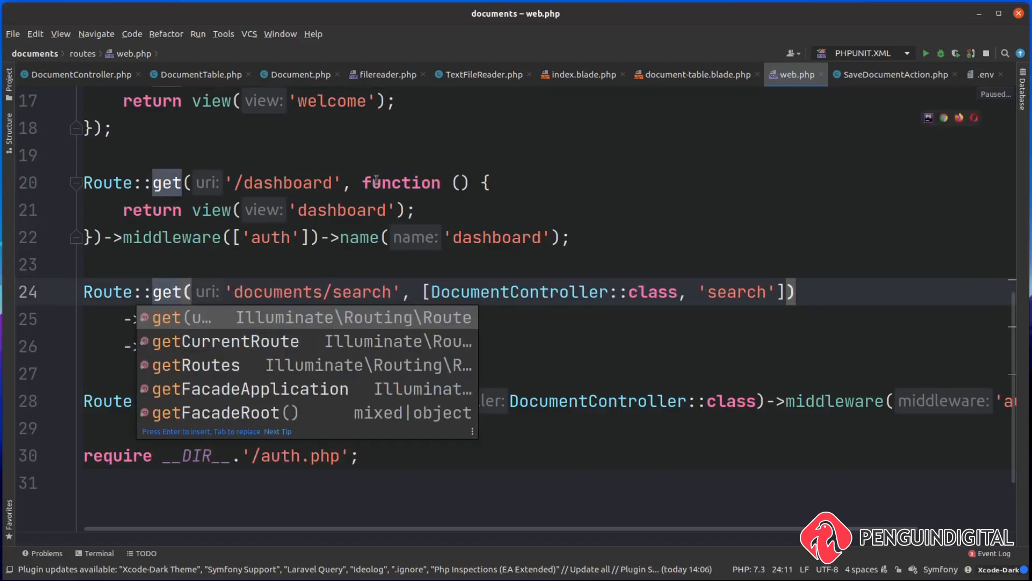
click(582, 74)
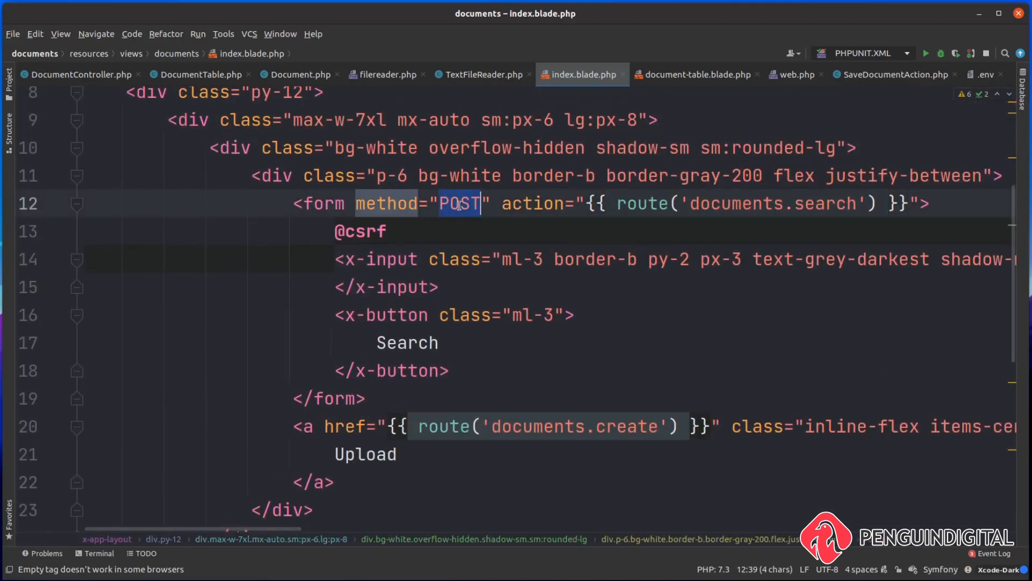
text(GET)
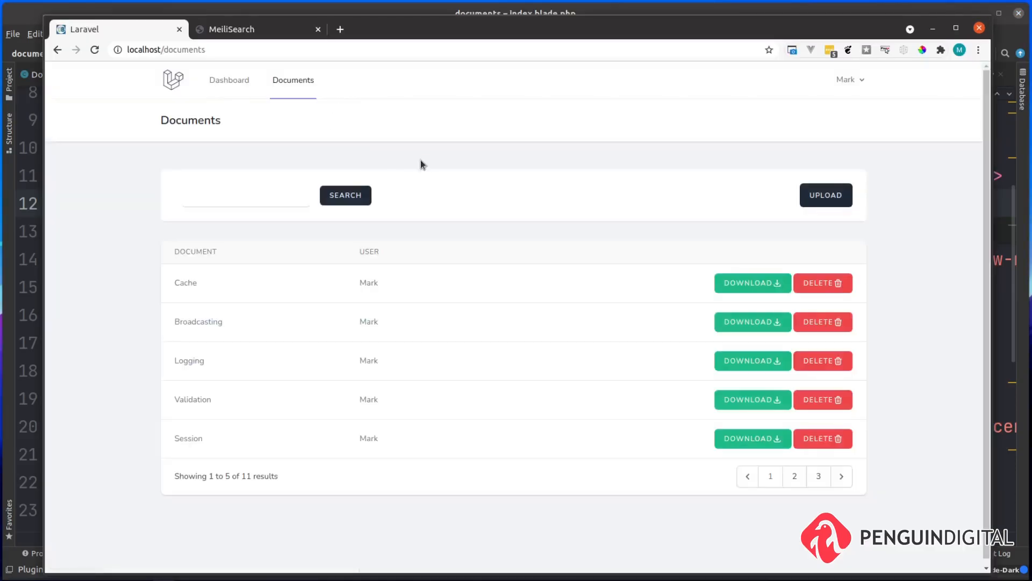
mouse_move(476, 183)
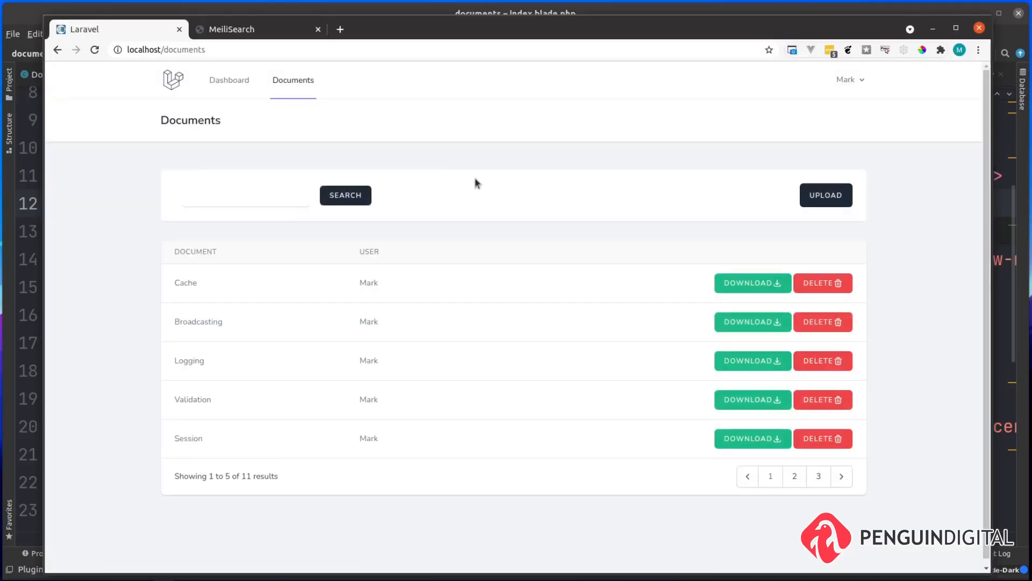
Step: Search for Auth via the GET URL, inspect the term parameter, and open results page 2
click(345, 195)
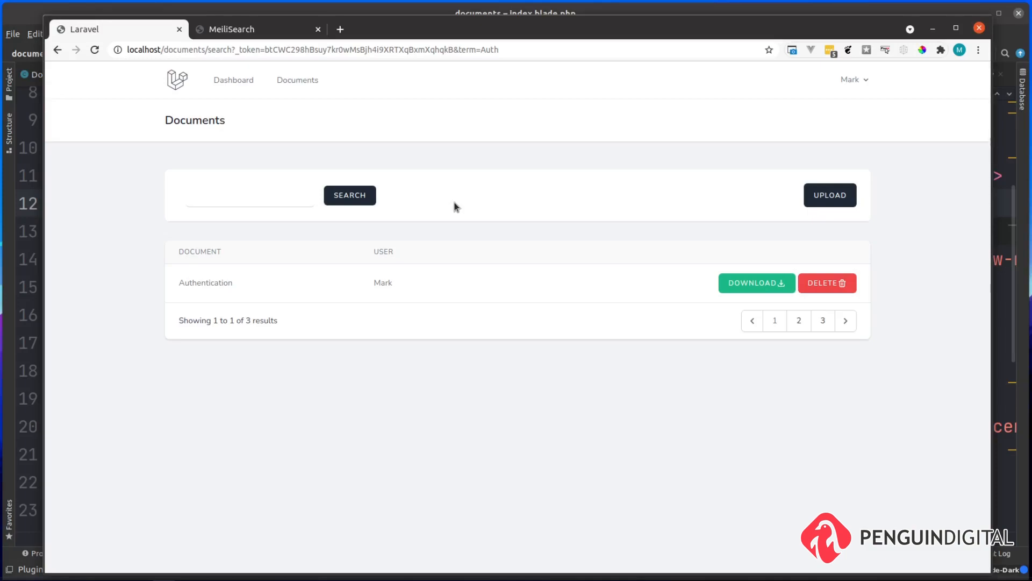
mouse_move(432, 131)
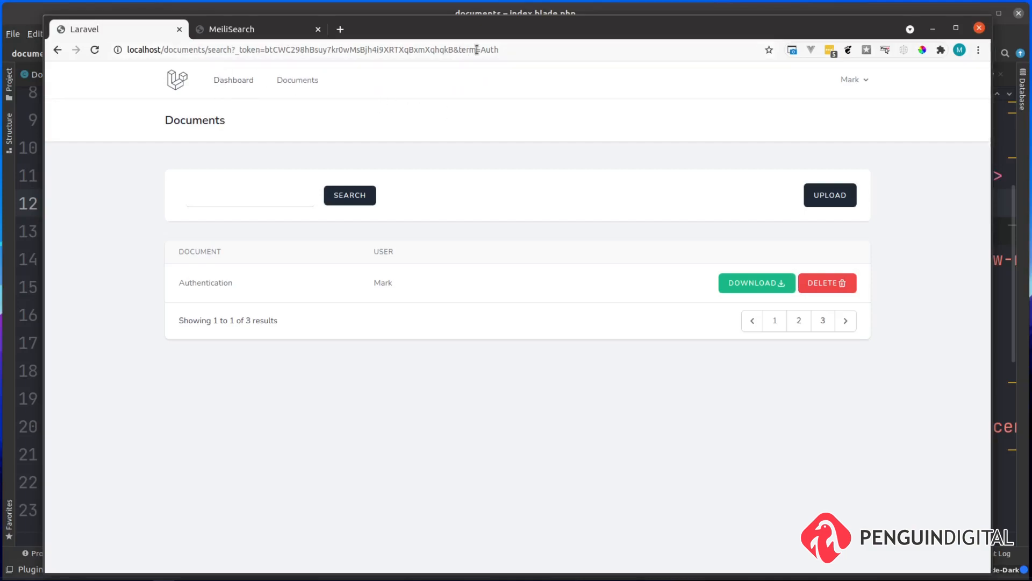
double_click(480, 50)
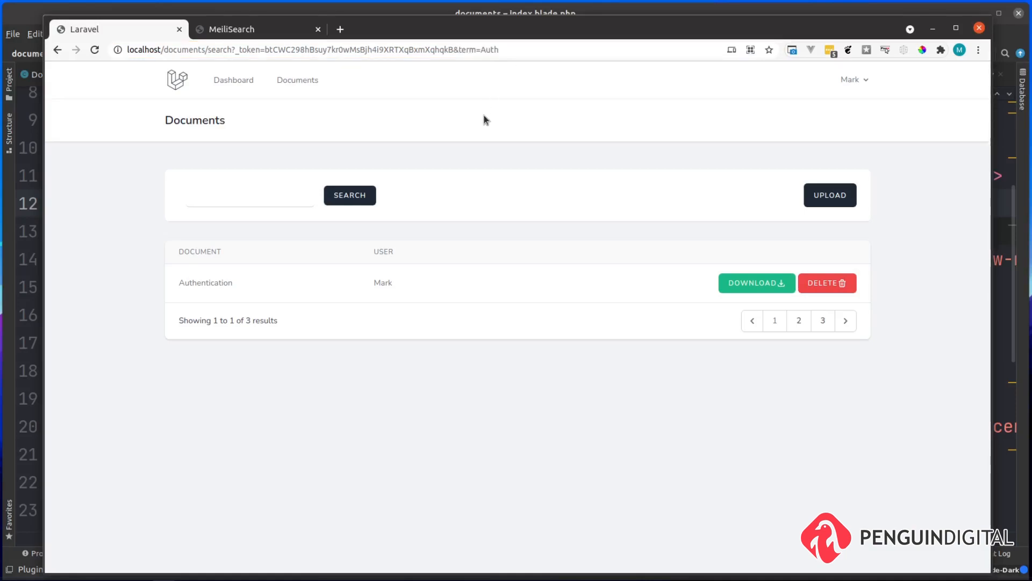
mouse_move(741, 446)
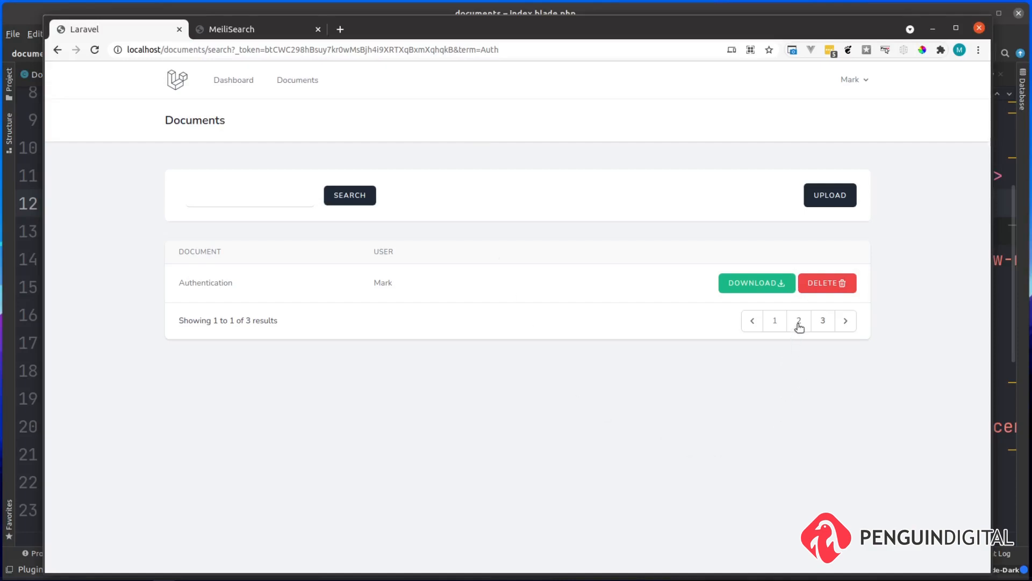
click(799, 320)
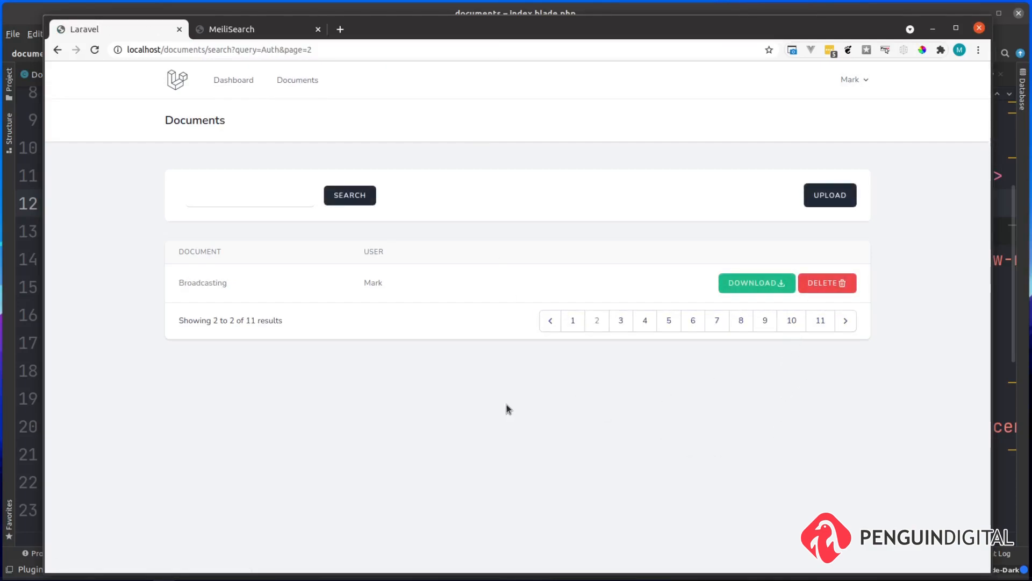
mouse_move(264, 325)
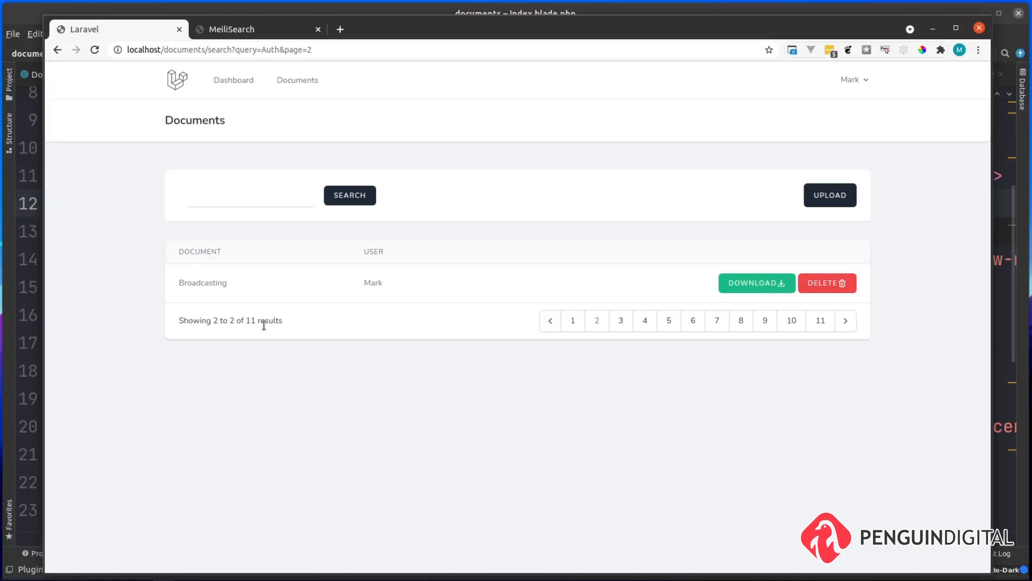
mouse_move(334, 49)
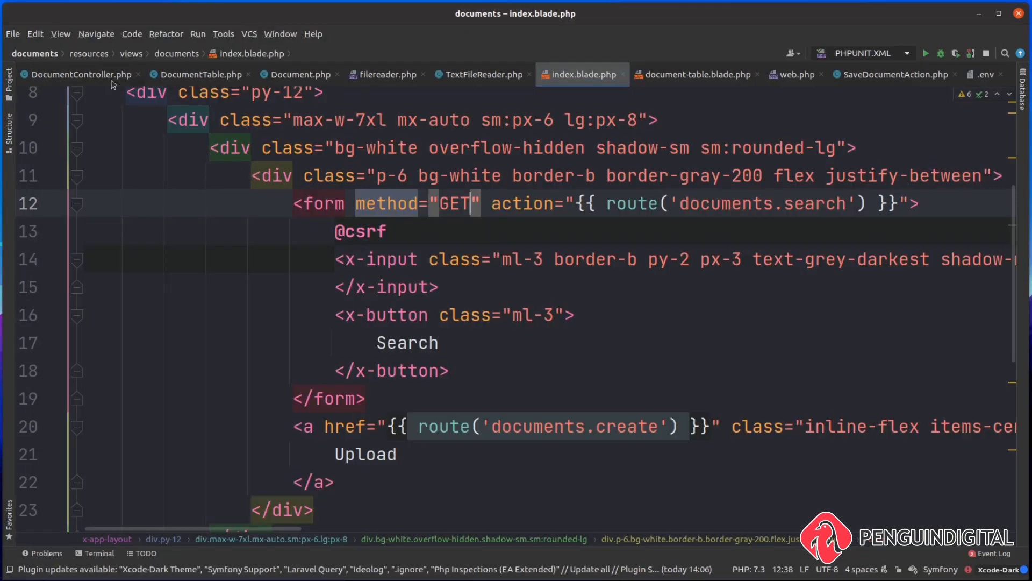
Step: Add $documents->appends(['term' => $request->term]); after the paginate call in search(), then return to the browser
click(78, 75)
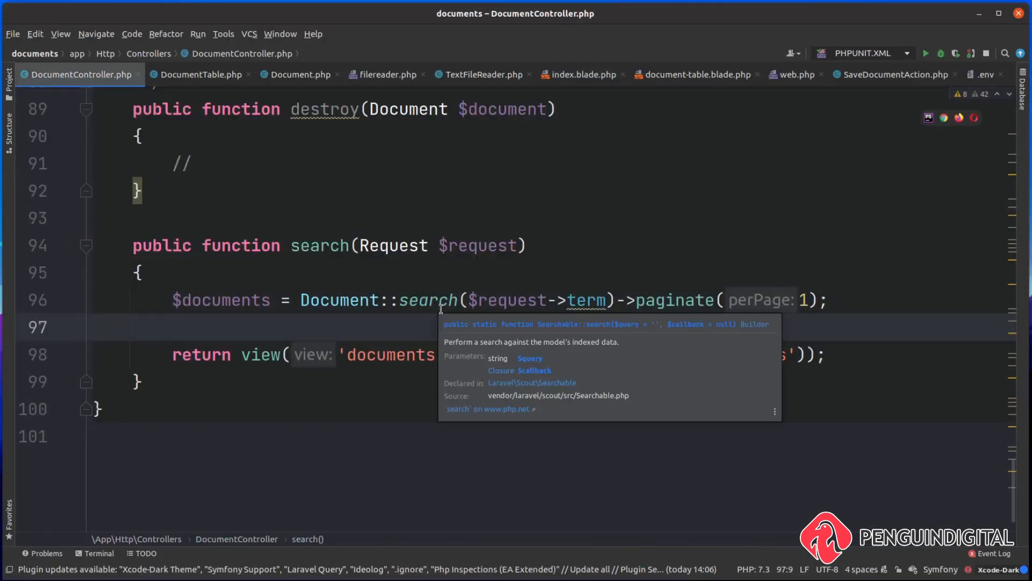
text($documents-)
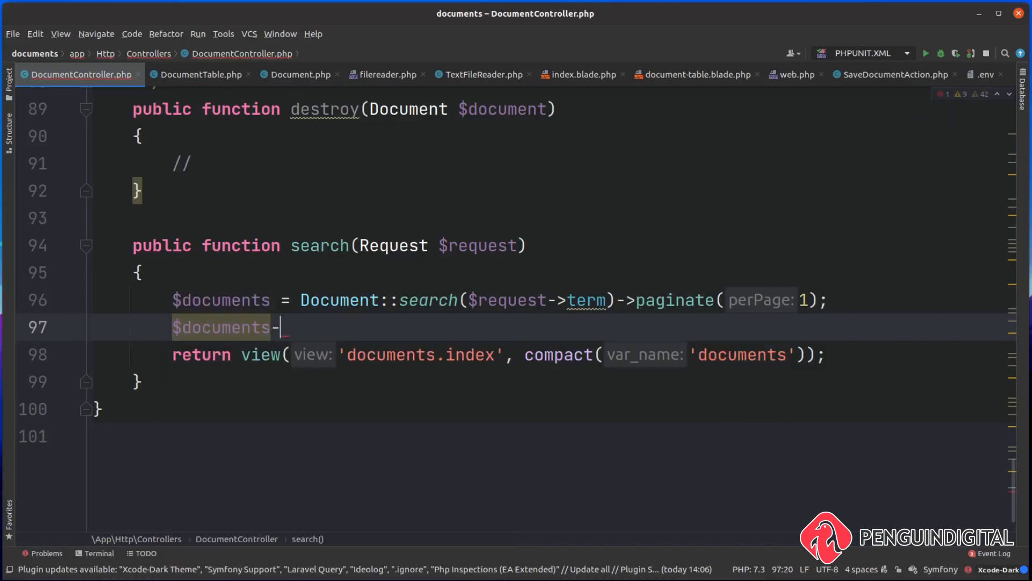
text(appends())
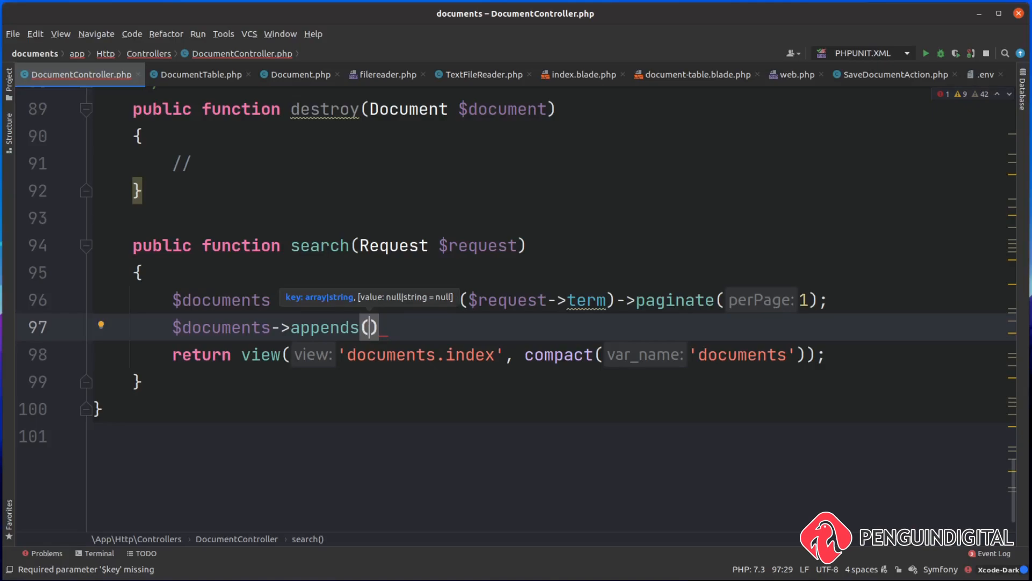
text([)
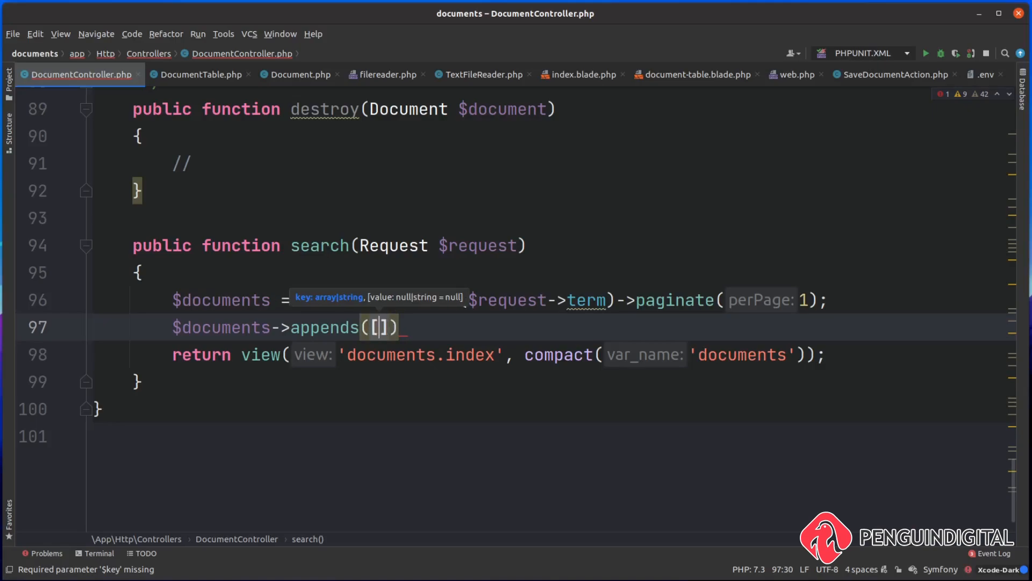
text('te')
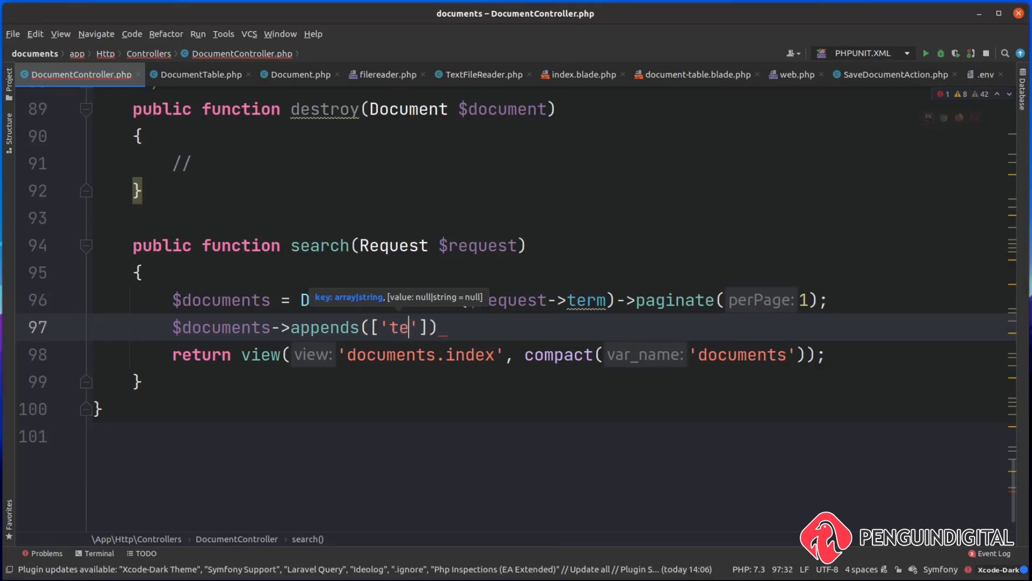
text(rm' => $)
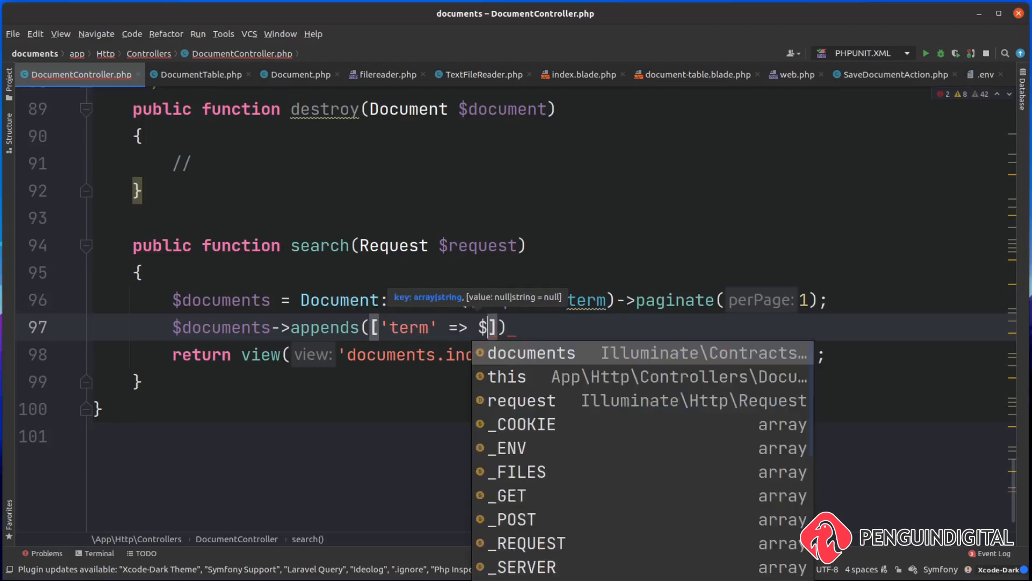
text(request->term)
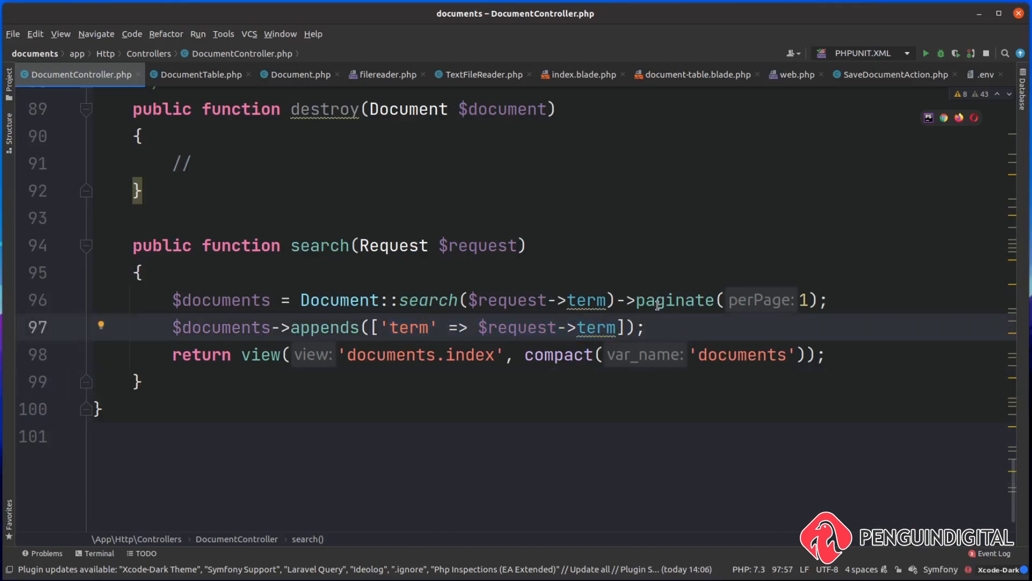
mouse_move(321, 263)
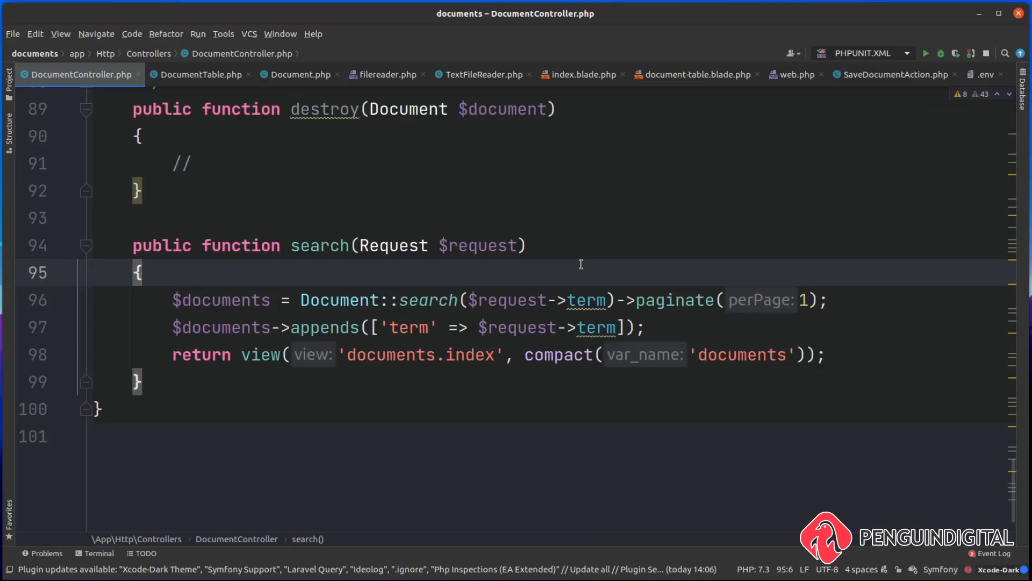
mouse_move(571, 181)
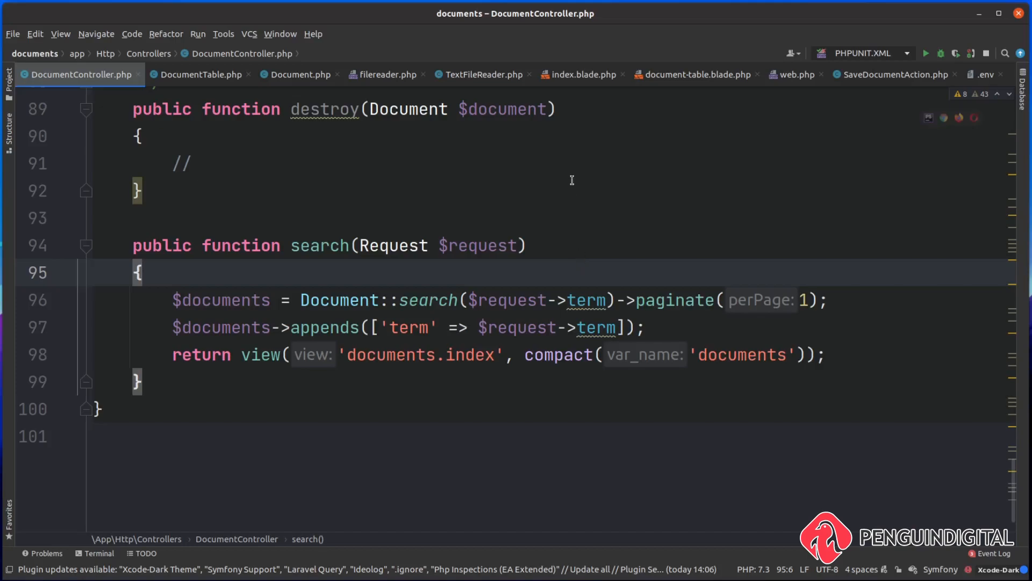
click(582, 74)
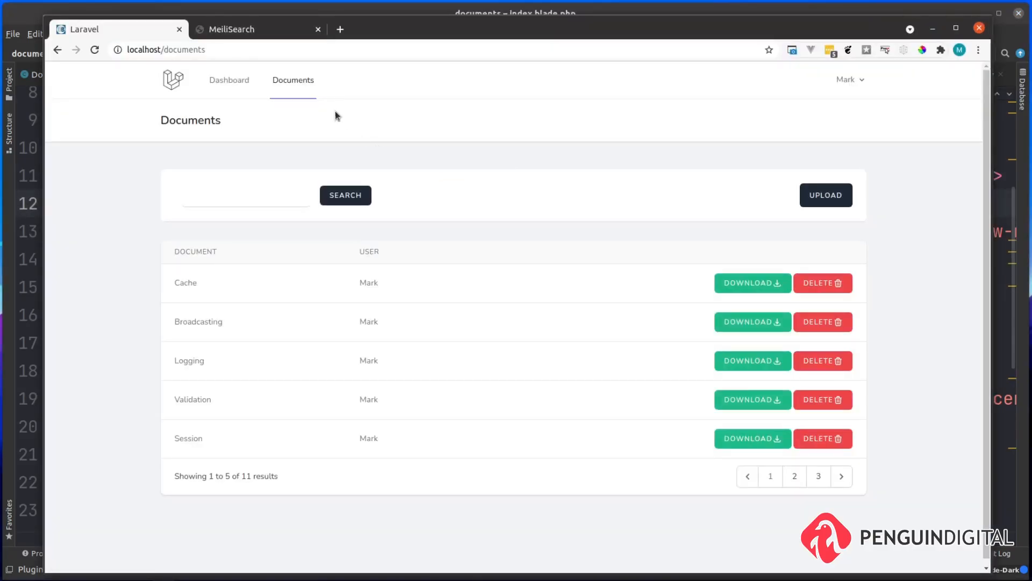
mouse_move(515, 209)
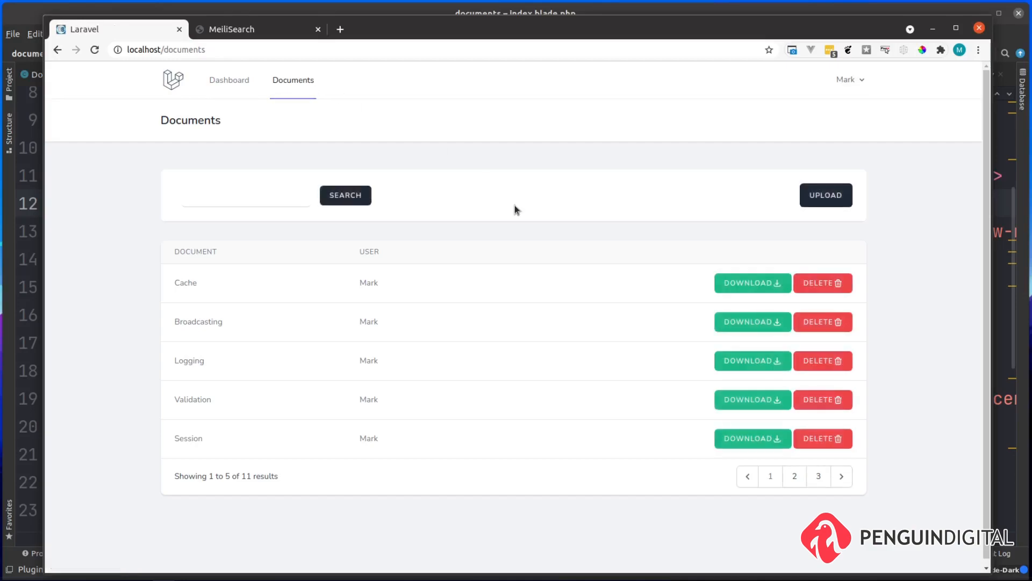
mouse_move(202, 282)
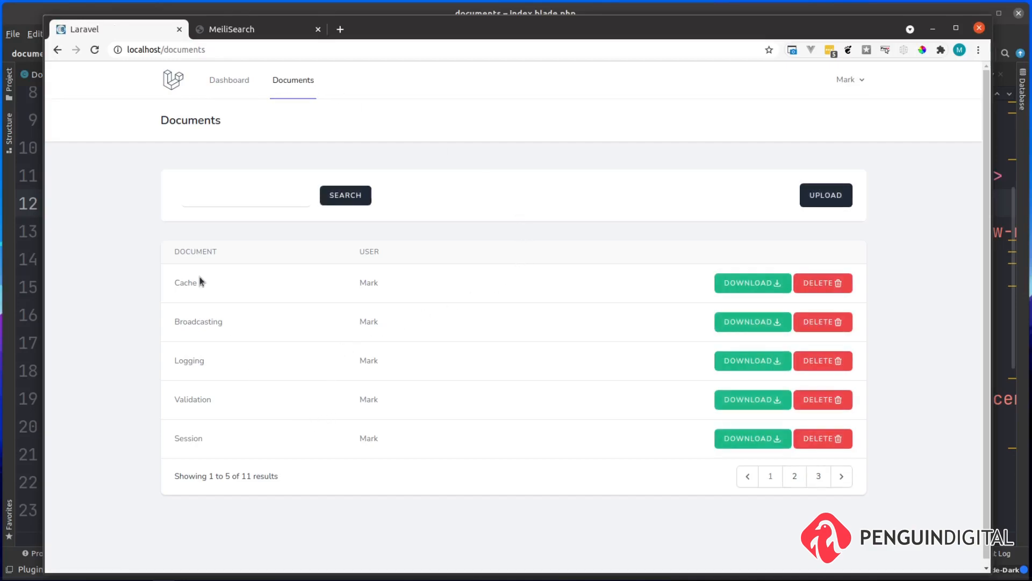
Step: Search for Auth and step through pages 2, 3 and back to 1, confirming term=Auth stays in the URL
click(345, 194)
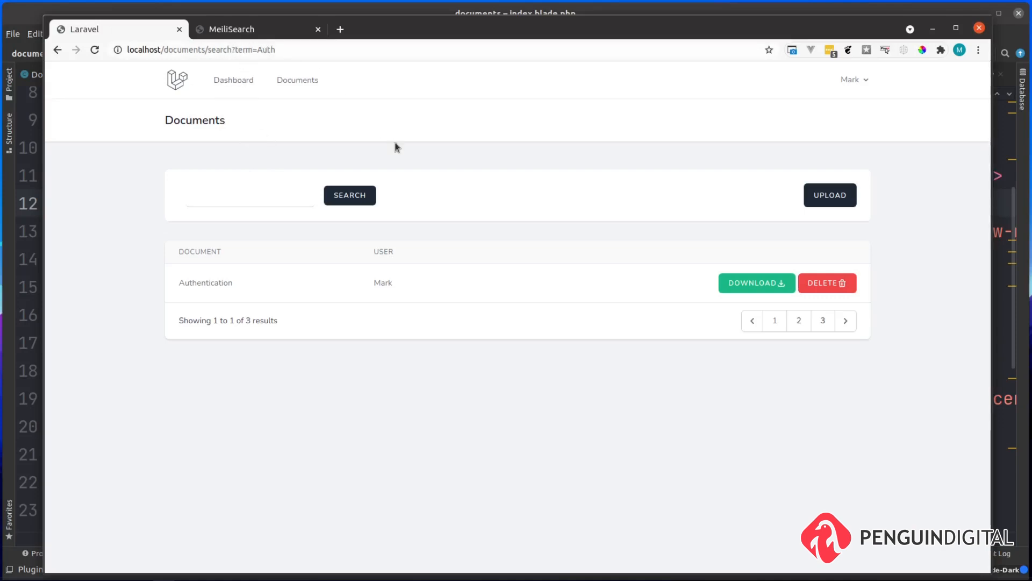
mouse_move(458, 175)
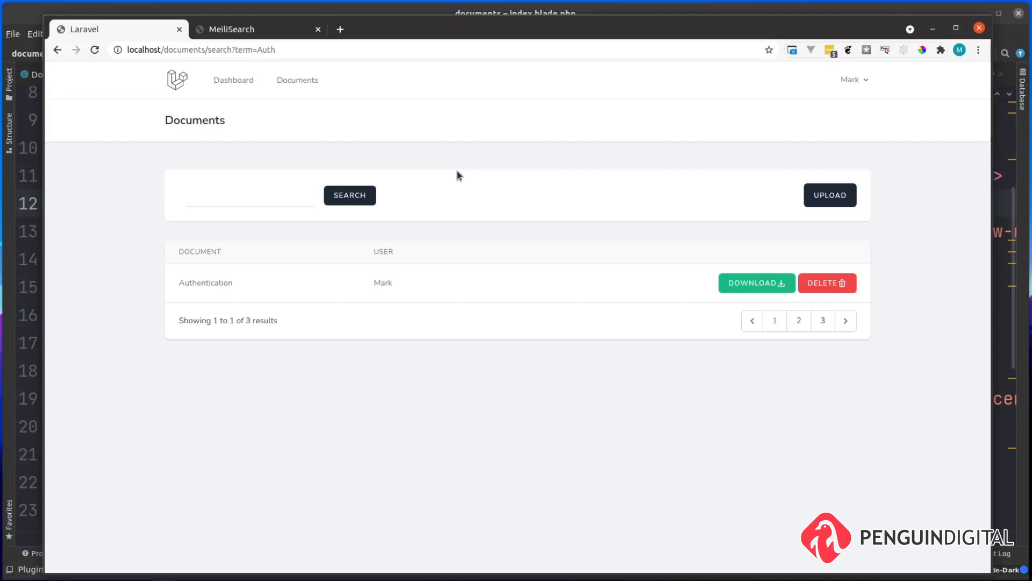
mouse_move(327, 290)
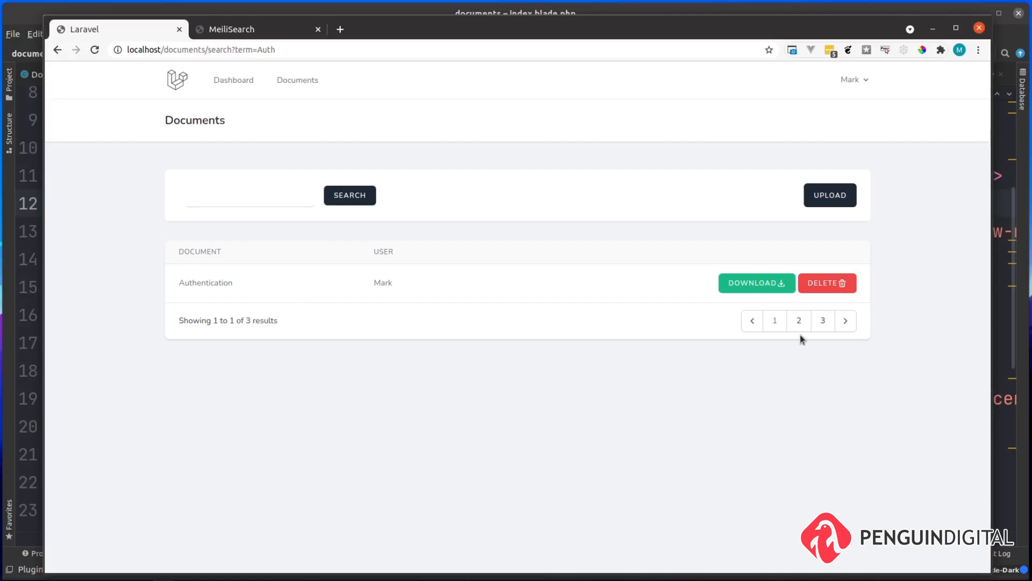
click(799, 320)
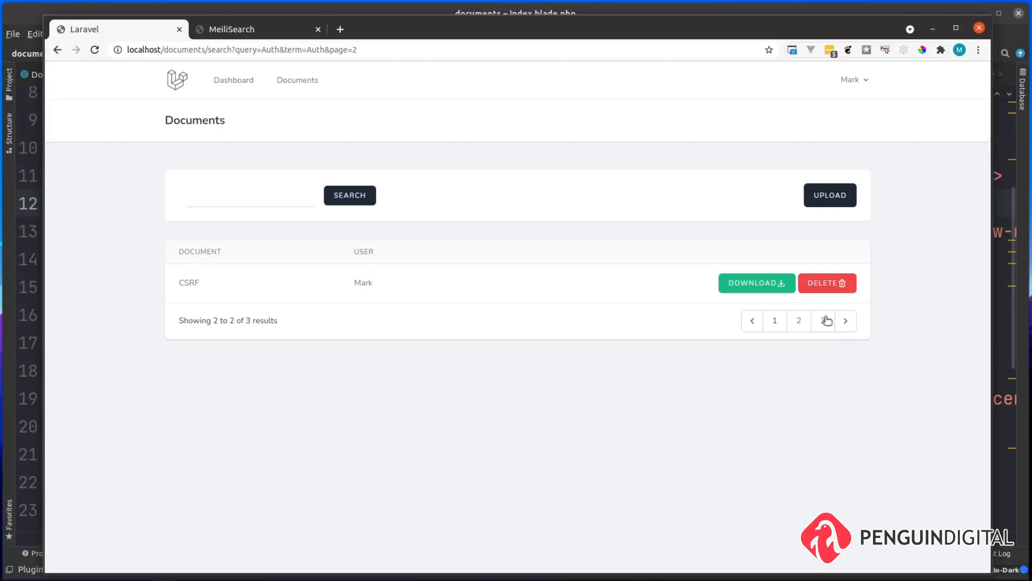
click(845, 321)
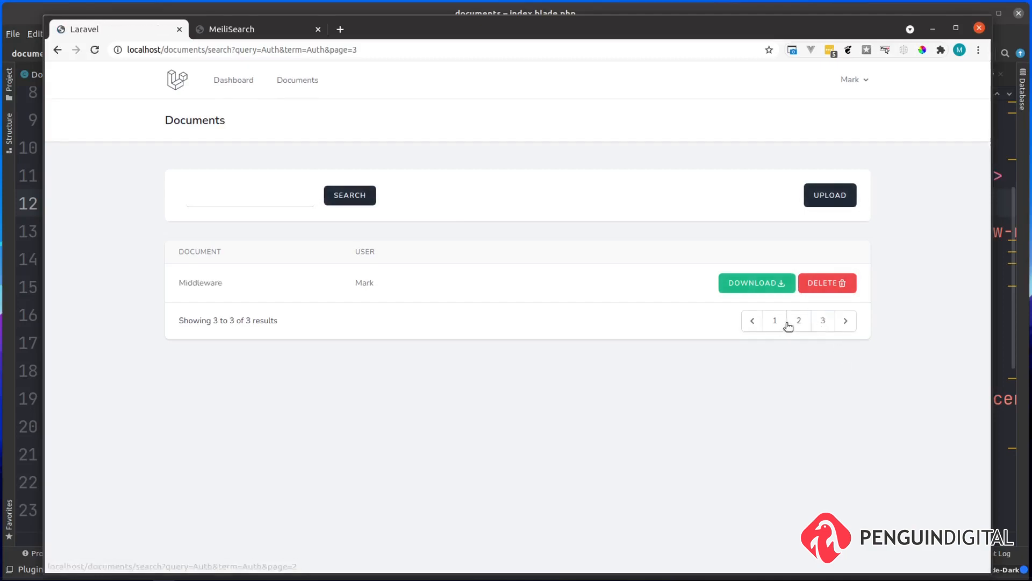
click(776, 320)
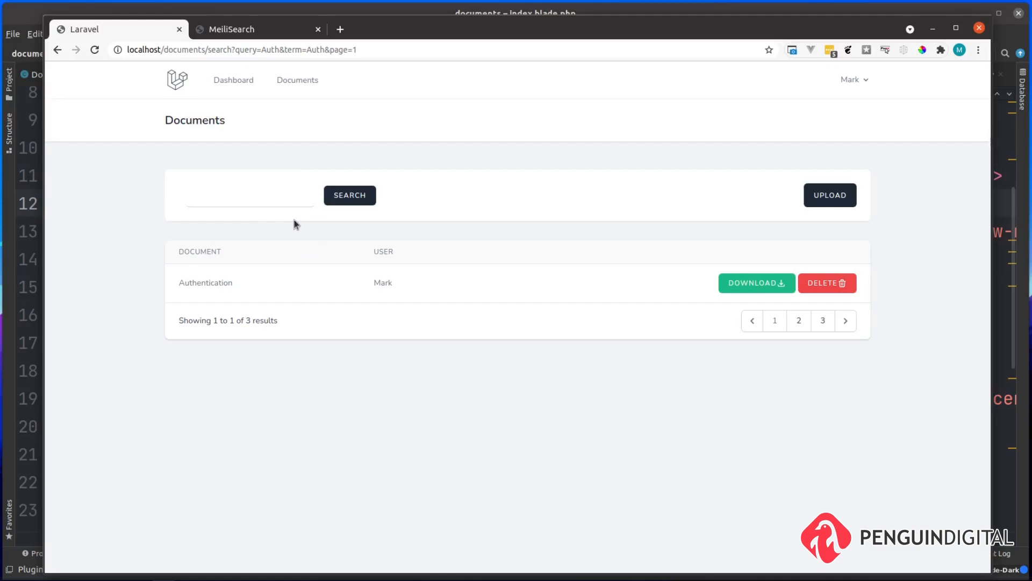
mouse_move(204, 265)
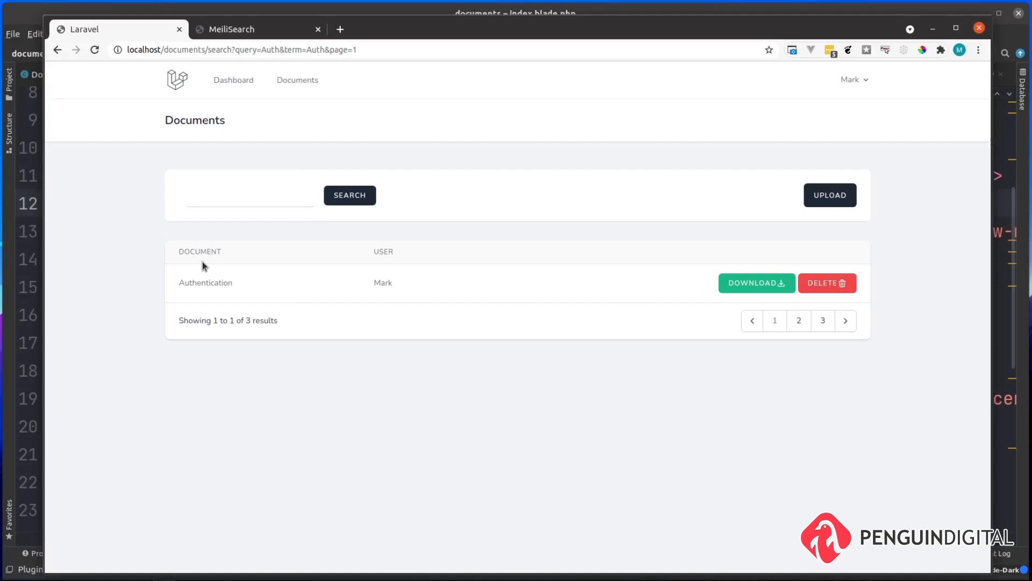
mouse_move(217, 221)
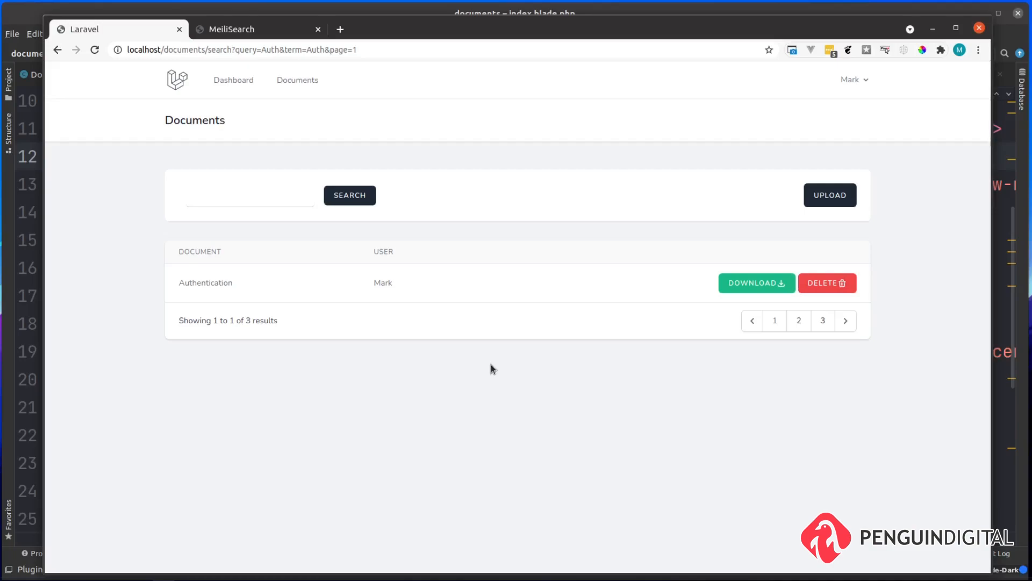
mouse_move(486, 354)
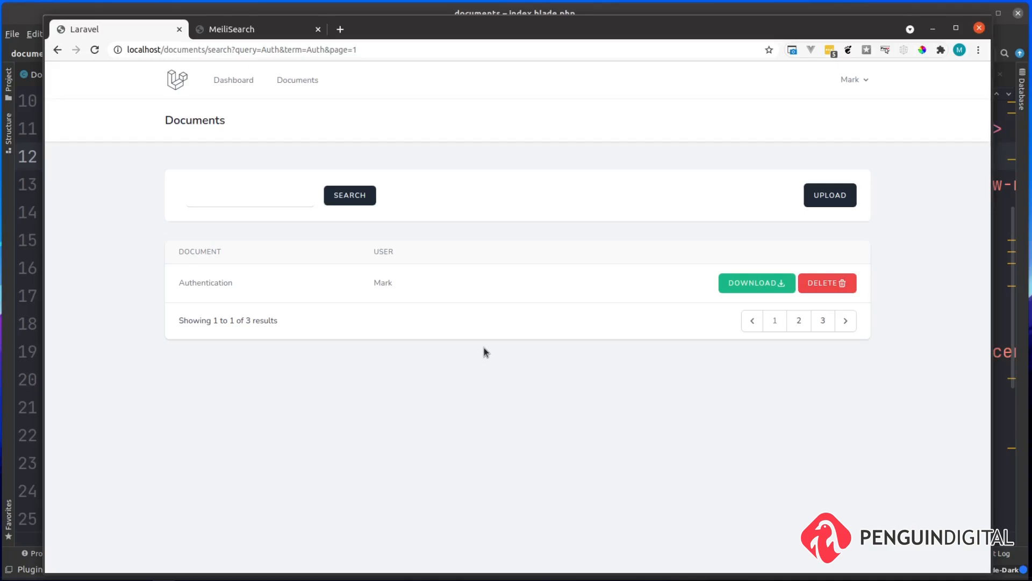
mouse_move(301, 123)
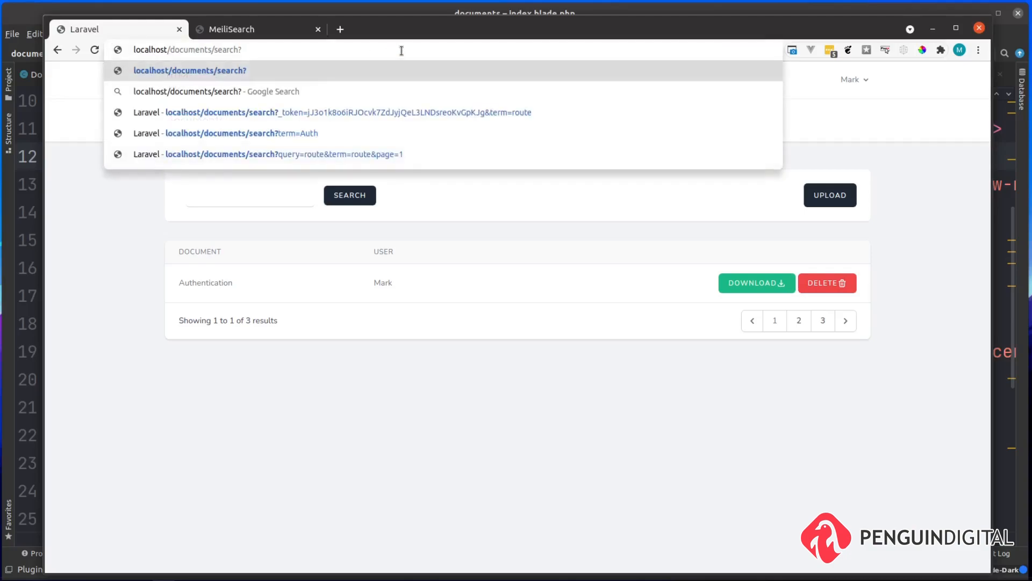
Step: Load localhost/documents/search?term=session directly from the address bar
text(term)
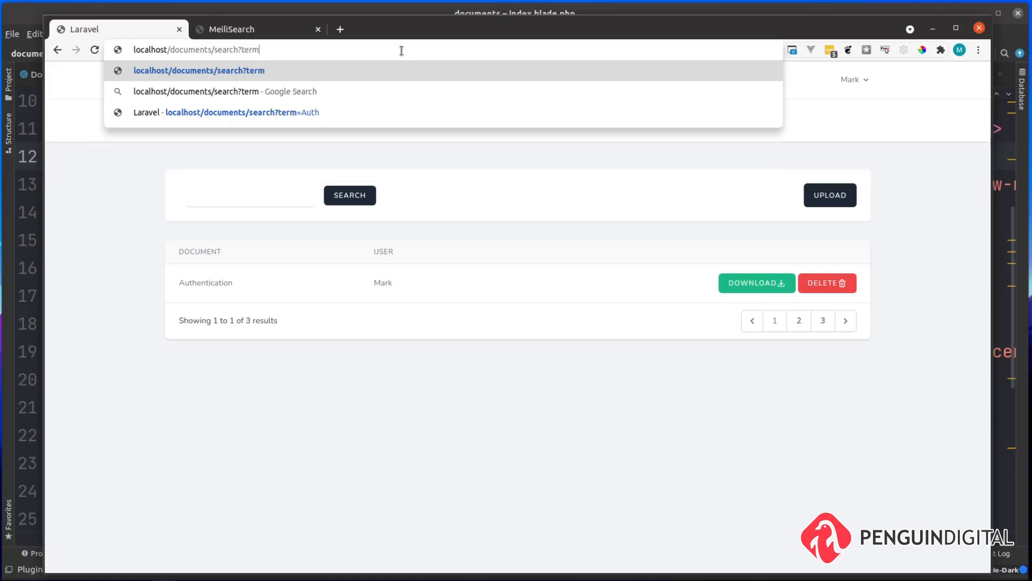
text(=sessi)
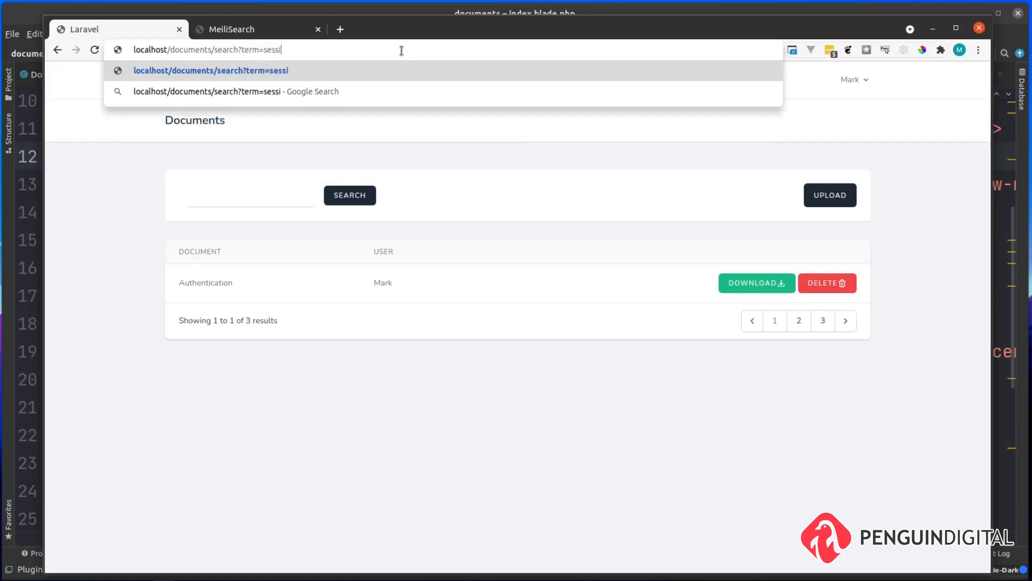
text(on)
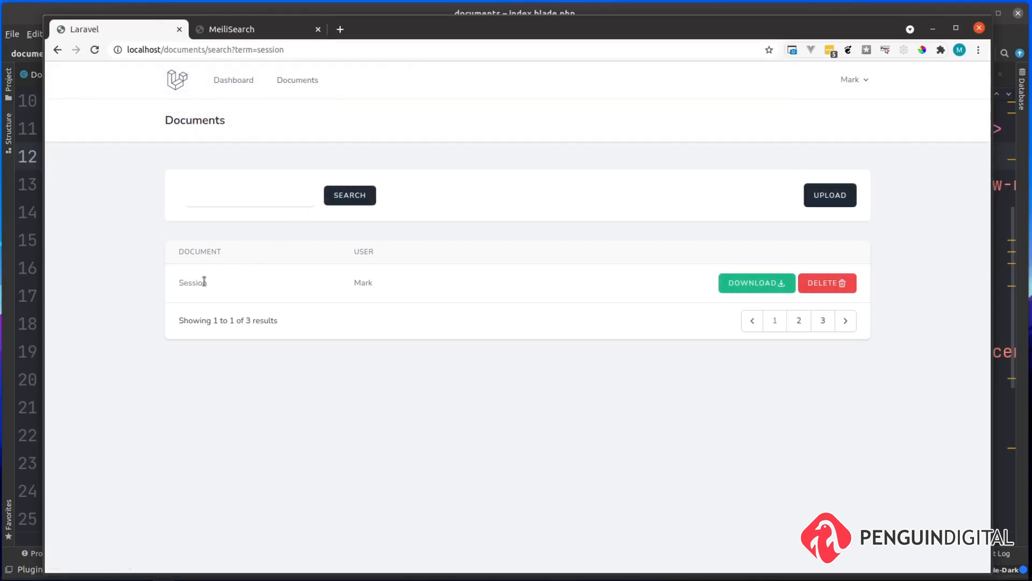
mouse_move(264, 131)
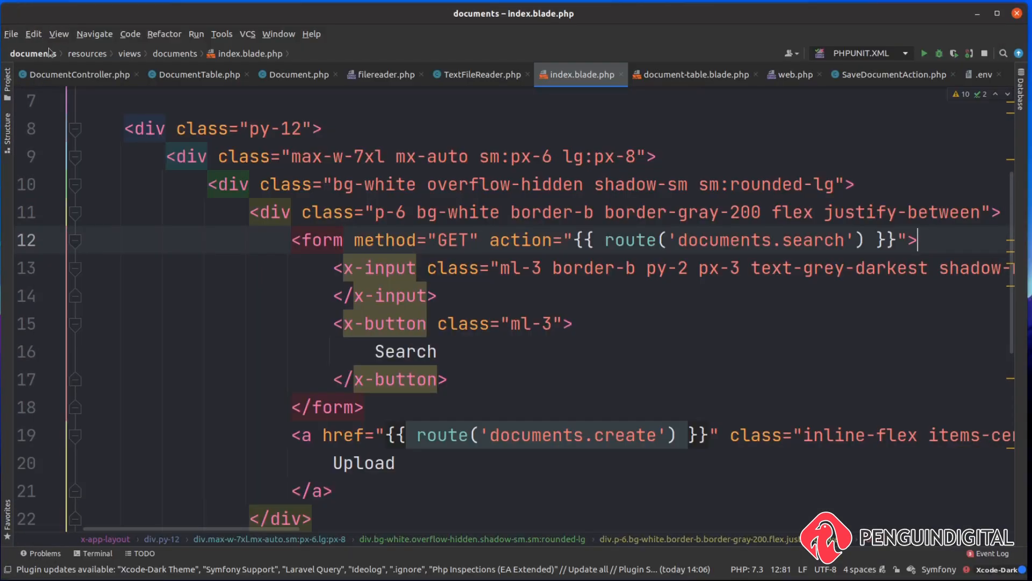
Step: Declare private $paginationAmount = 5; in DocumentController
click(77, 74)
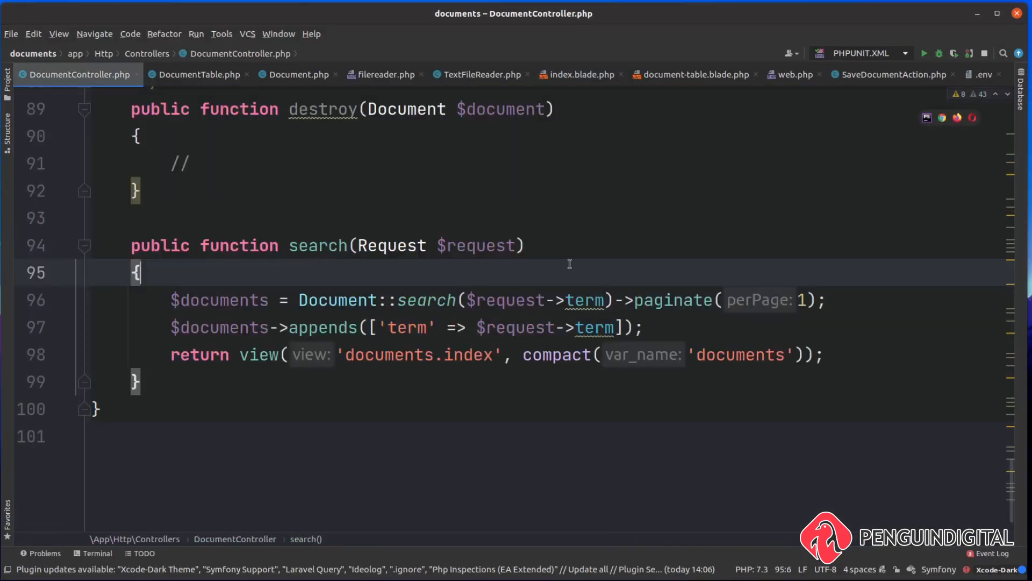
text(5)
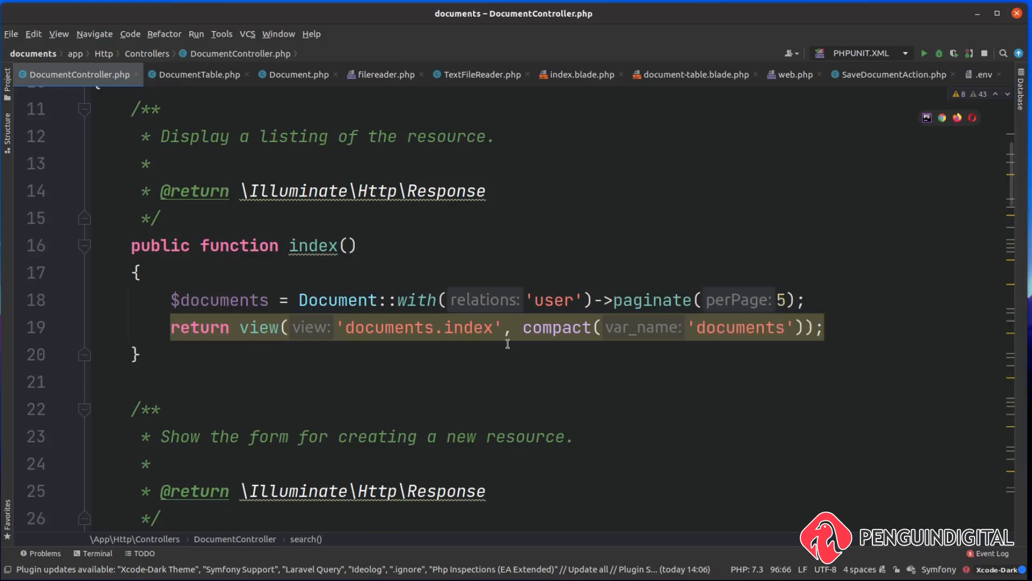
scroll(down, 3)
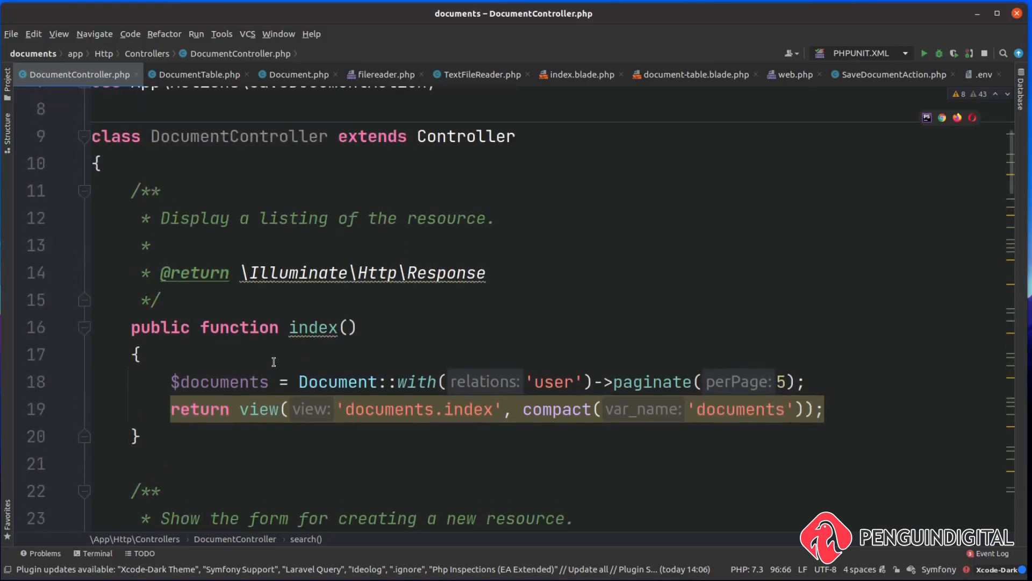
text(private)
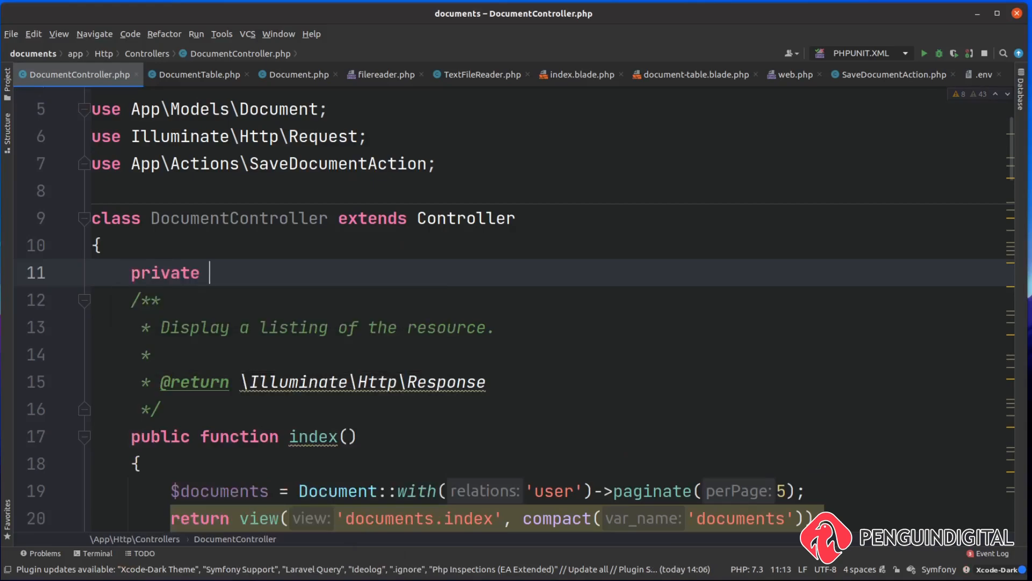
text($paginat)
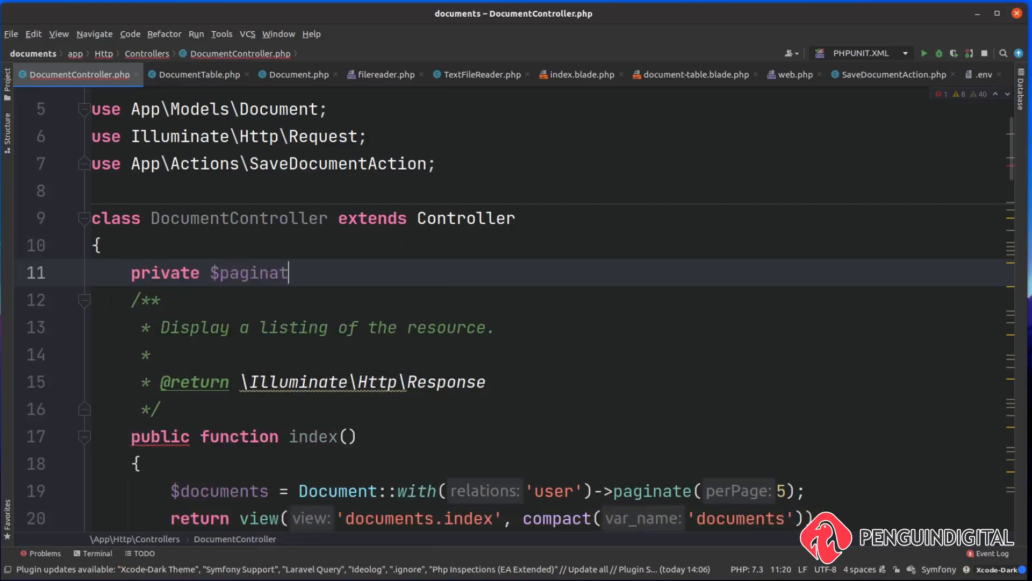
text(ionAmount =)
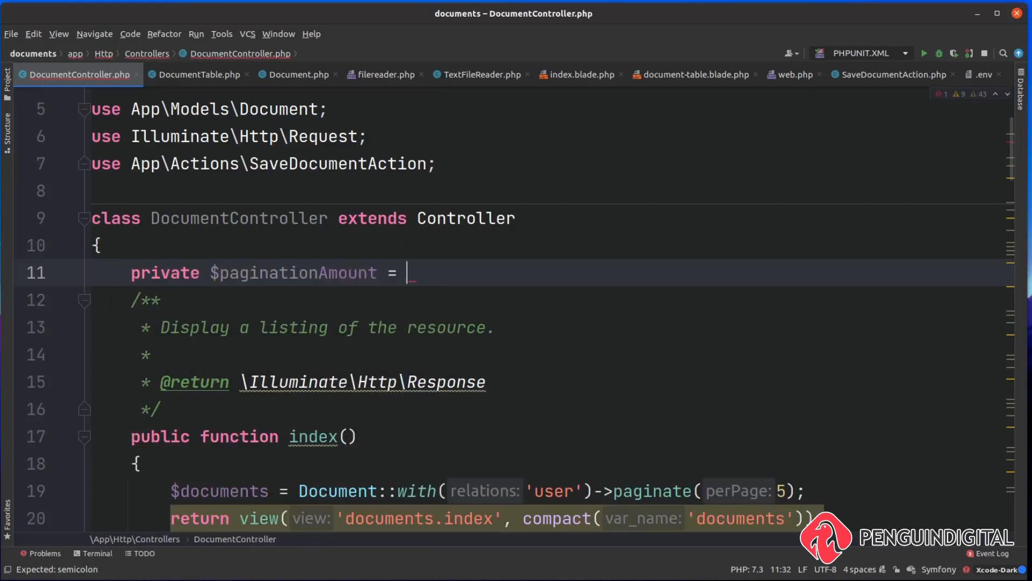
text(5;)
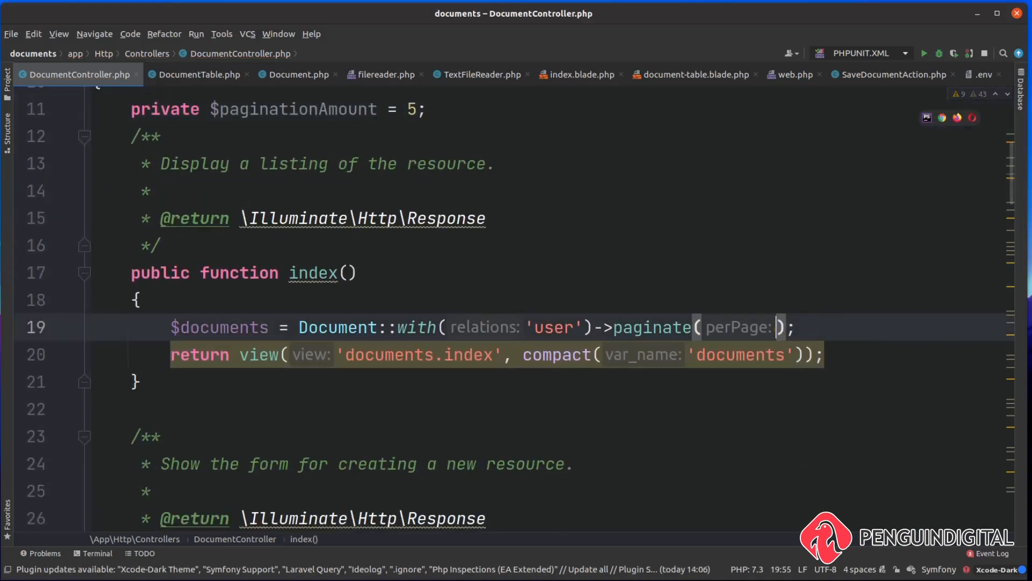
Step: Replace the paginate() arguments in index() and search() with $this->paginationAmount
text($this->paginationAmount)
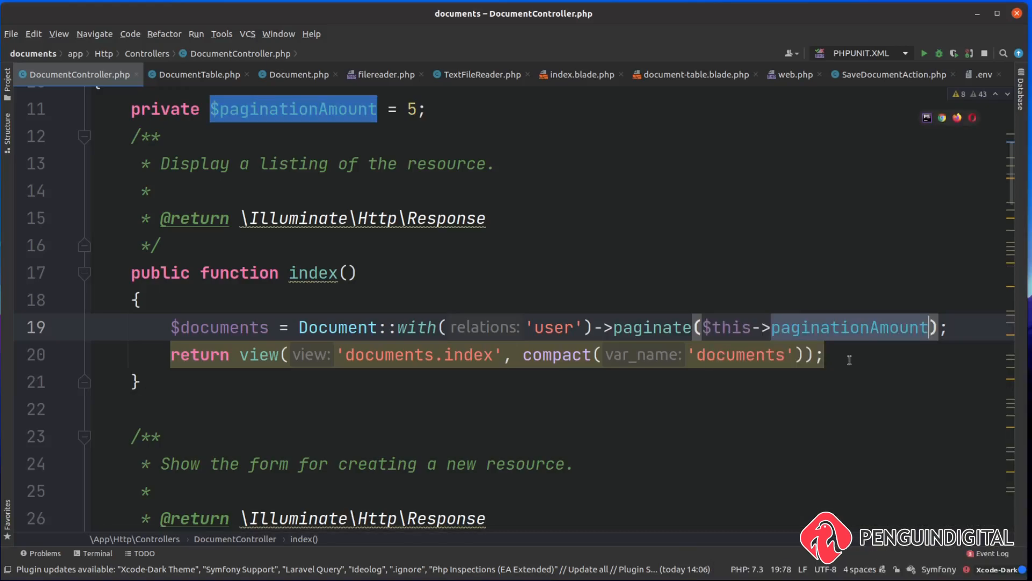
scroll(down, 3)
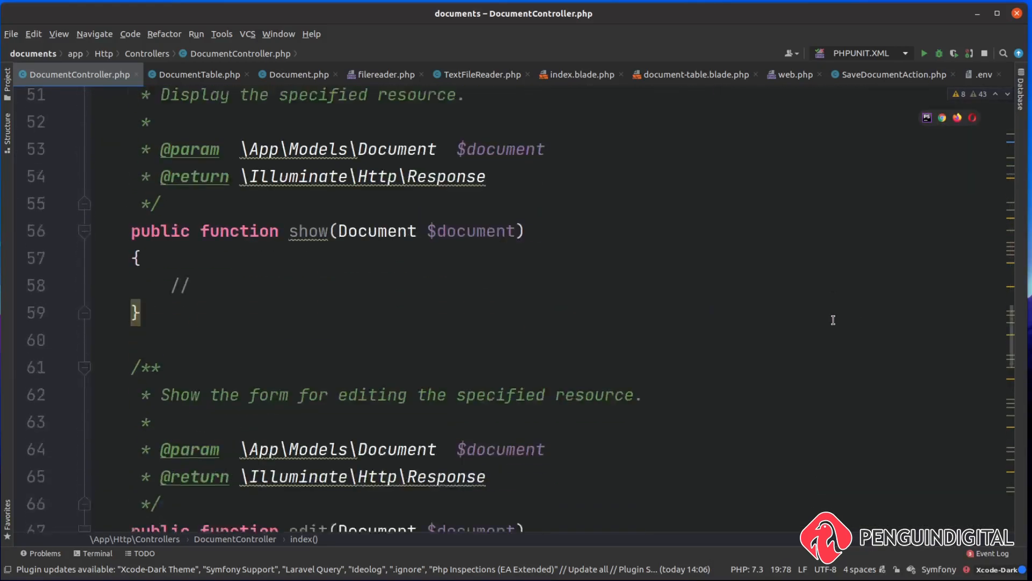
scroll(down, 3)
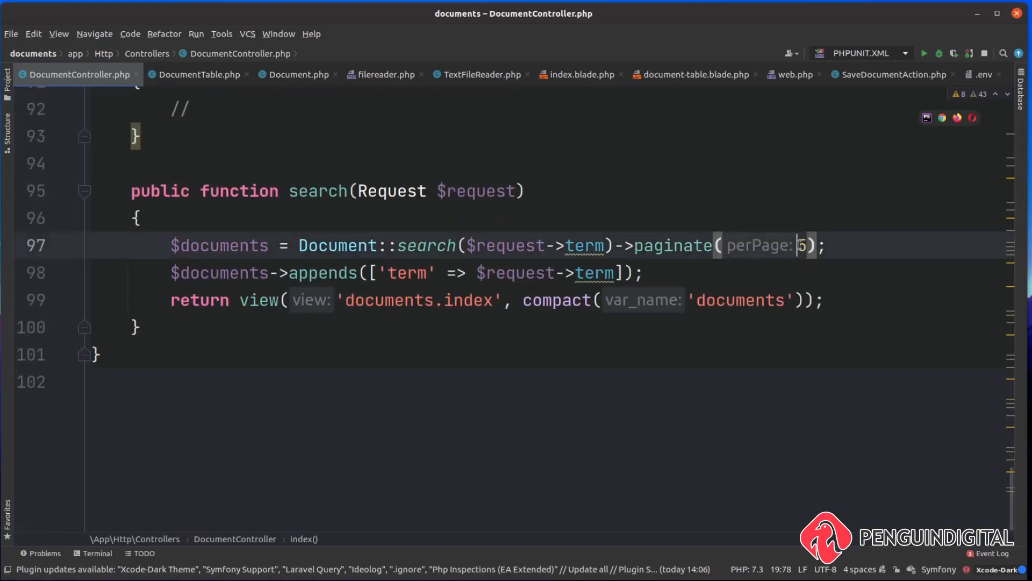
text($rt)
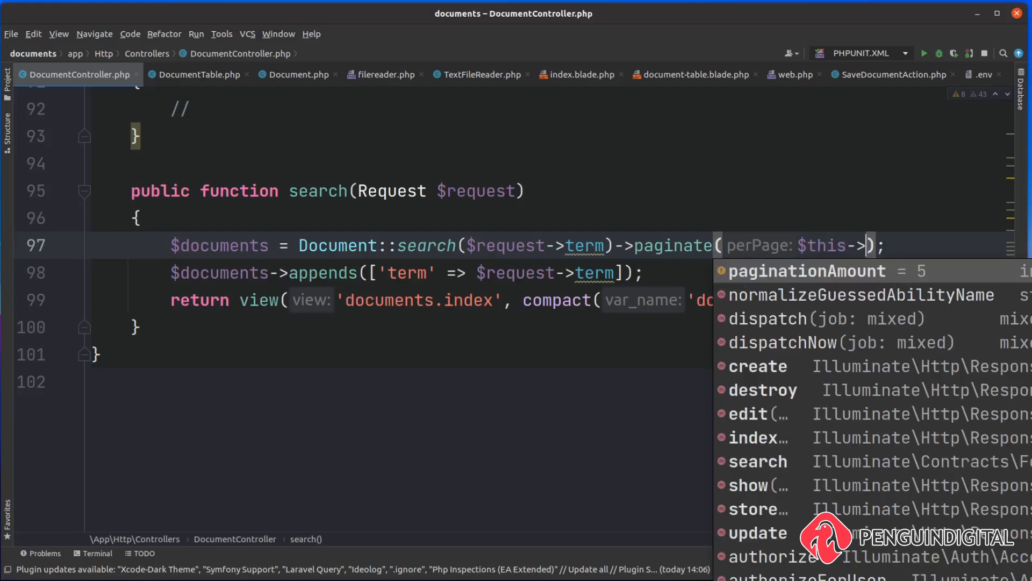
click(807, 271)
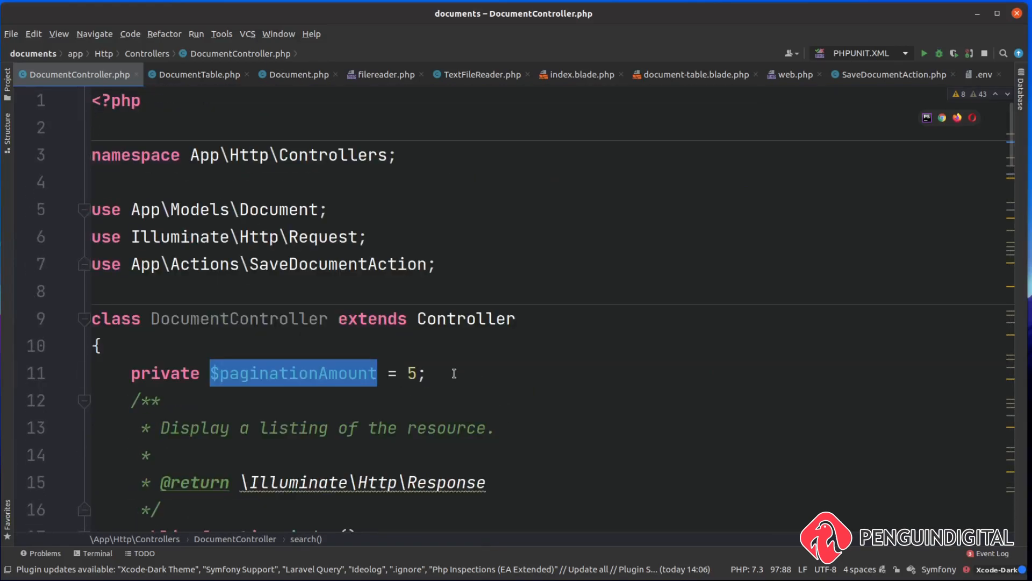
scroll(down, 3)
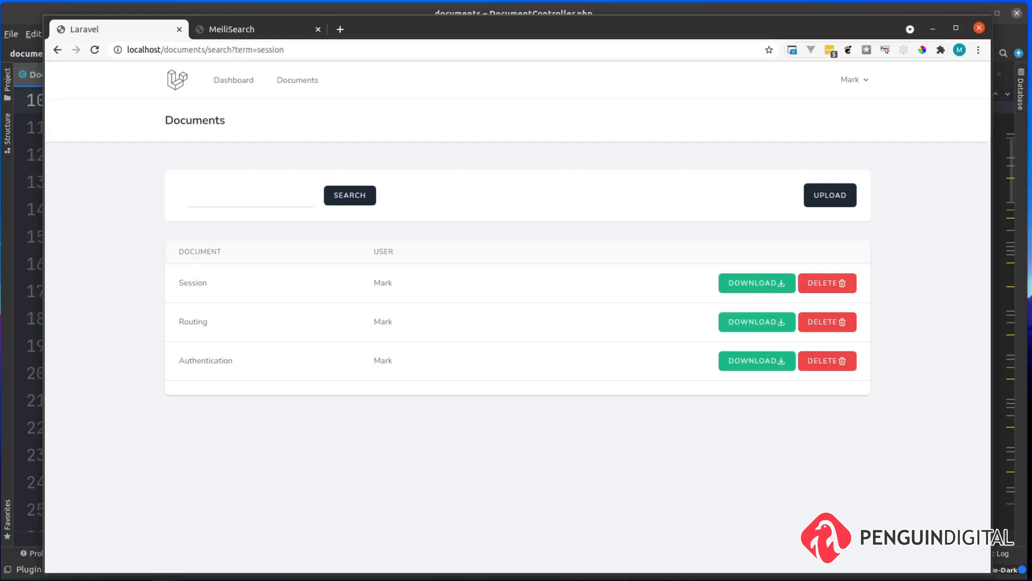
Step: Reload the session search so Session, Routing and Authentication appear on one page
click(356, 21)
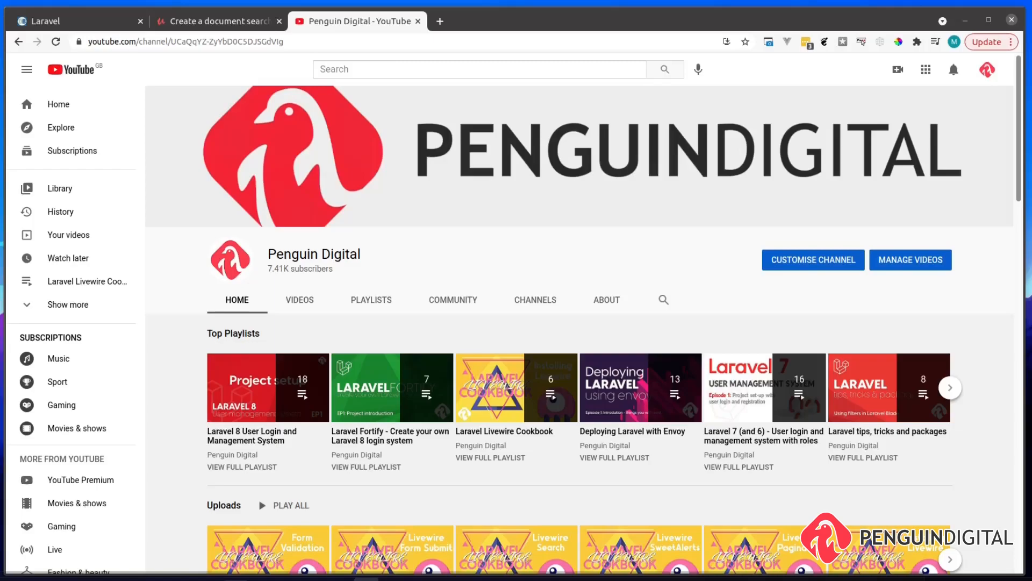
Step: Show the Udemy course page for Create a document search system in Laravel
click(217, 20)
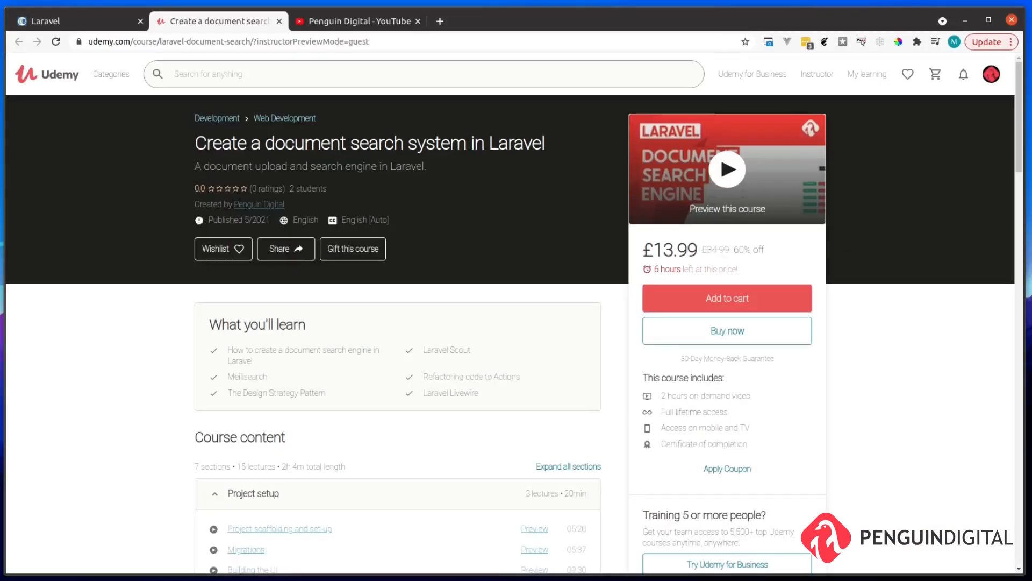